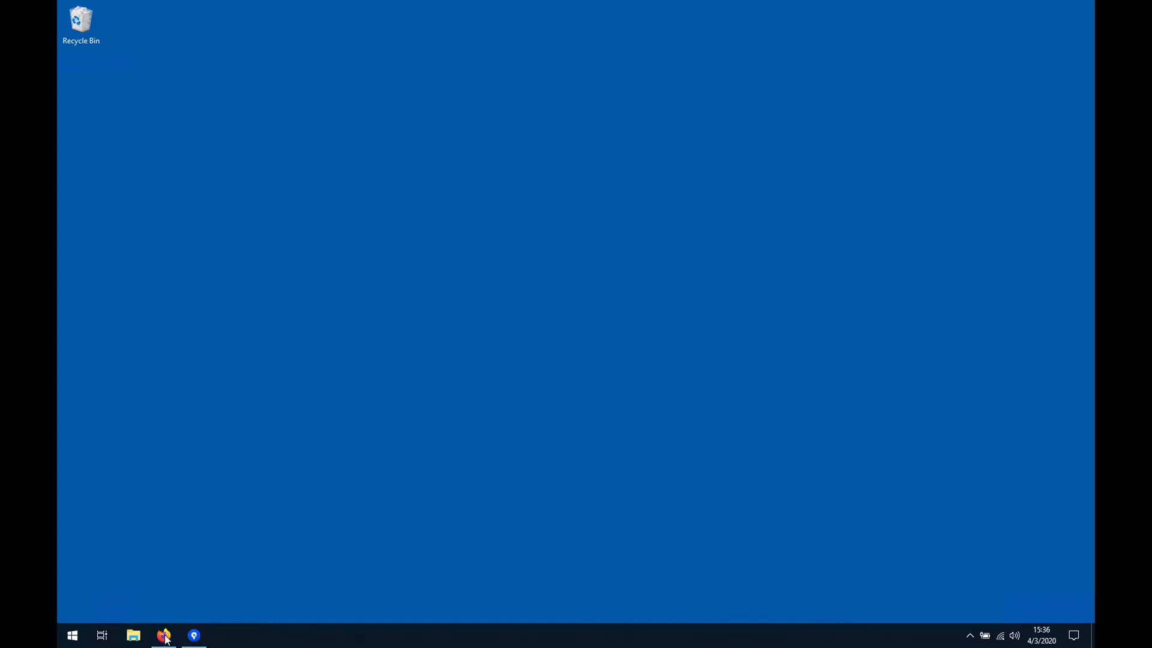
In Firefox, search GitHub for the author's name 'jens hanne…'
{"action": "left_click", "coordinate": [165, 636]}
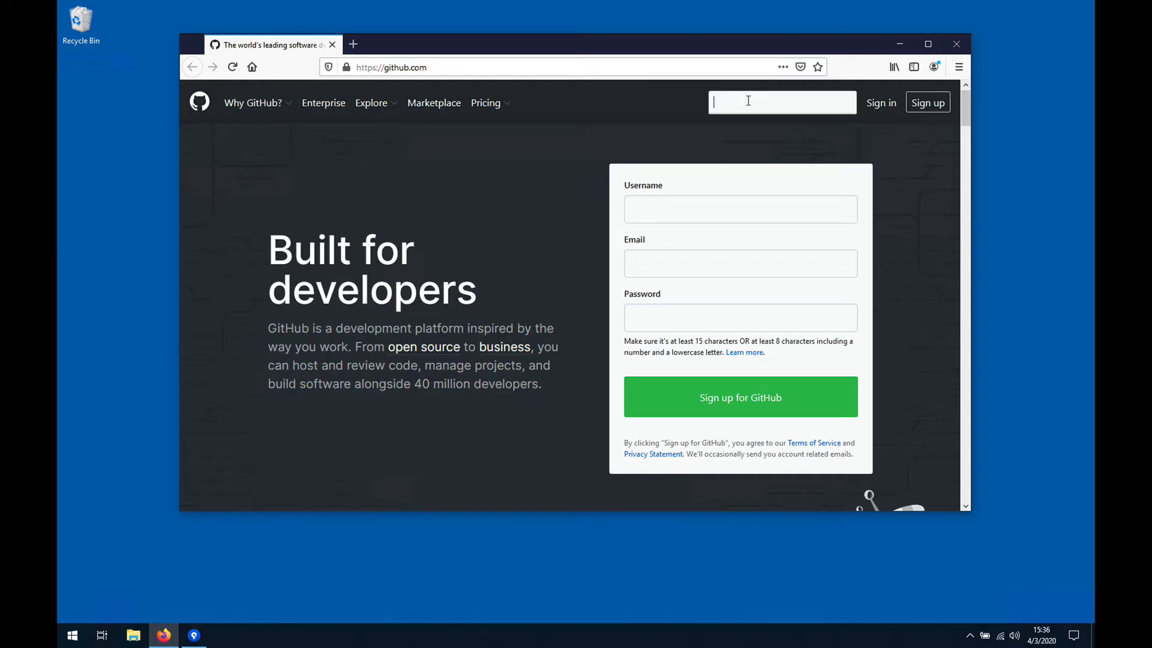
{"action": "type", "text": "jens"}
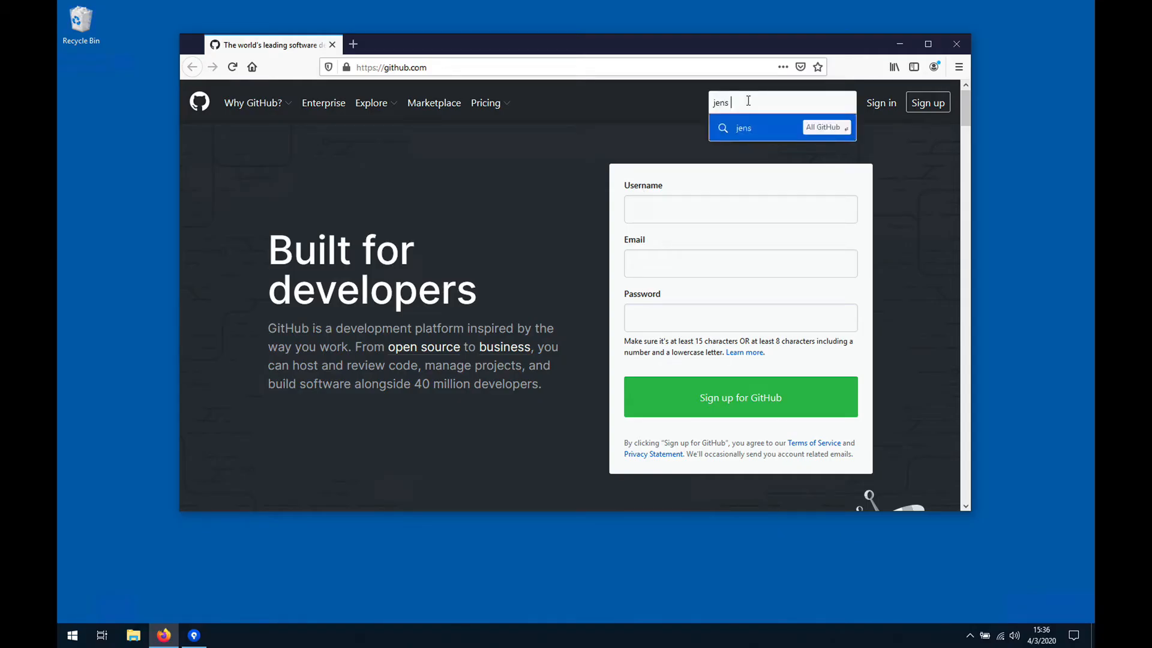
{"action": "type", "text": "hanne"}
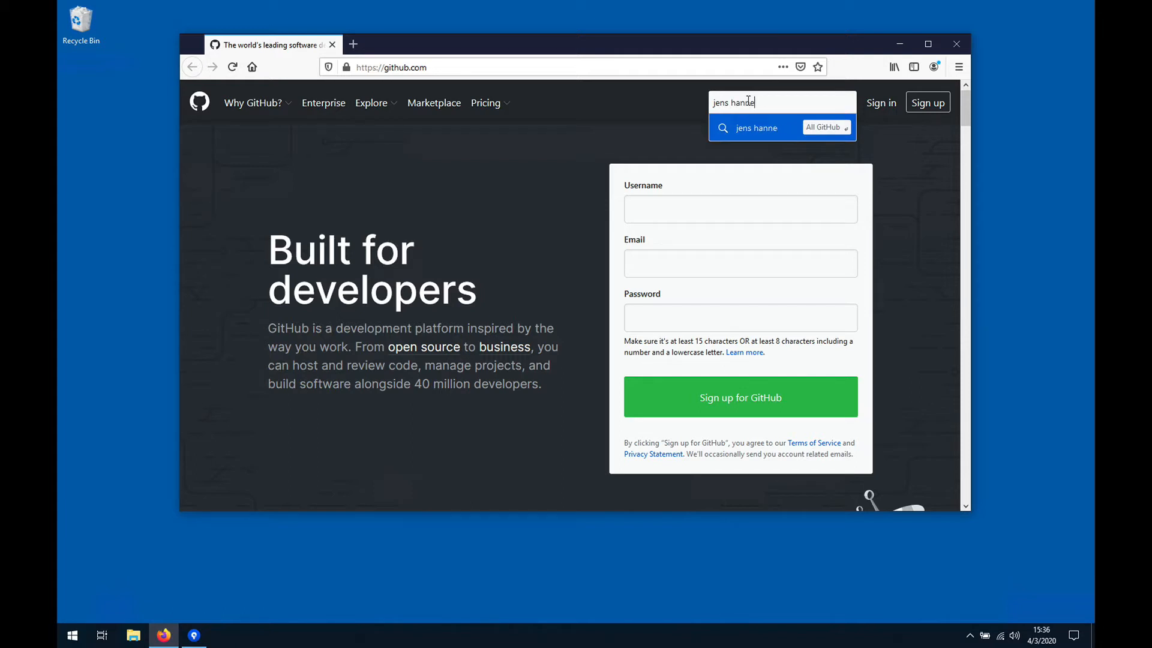
{"action": "key", "text": "Backspace"}
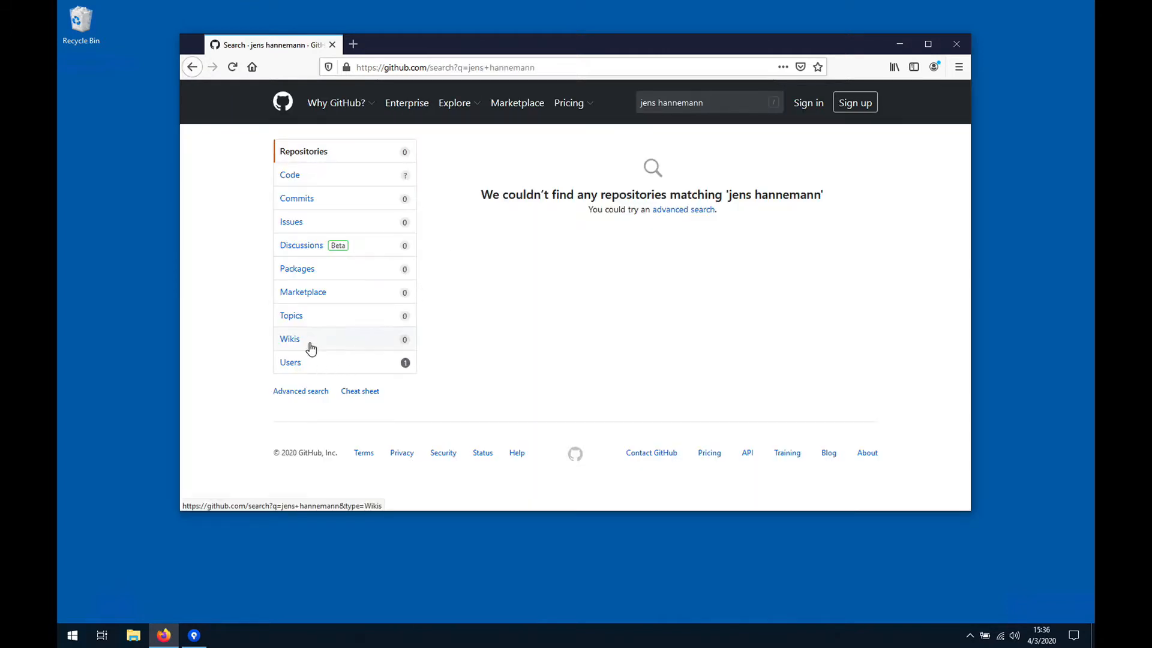
Filter results to Users and open the matching user's profile
{"action": "left_click", "coordinate": [291, 362]}
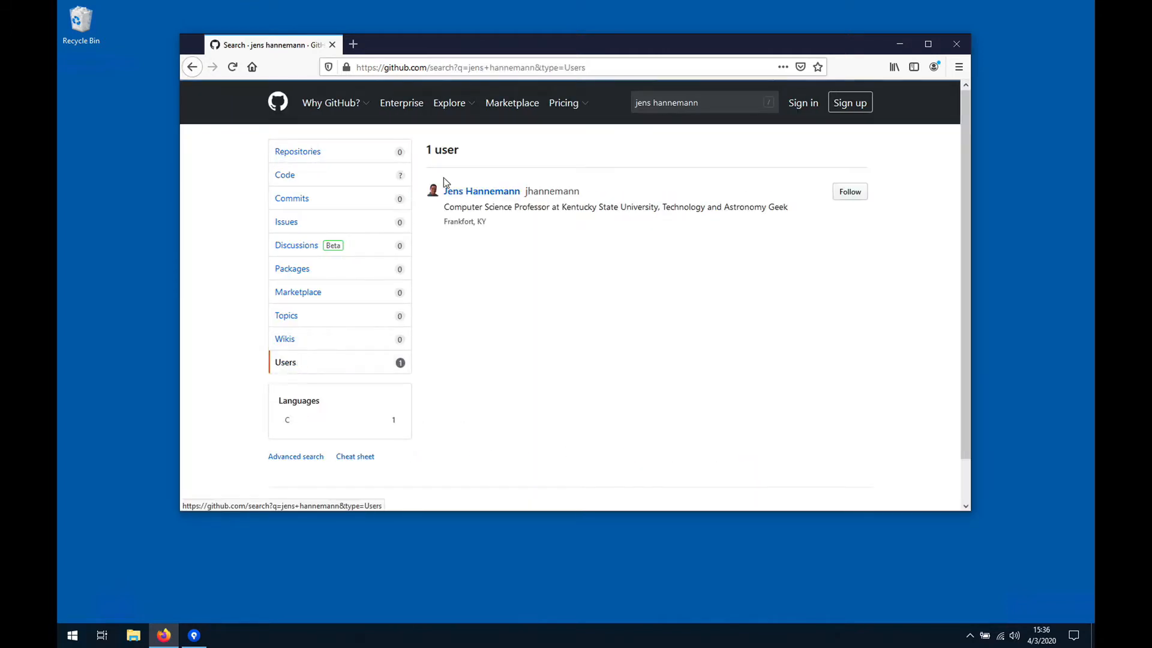
{"action": "left_click", "coordinate": [481, 191]}
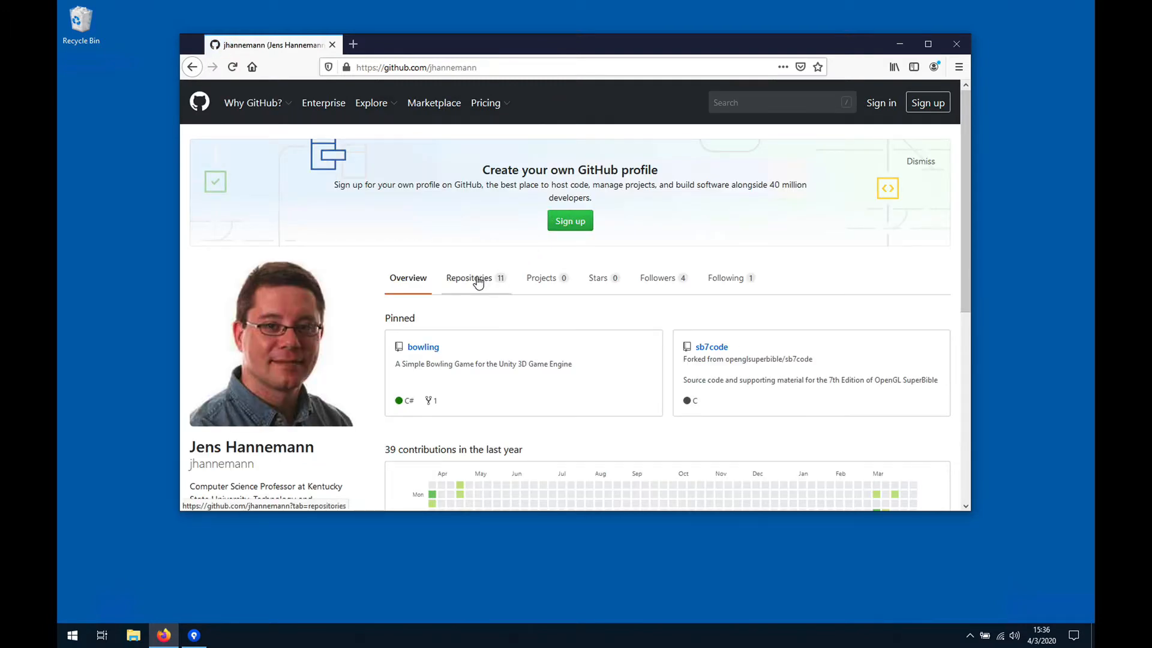
From the profile's Repositories list, open the sb7code repository
{"action": "left_click", "coordinate": [469, 277]}
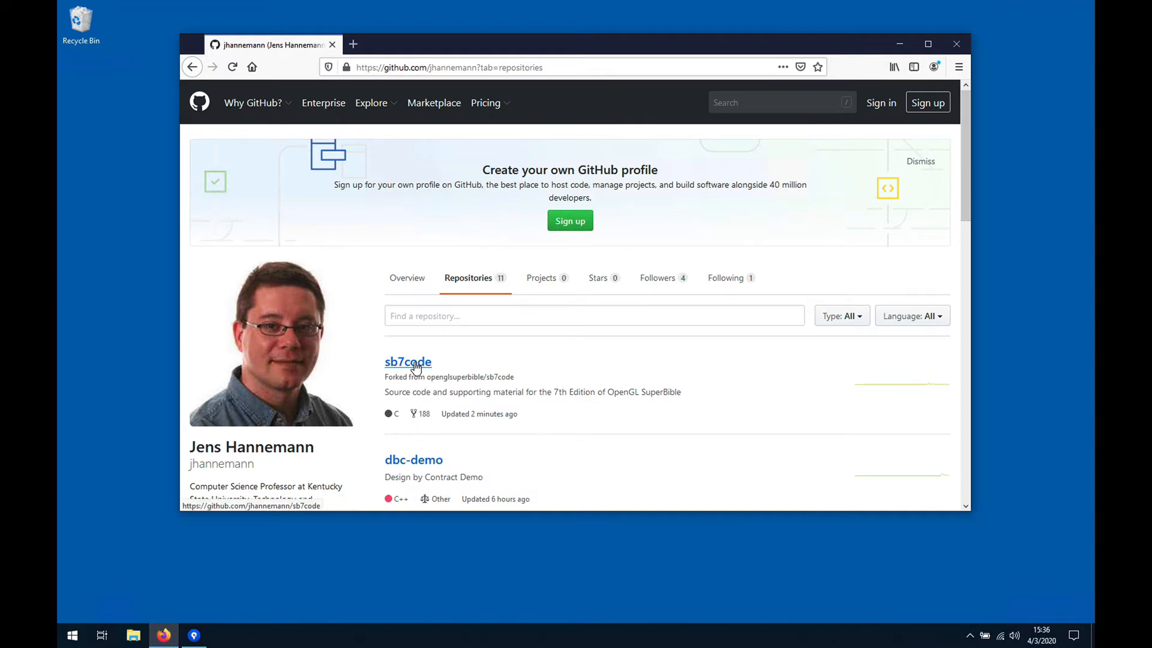
{"action": "scroll", "scroll_direction": "down", "scroll_amount": 3}
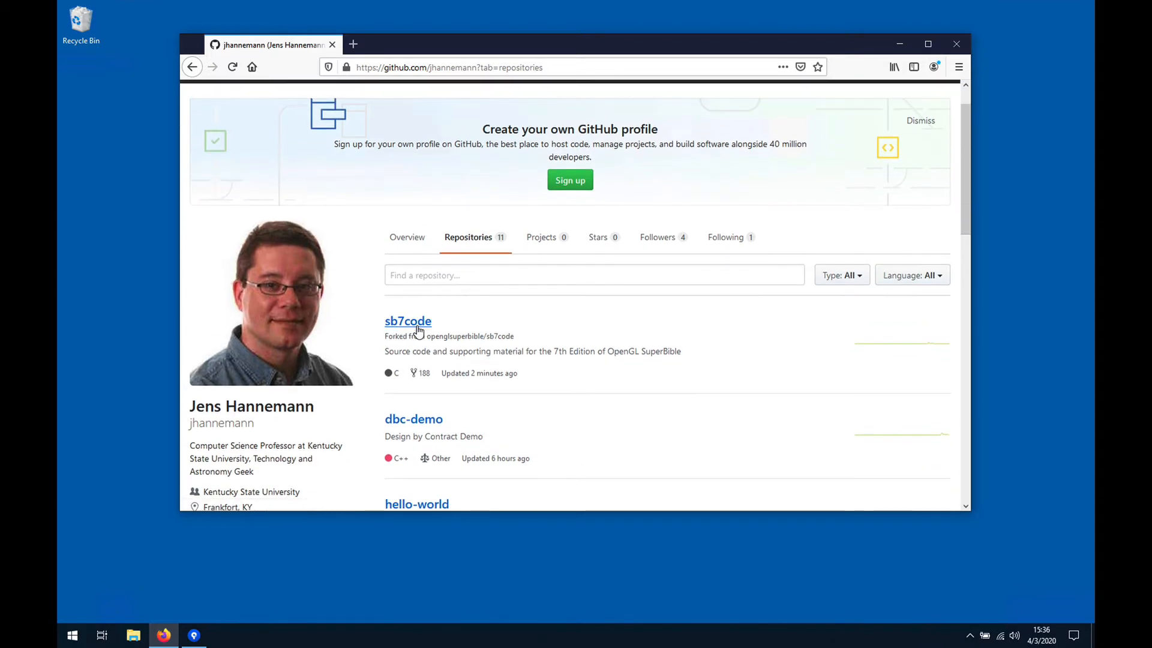
{"action": "left_click", "coordinate": [408, 322]}
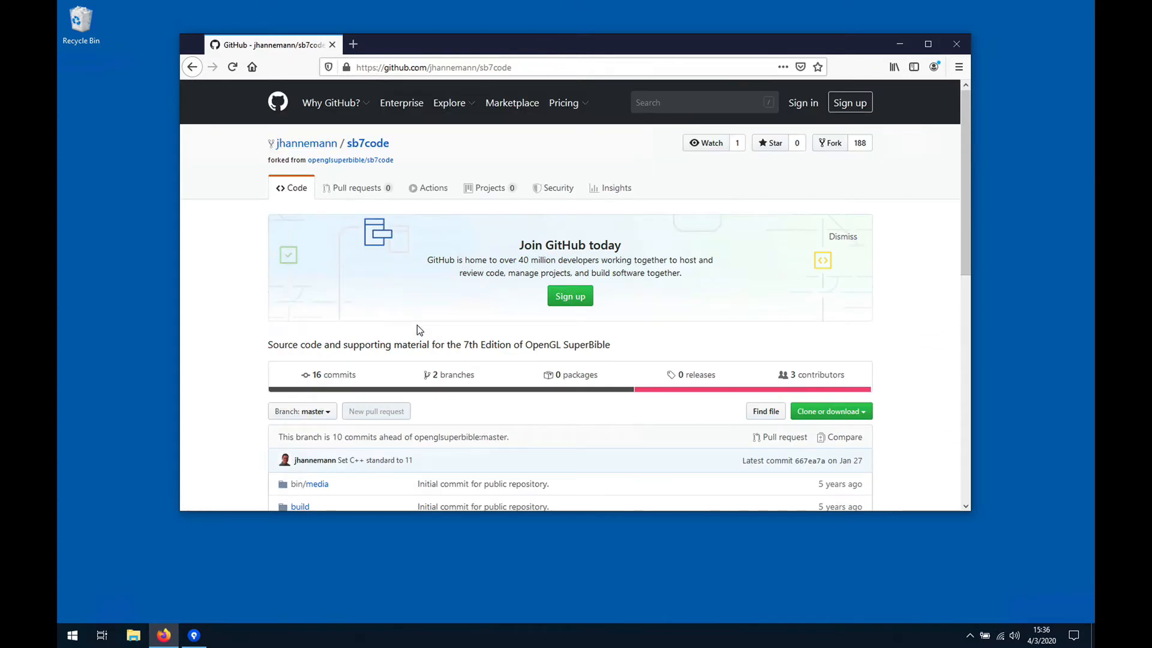
Reveal the repository's clone address via Clone or download
{"action": "scroll", "scroll_direction": "down", "scroll_amount": 3}
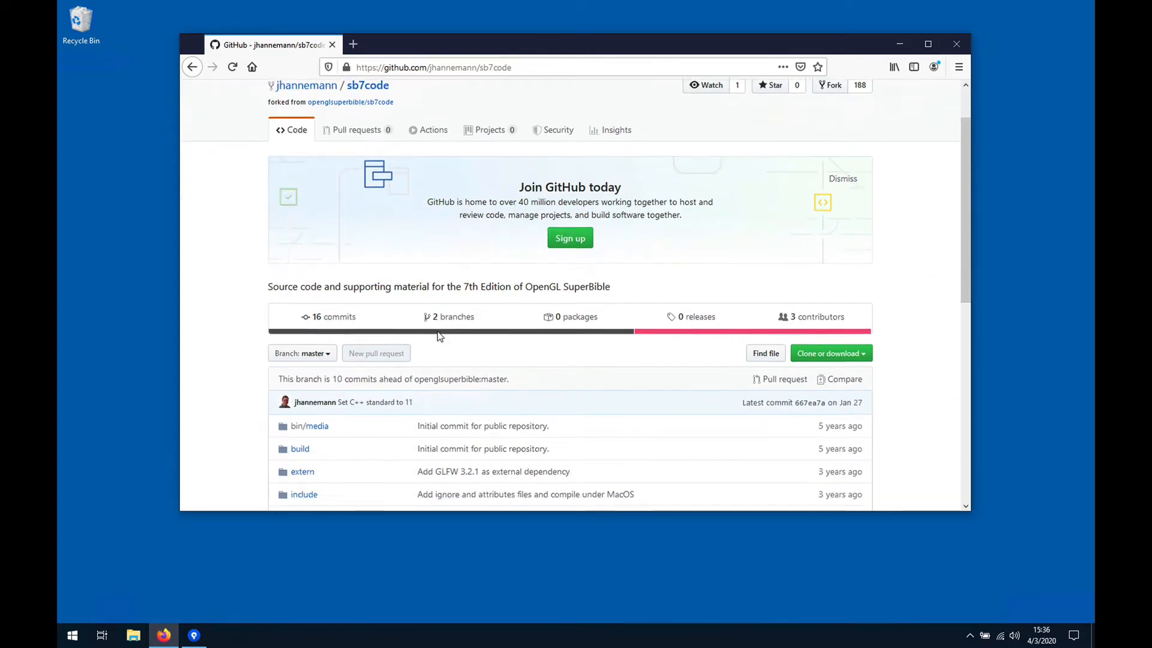
{"action": "scroll", "scroll_direction": "down", "scroll_amount": 3}
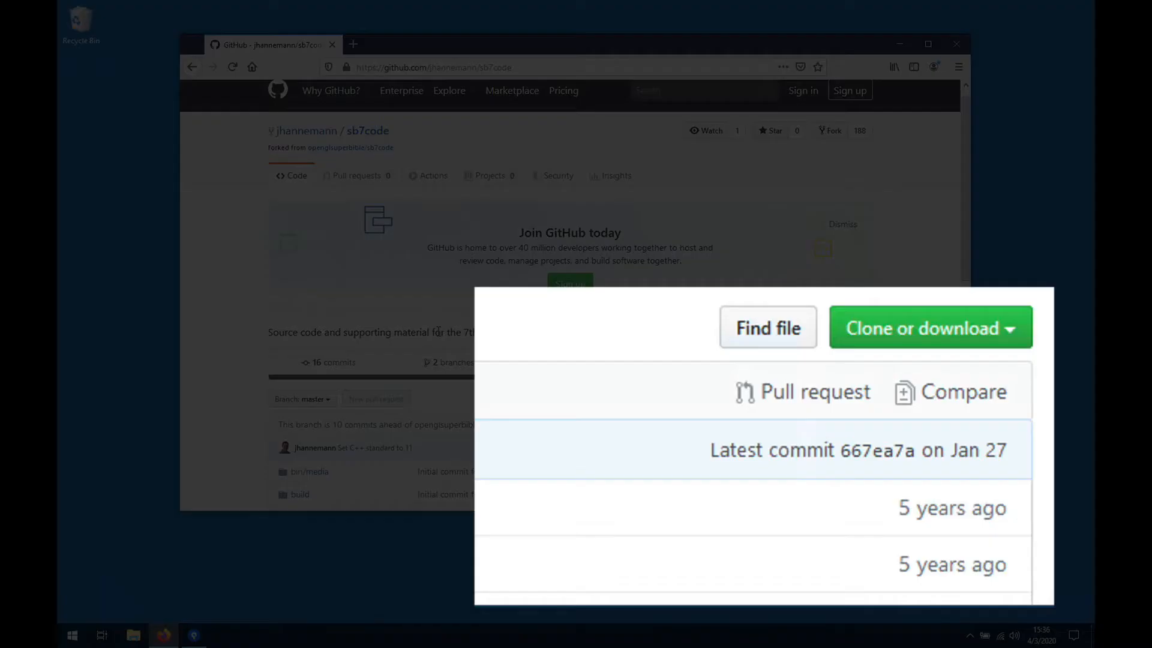
{"action": "mouse_move", "coordinate": [904, 335]}
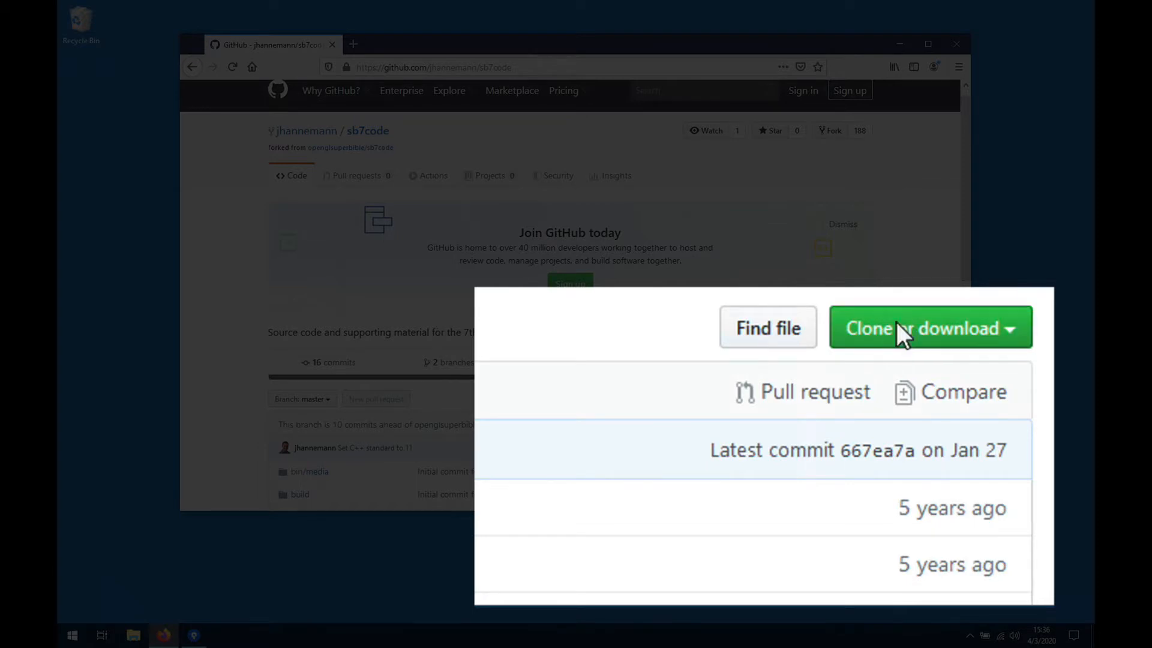
{"action": "left_click", "coordinate": [929, 327]}
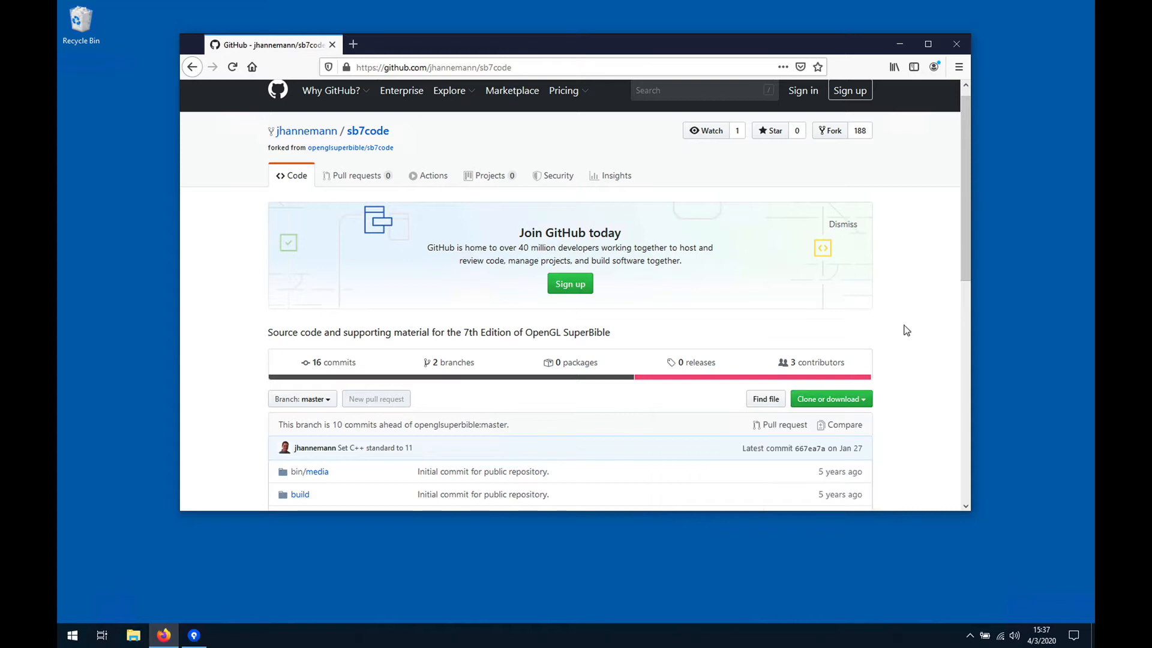
{"action": "mouse_move", "coordinate": [910, 112]}
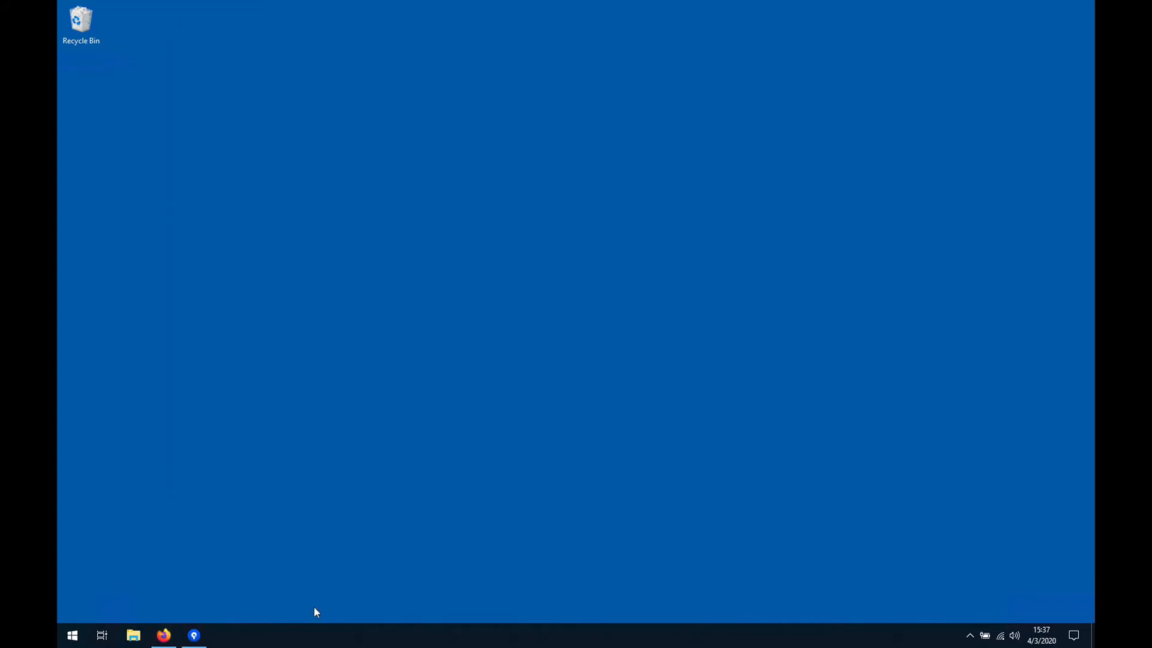
{"action": "left_click", "coordinate": [194, 636]}
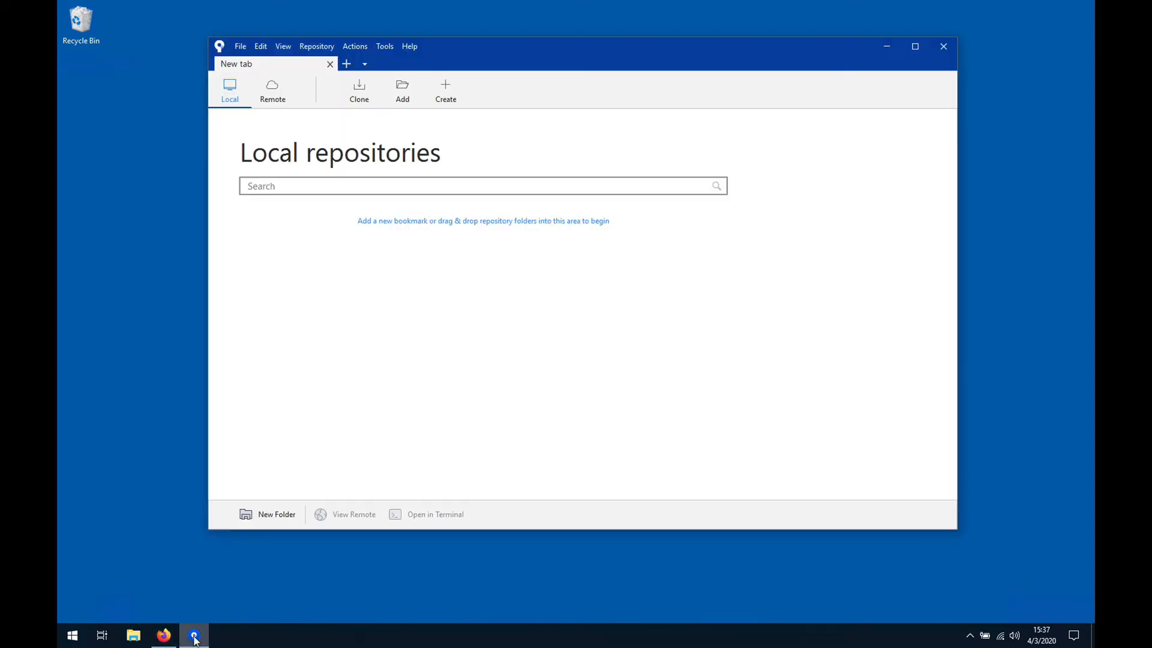
{"action": "left_click", "coordinate": [359, 88]}
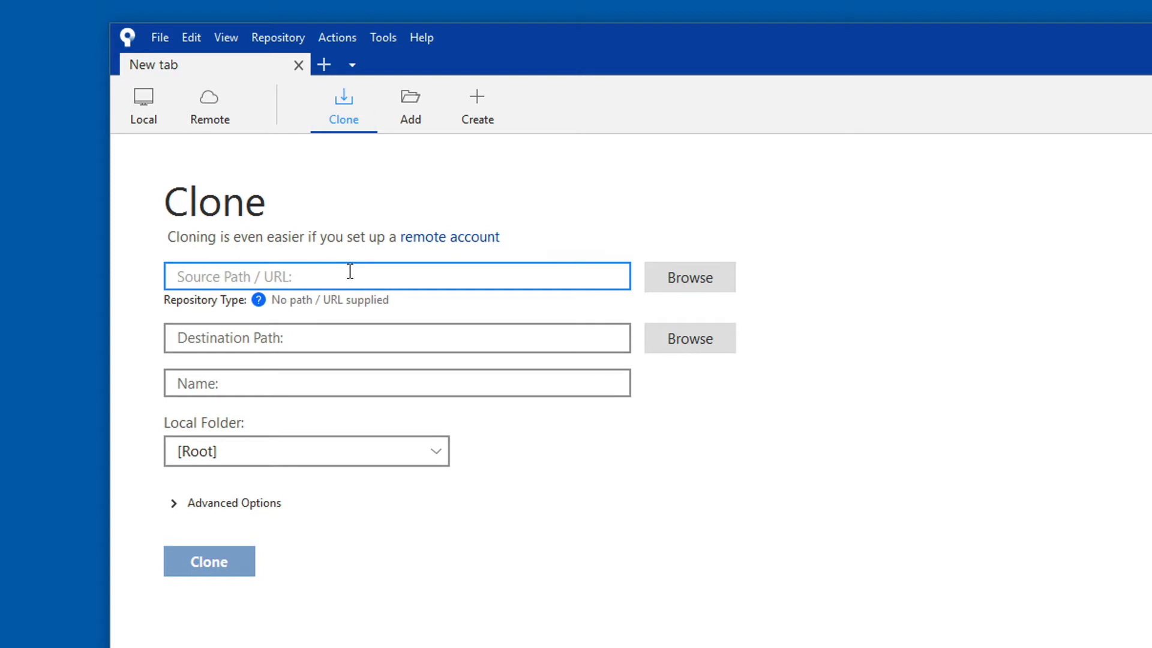
{"action": "type", "text": "https://github.com/jhannemann/sb7code.git"}
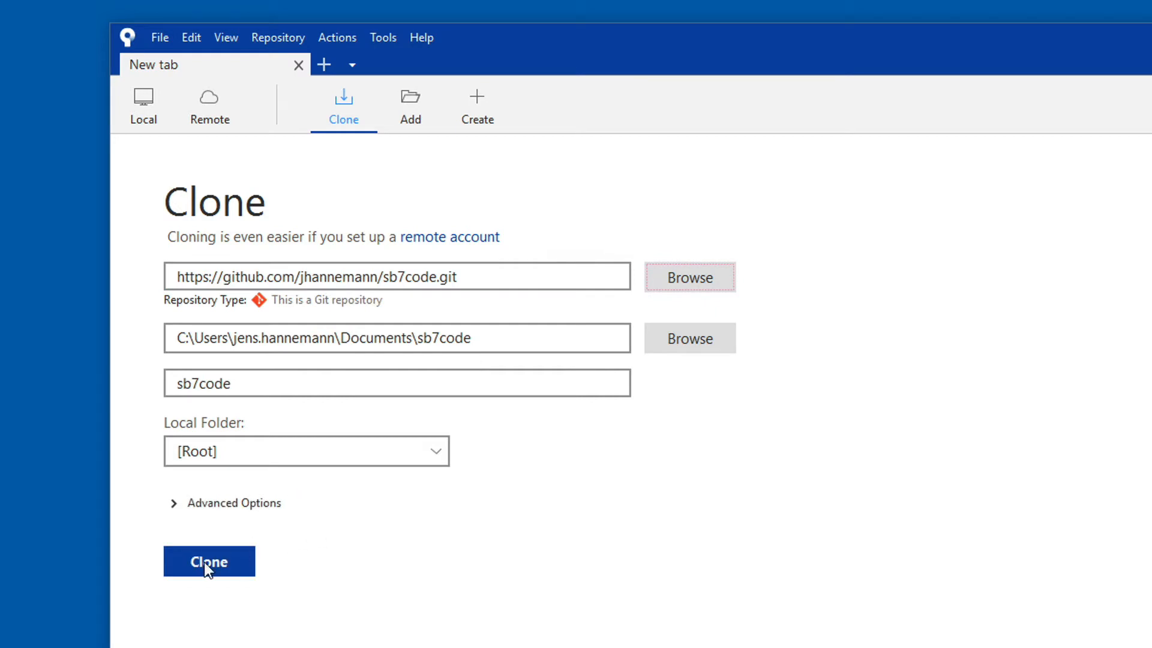
{"action": "left_click", "coordinate": [208, 561]}
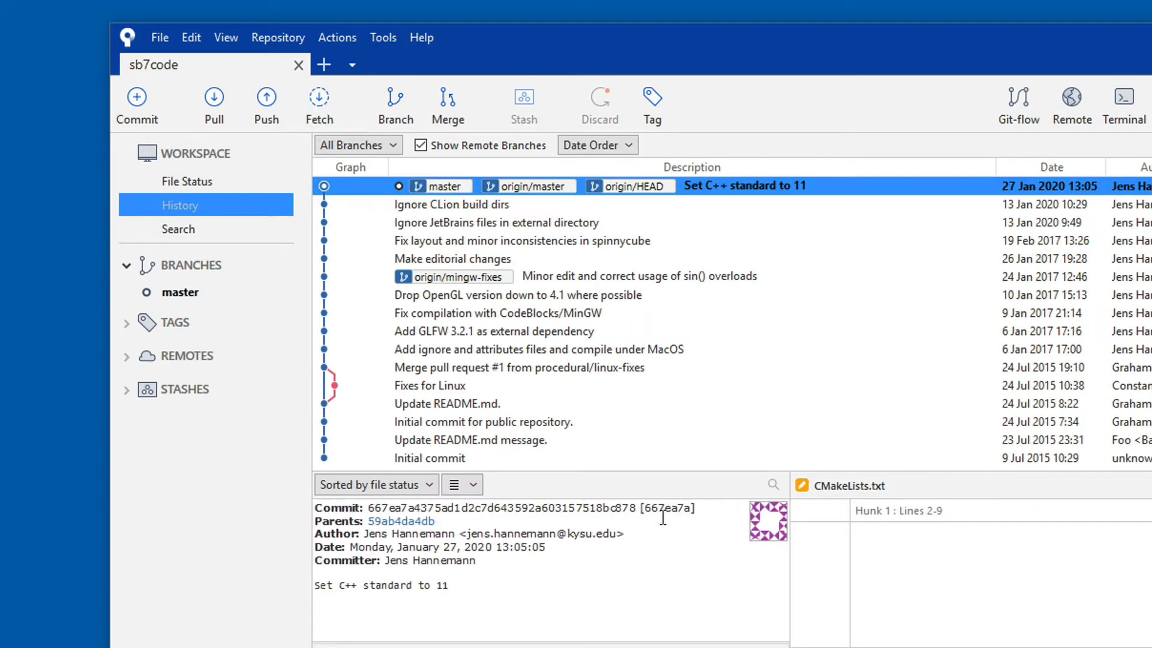
{"action": "left_click", "coordinate": [914, 46]}
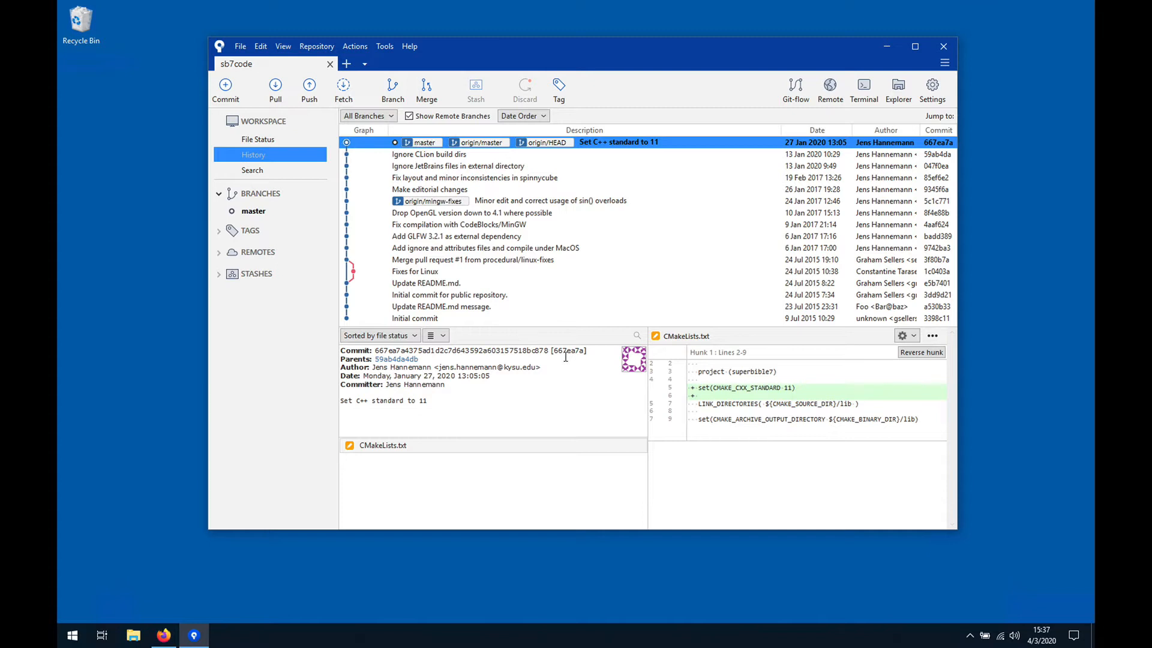
{"action": "mouse_move", "coordinate": [845, 147]}
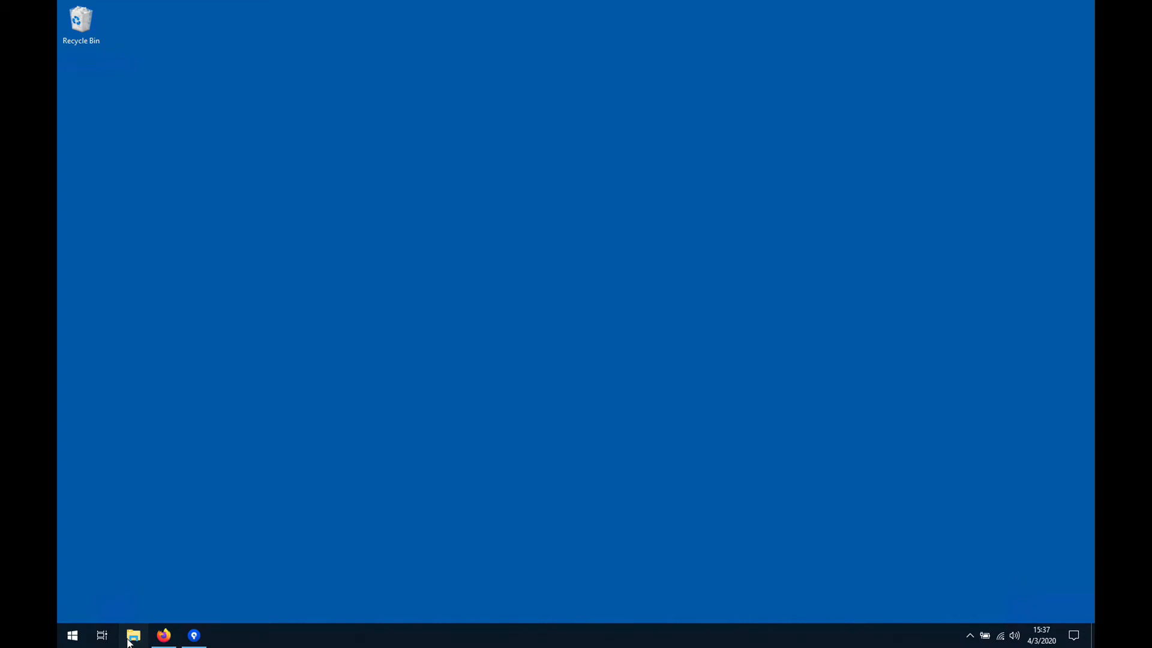
Navigate File Explorer to Documents > sb7code
{"action": "left_click", "coordinate": [133, 636]}
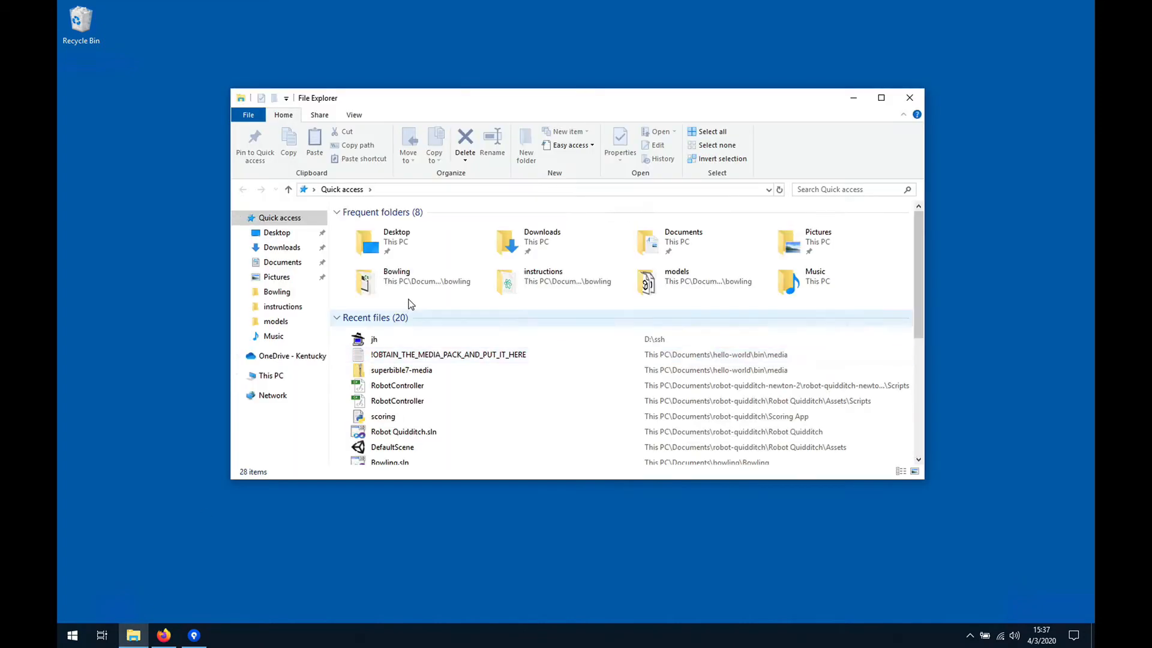
{"action": "left_click", "coordinate": [741, 260]}
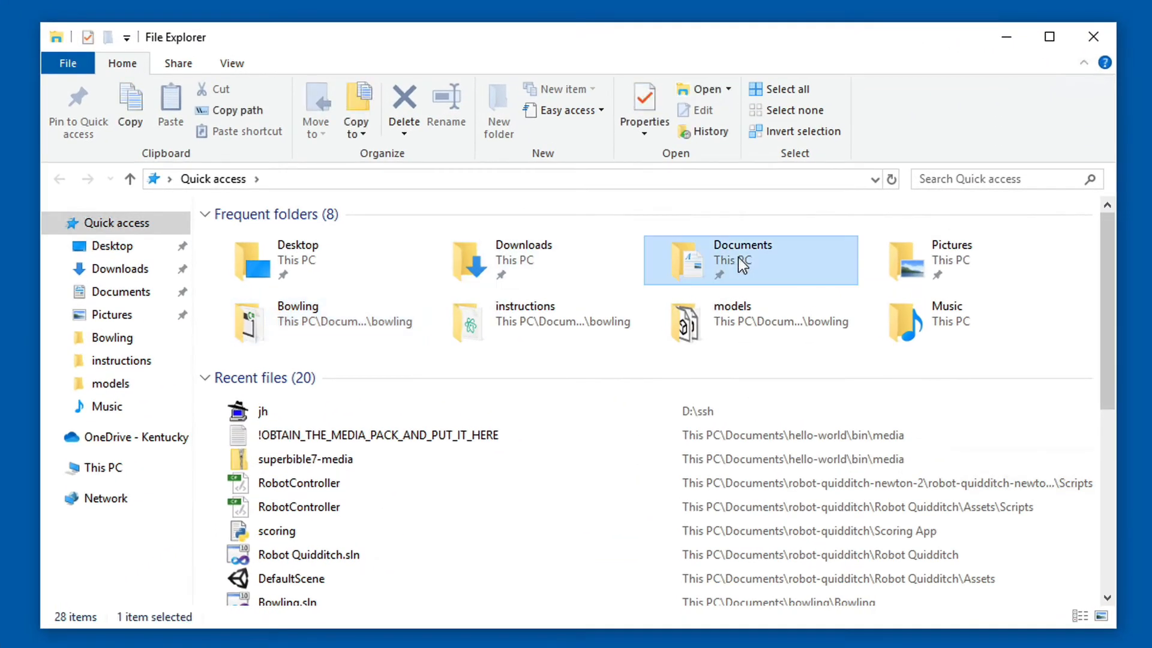
{"action": "double_click", "coordinate": [741, 260]}
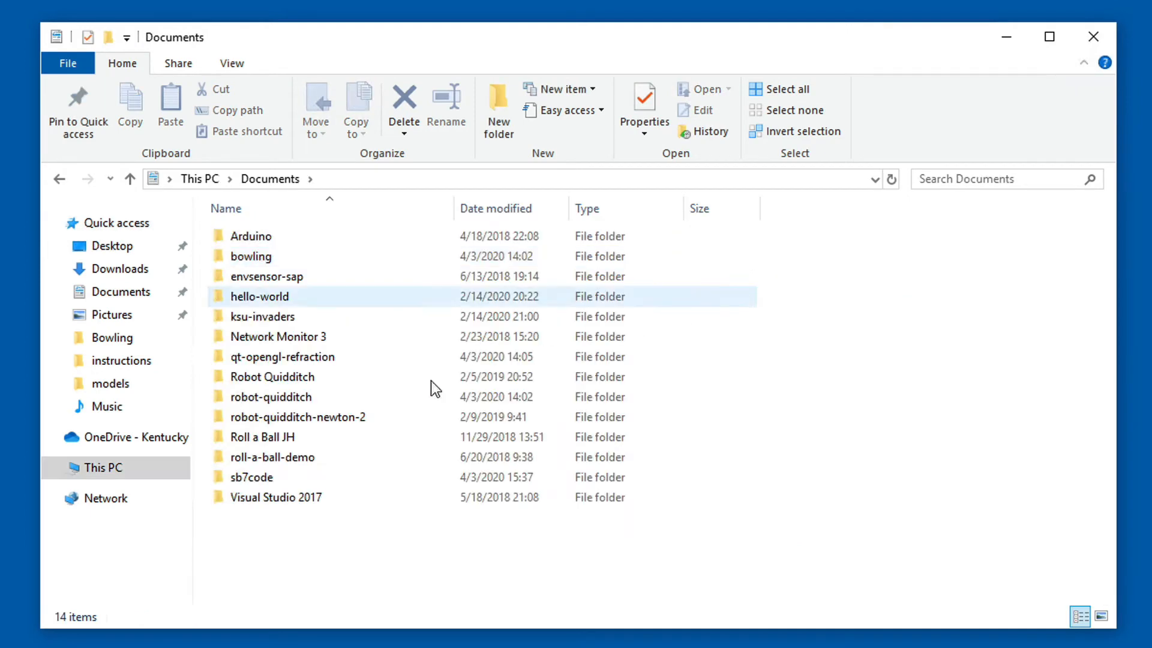
{"action": "double_click", "coordinate": [252, 477]}
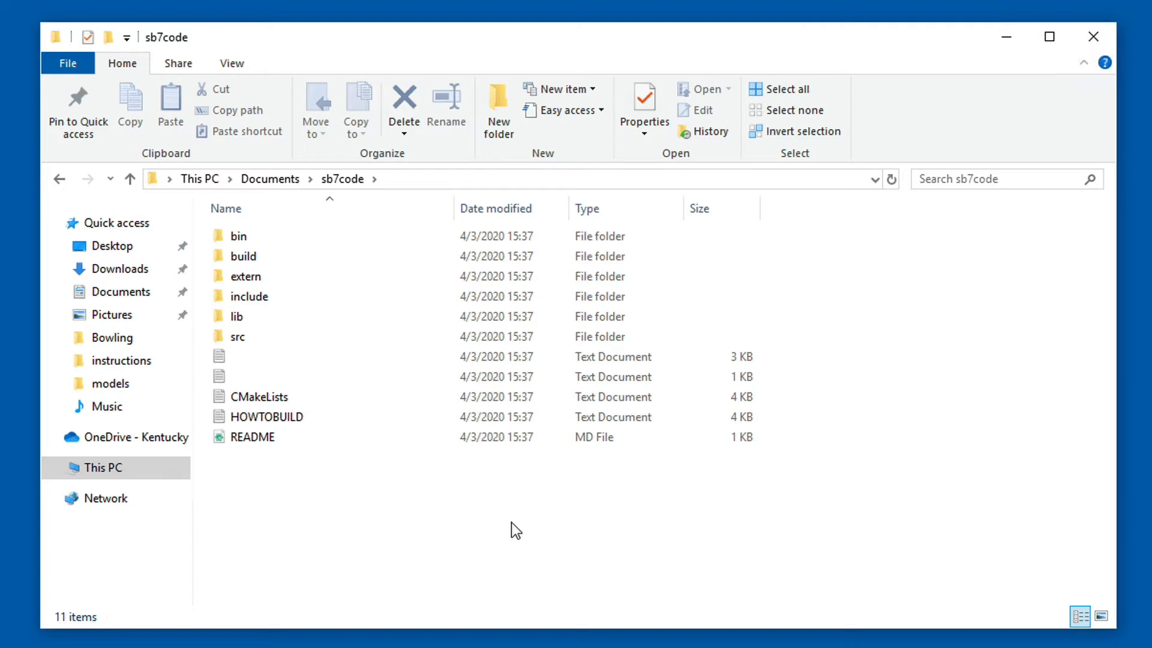
{"action": "mouse_move", "coordinate": [499, 381]}
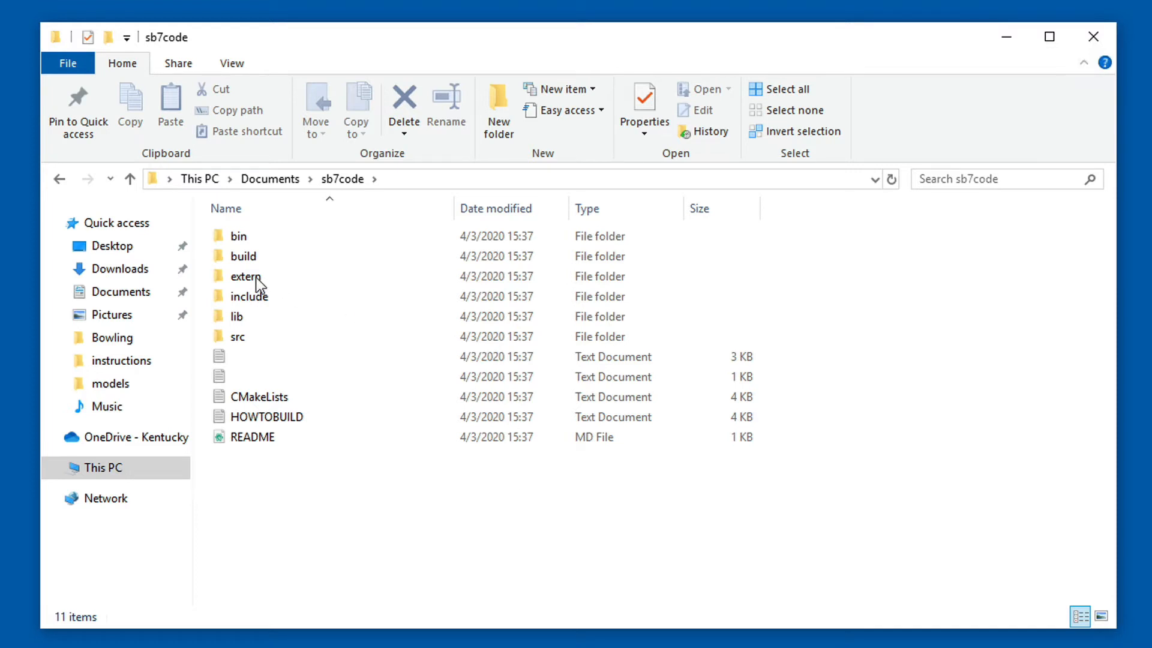
{"action": "mouse_move", "coordinate": [253, 283]}
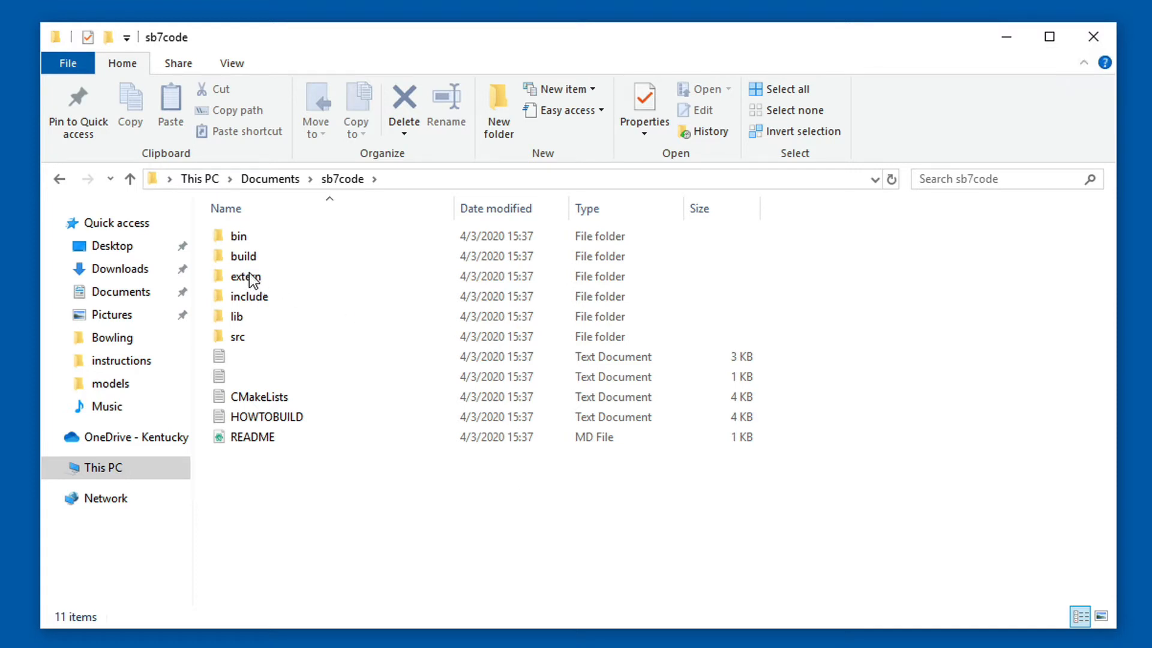
{"action": "mouse_move", "coordinate": [293, 288]}
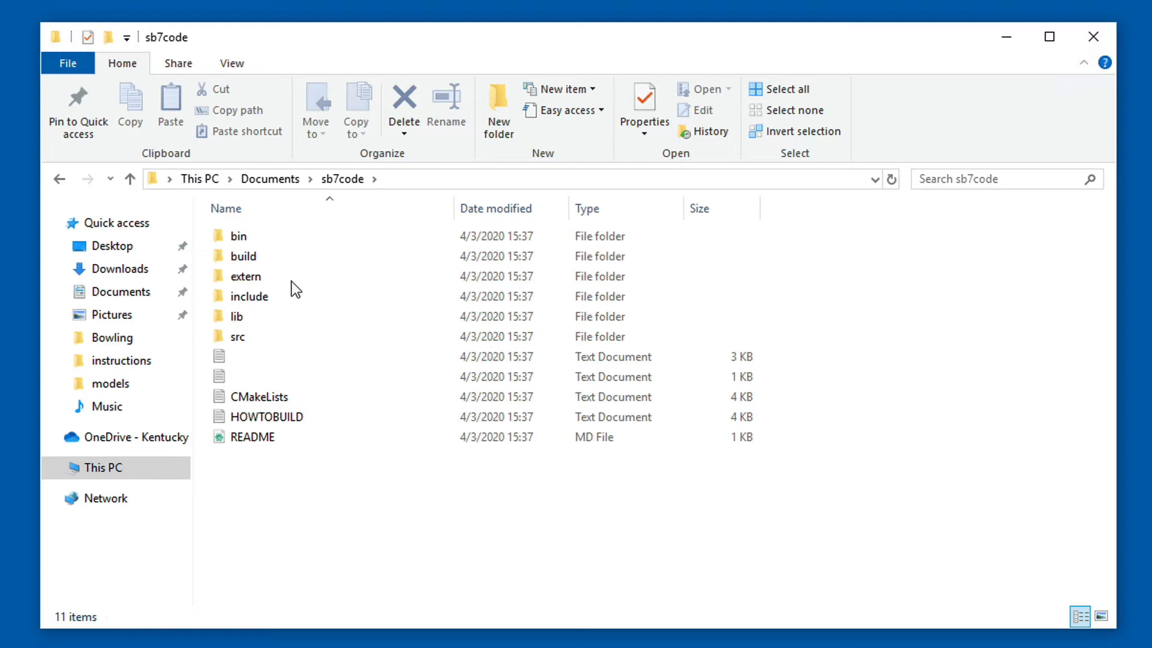
{"action": "mouse_move", "coordinate": [382, 40]}
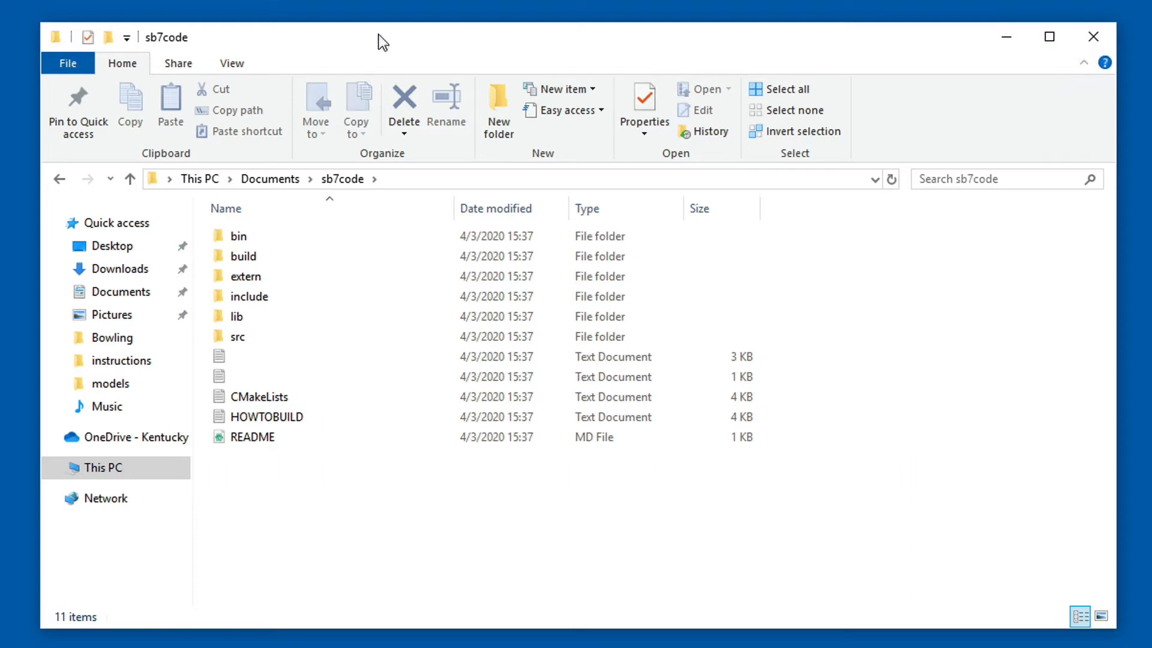
{"action": "mouse_move", "coordinate": [265, 287]}
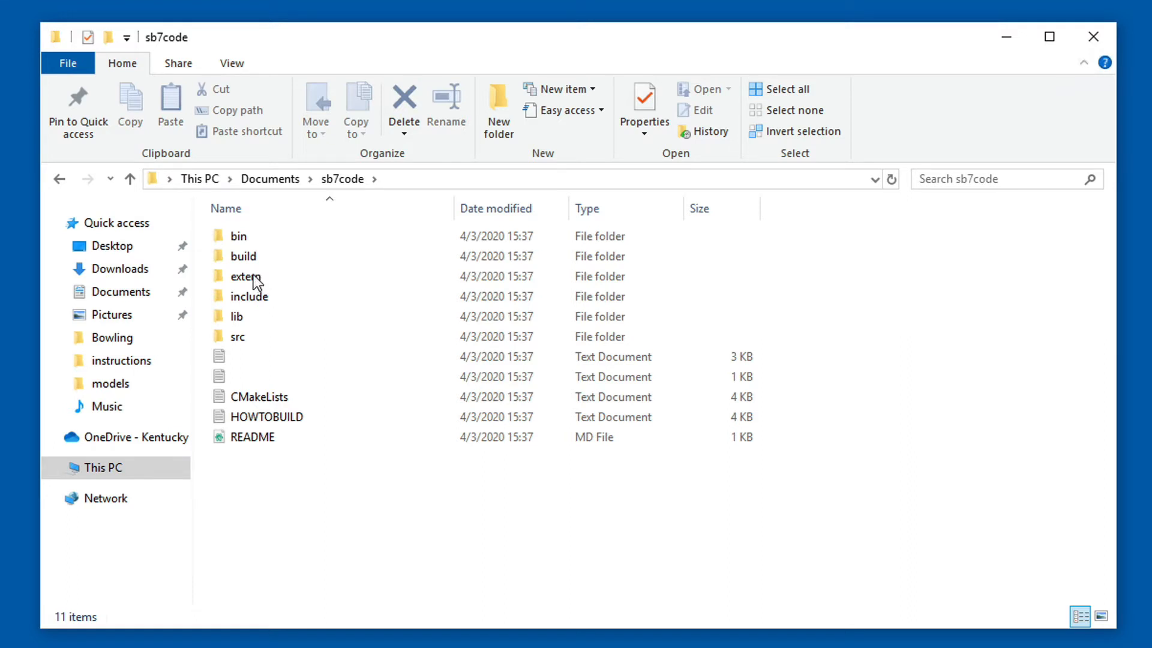
{"action": "mouse_move", "coordinate": [231, 283]}
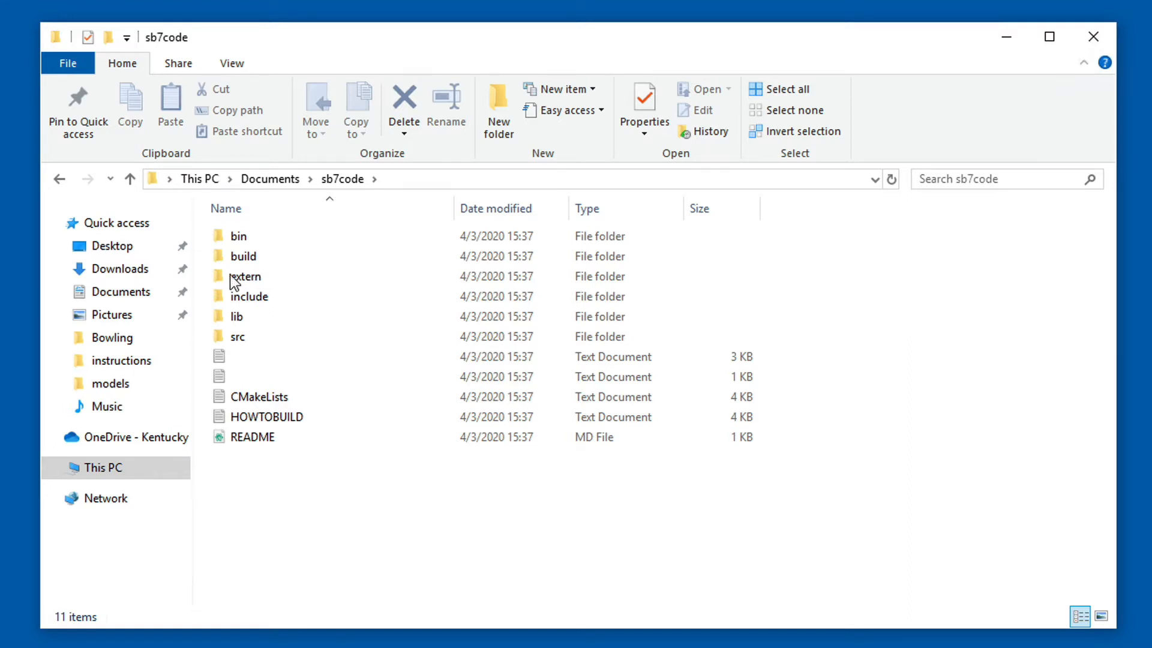
{"action": "mouse_move", "coordinate": [309, 277]}
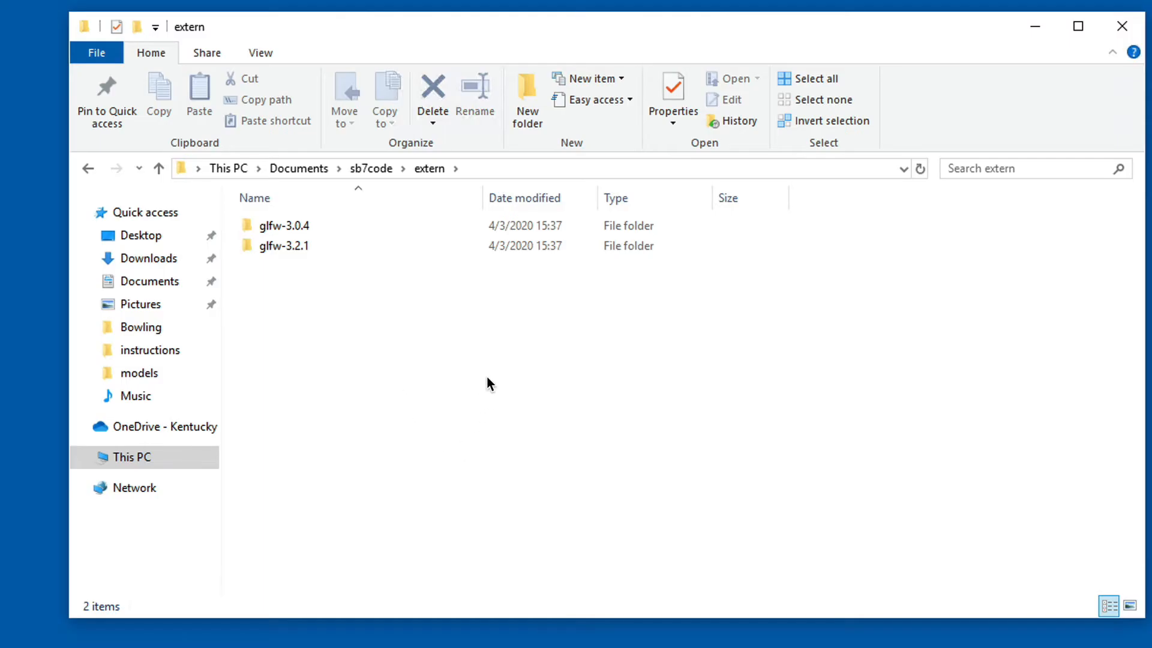
{"action": "mouse_move", "coordinate": [441, 319]}
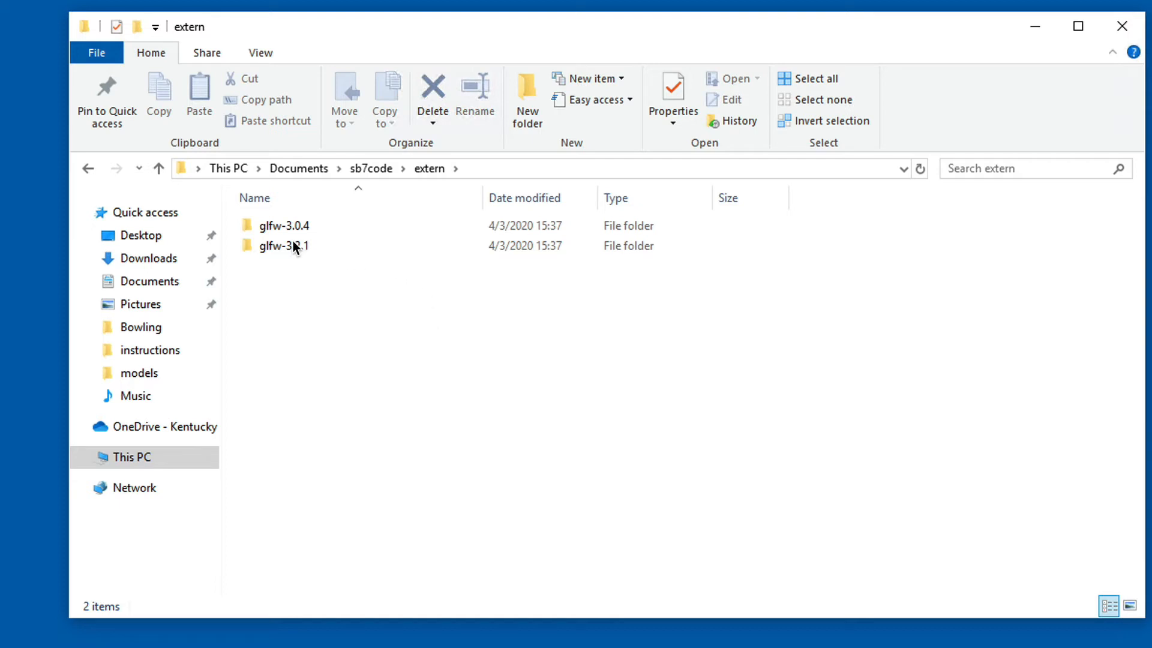
Show the contents of the glfw-3.2.1 folder inside extern
{"action": "double_click", "coordinate": [283, 244]}
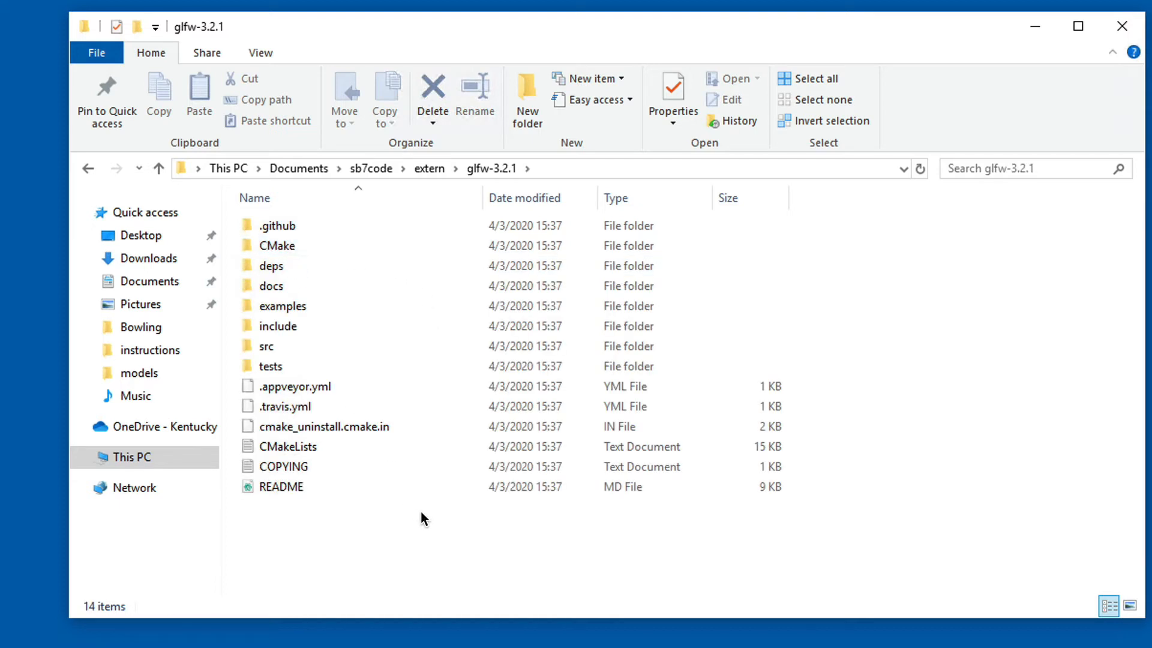
{"action": "mouse_move", "coordinate": [429, 575]}
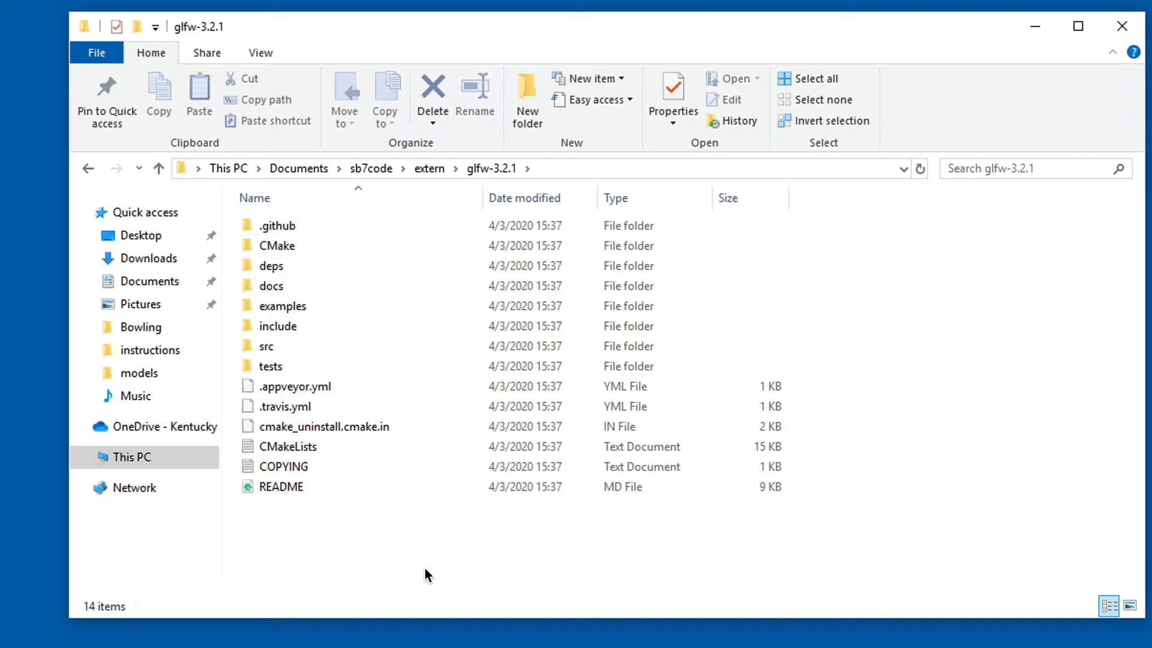
{"action": "mouse_move", "coordinate": [453, 517]}
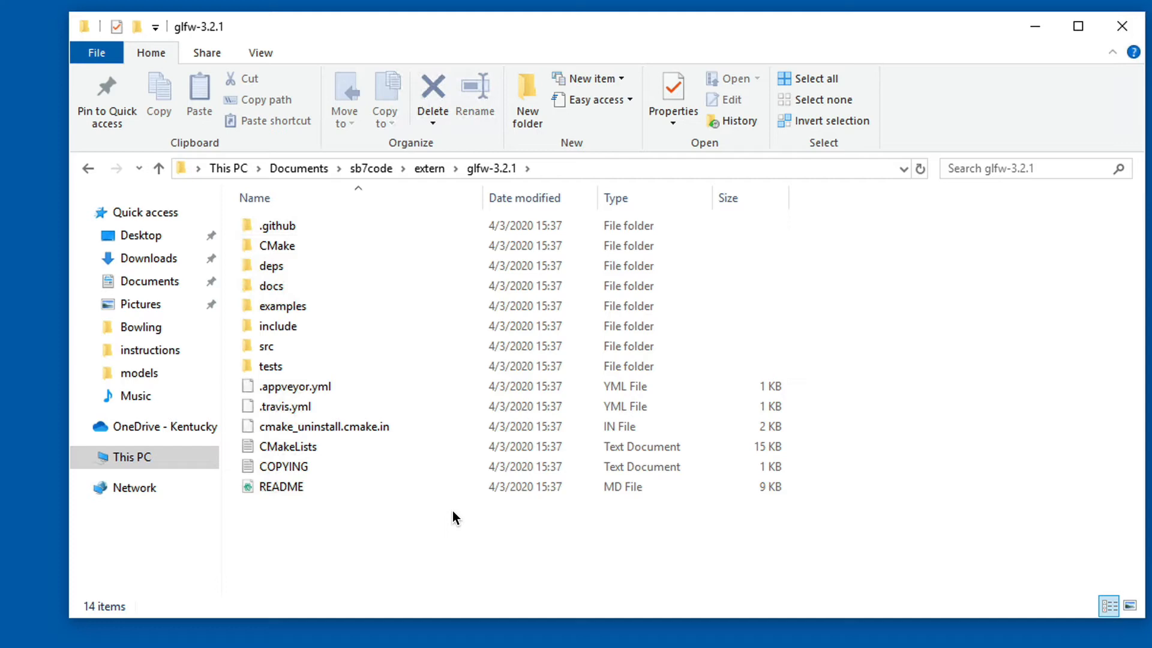
{"action": "left_click", "coordinate": [1077, 25]}
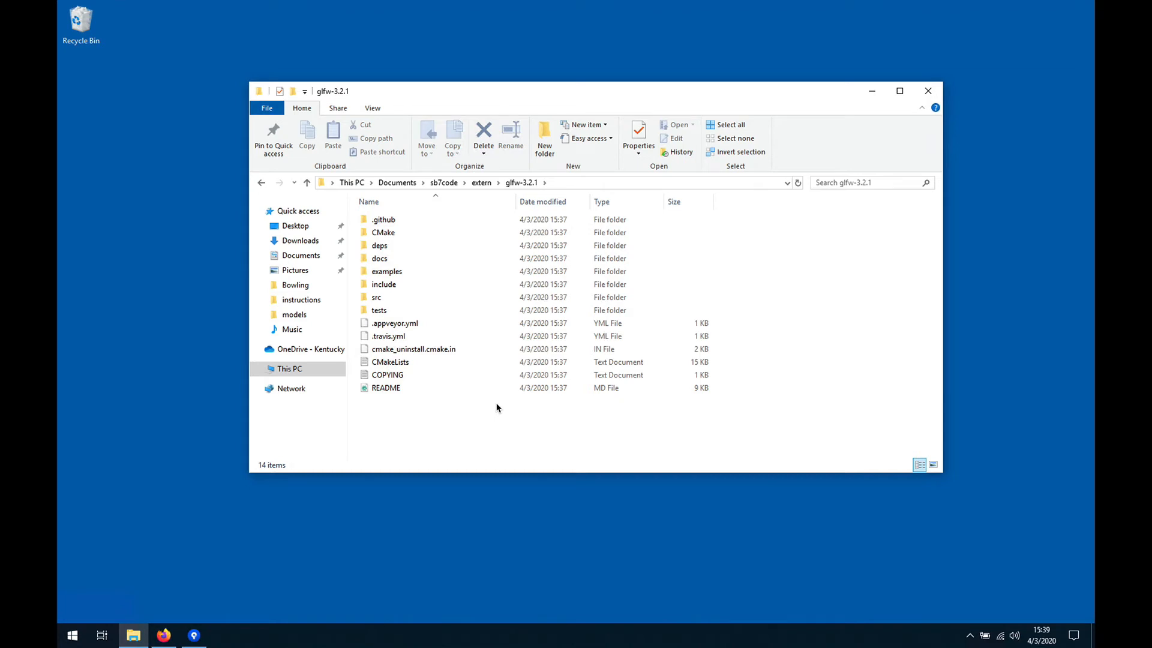
{"action": "mouse_move", "coordinate": [492, 406]}
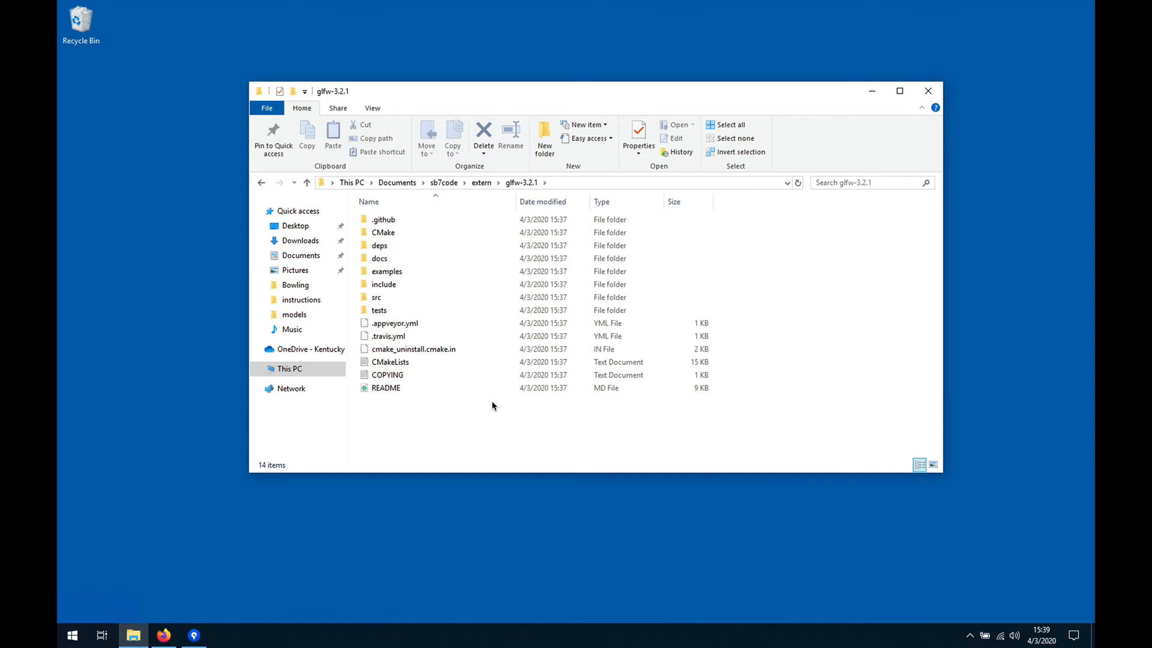
{"action": "mouse_move", "coordinate": [96, 564]}
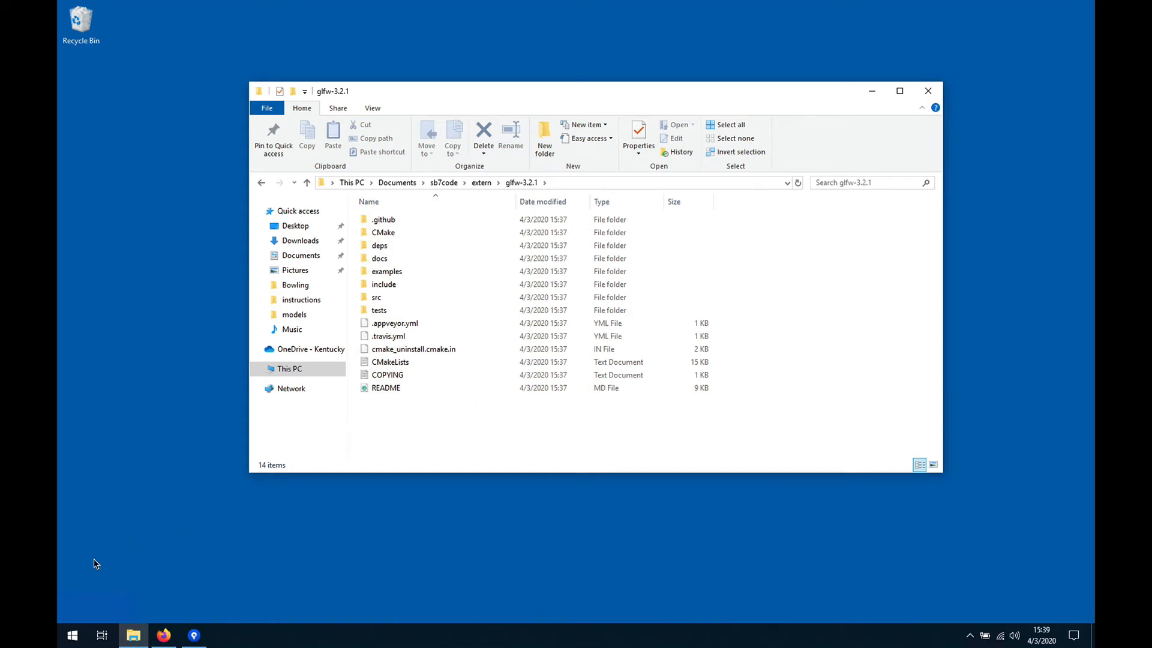
Switch to CLion's sb7code project and show the File menu
{"action": "left_click", "coordinate": [72, 634]}
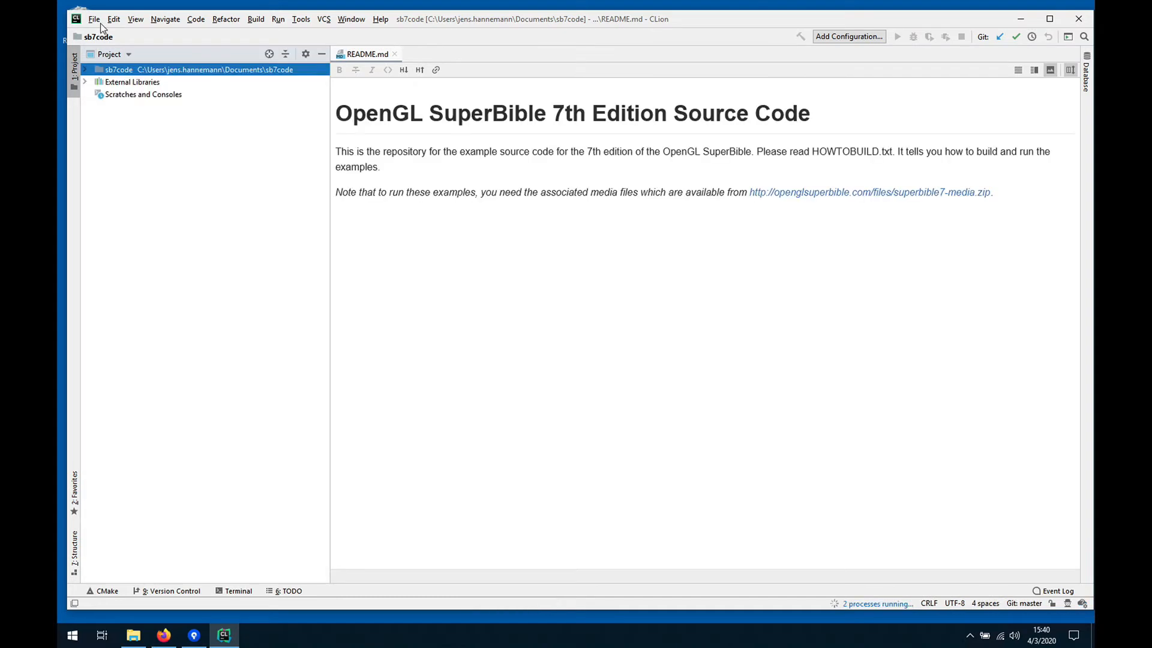
{"action": "left_click", "coordinate": [93, 18]}
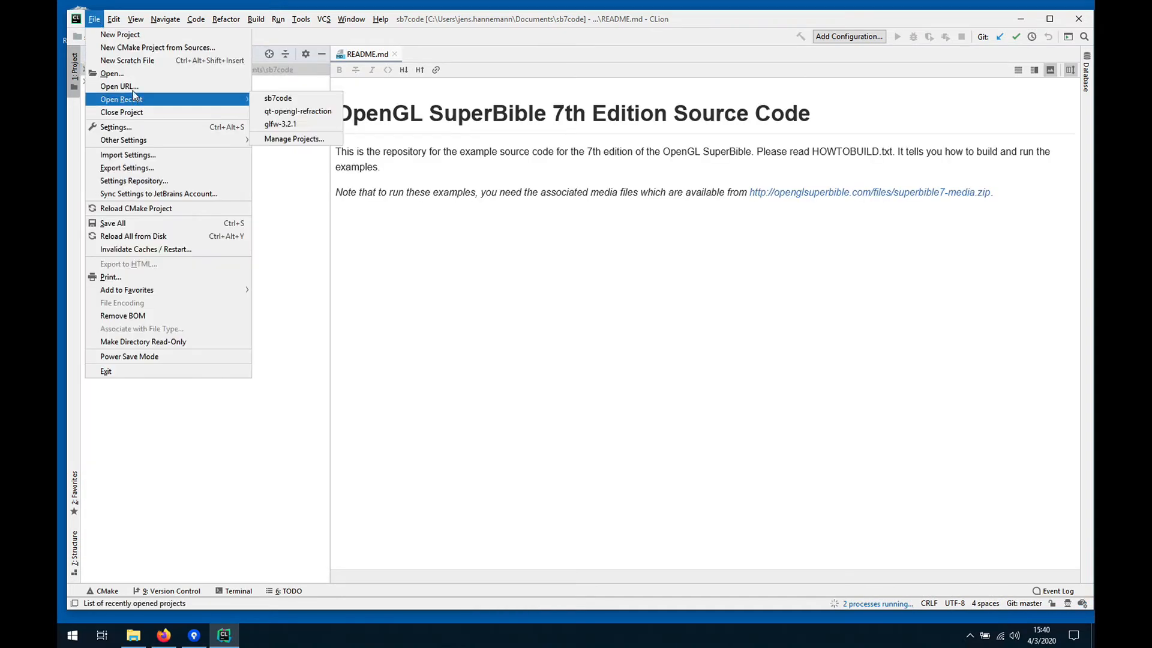
{"action": "mouse_move", "coordinate": [111, 73]}
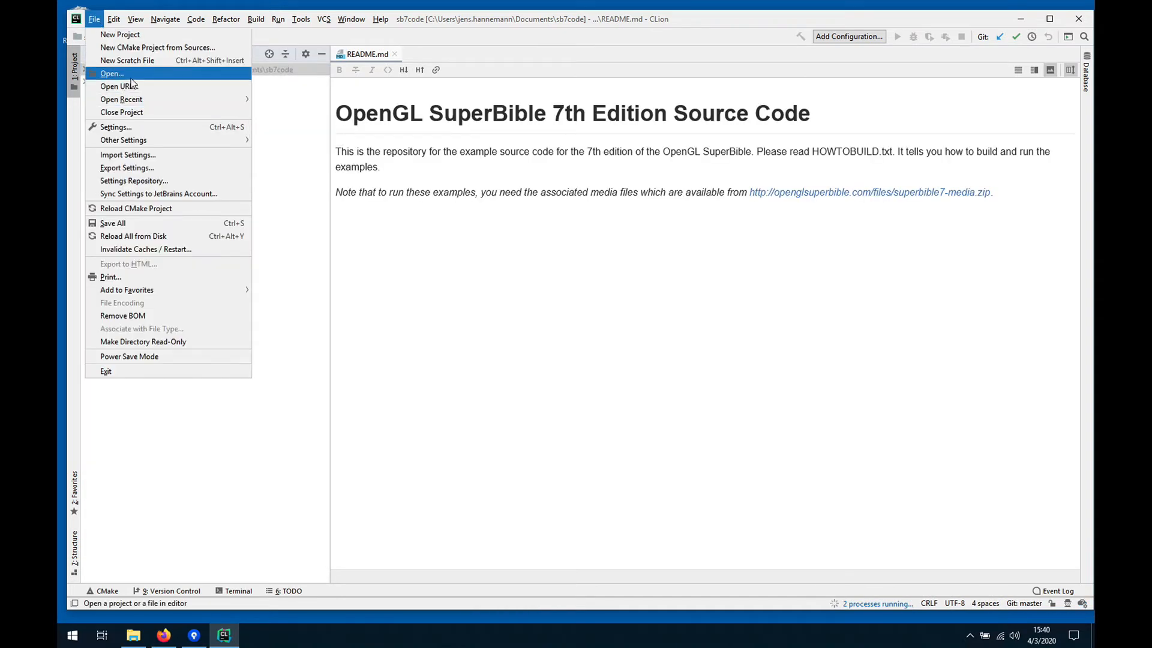
Start File > Open and browse from the home folder into Documents
{"action": "left_click", "coordinate": [112, 74]}
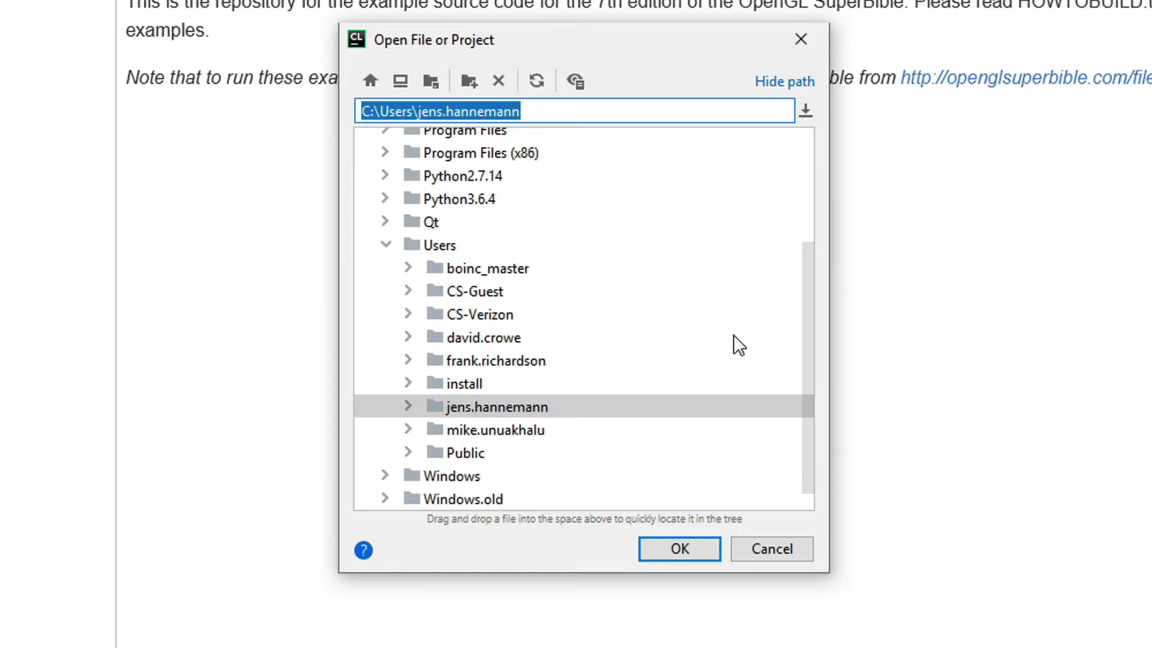
{"action": "left_click", "coordinate": [411, 406]}
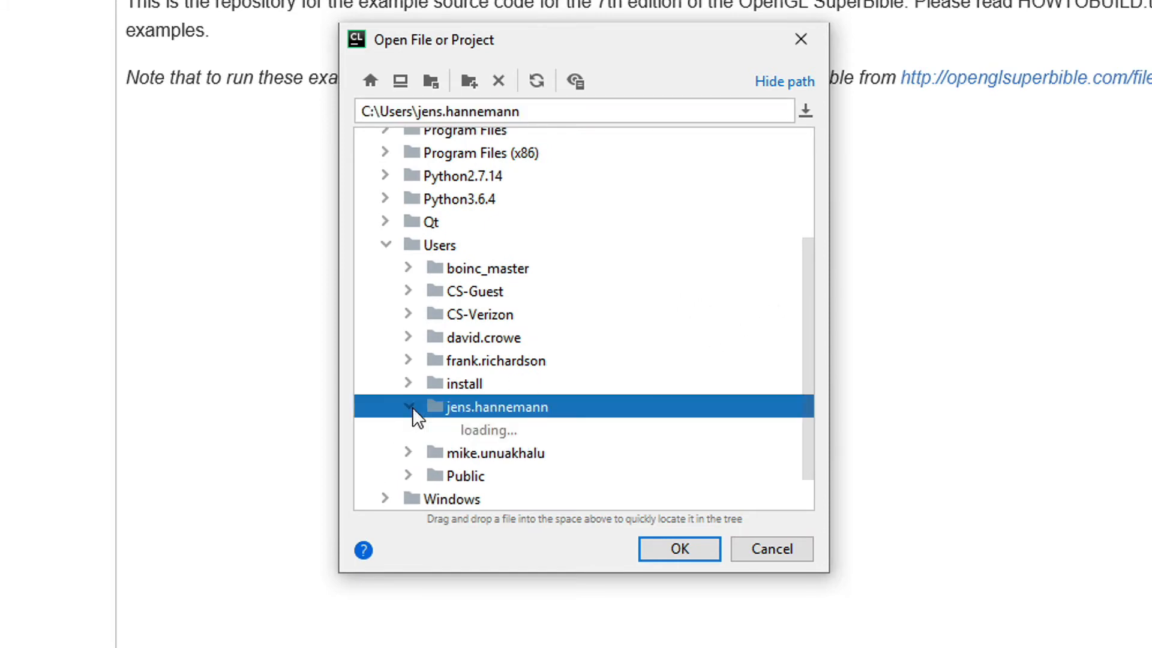
{"action": "left_click", "coordinate": [411, 407]}
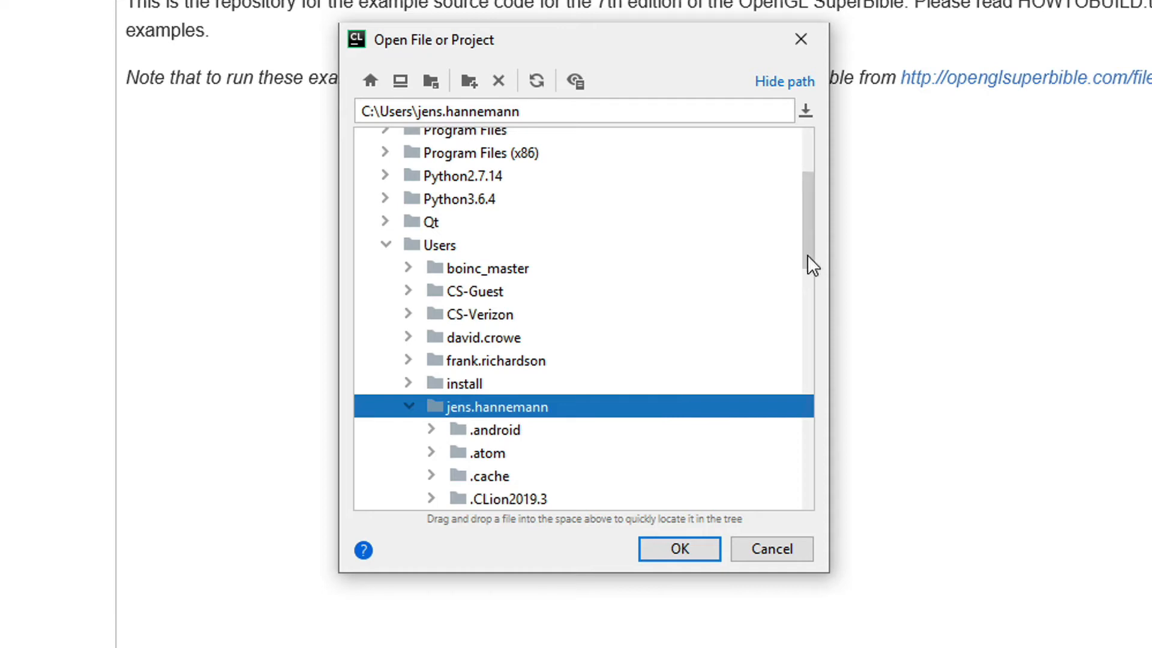
{"action": "scroll", "scroll_direction": "down", "scroll_amount": 3}
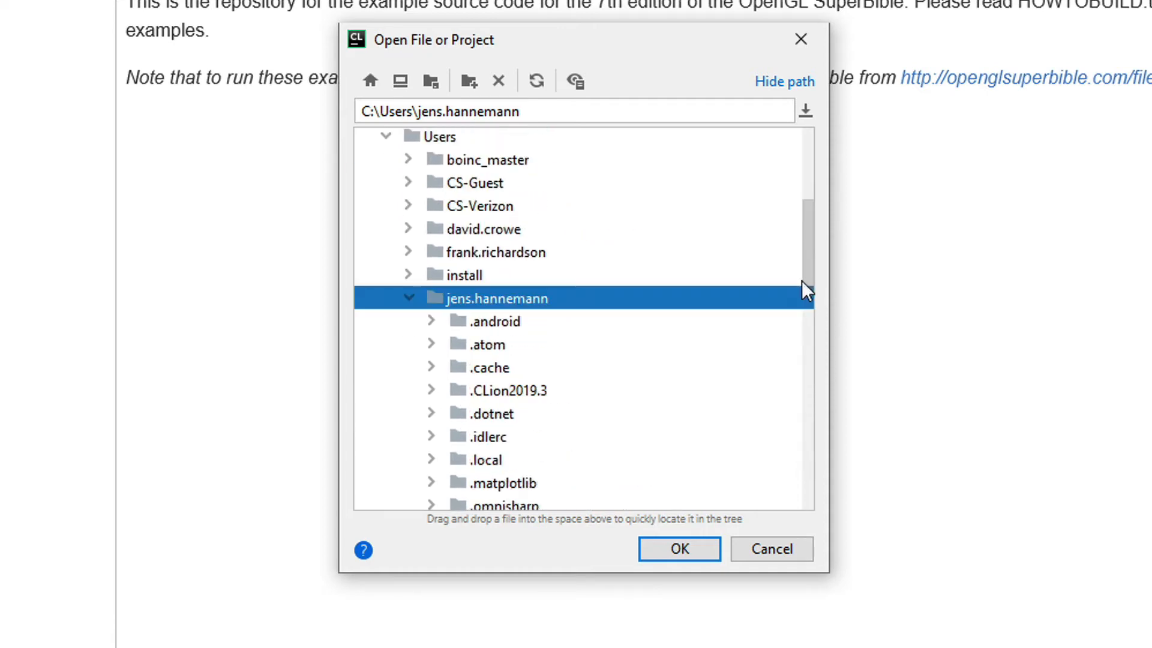
{"action": "scroll", "scroll_direction": "down", "scroll_amount": 3}
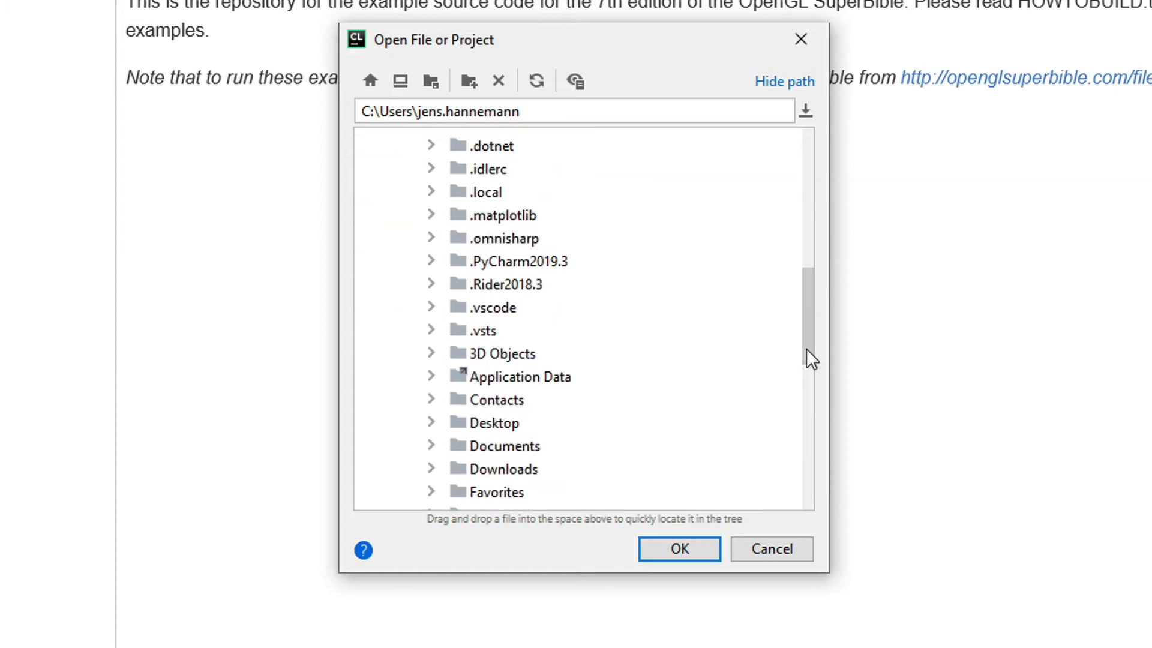
{"action": "scroll", "scroll_direction": "down", "scroll_amount": 3}
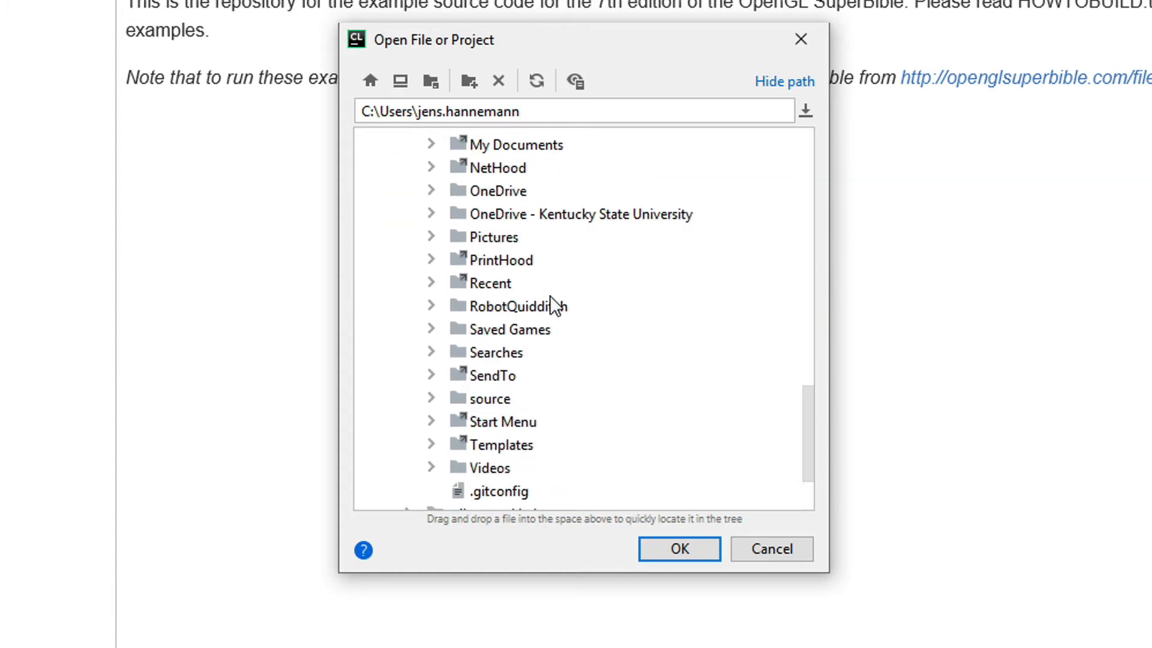
{"action": "mouse_move", "coordinate": [829, 227]}
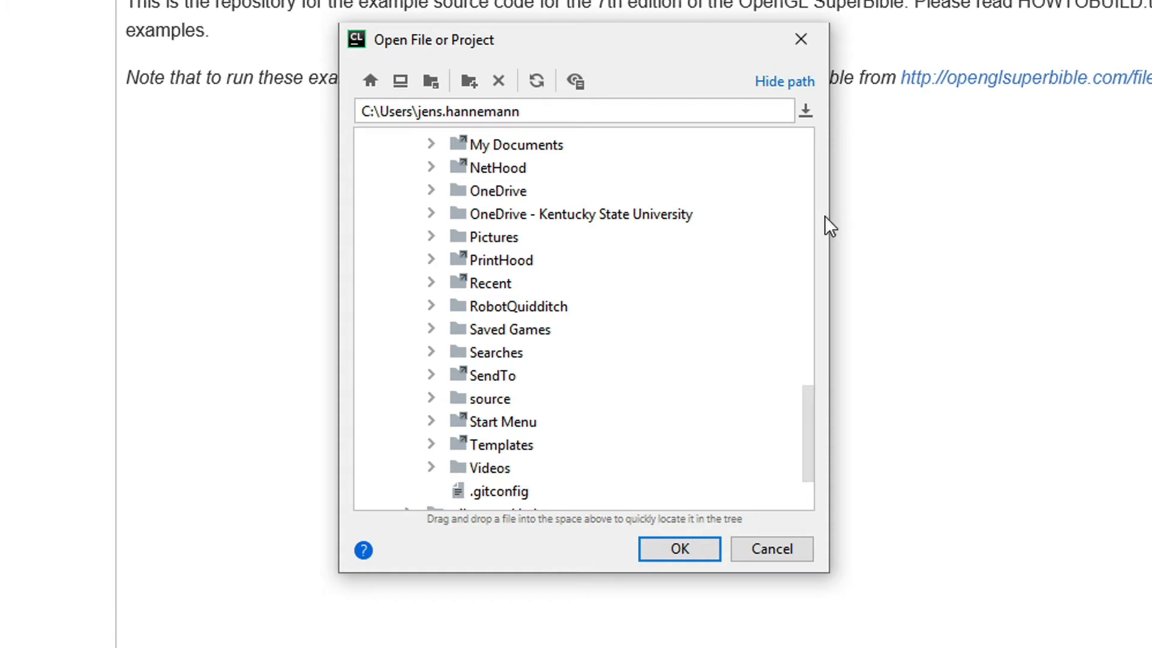
{"action": "scroll", "scroll_direction": "up", "scroll_amount": 3}
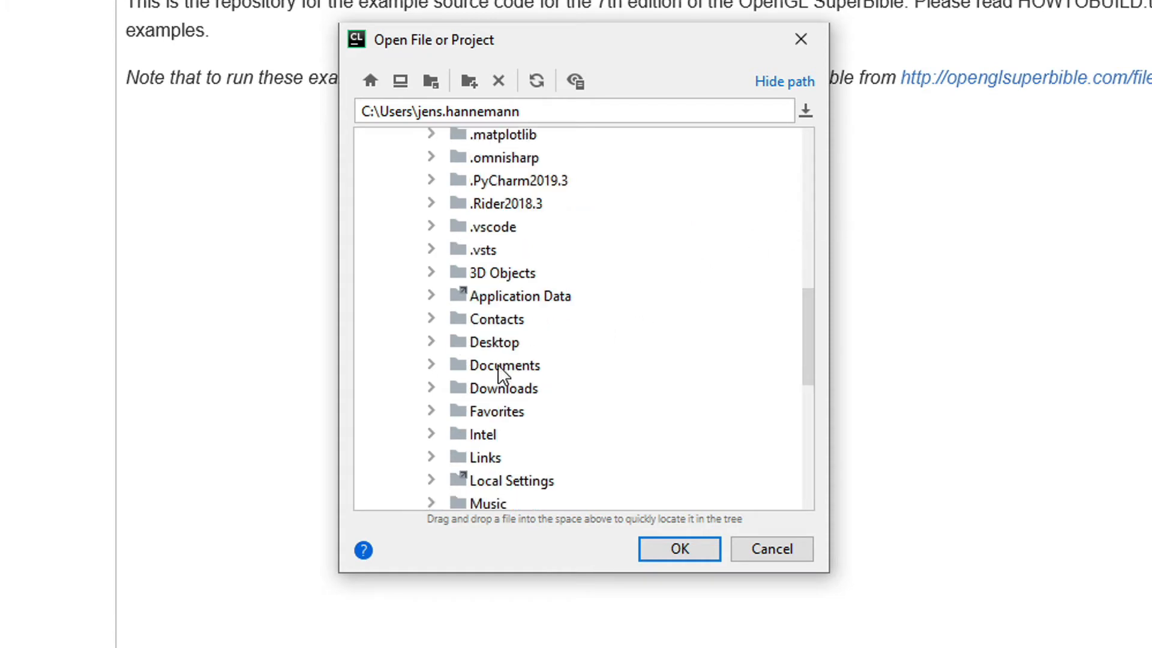
{"action": "left_click", "coordinate": [504, 365]}
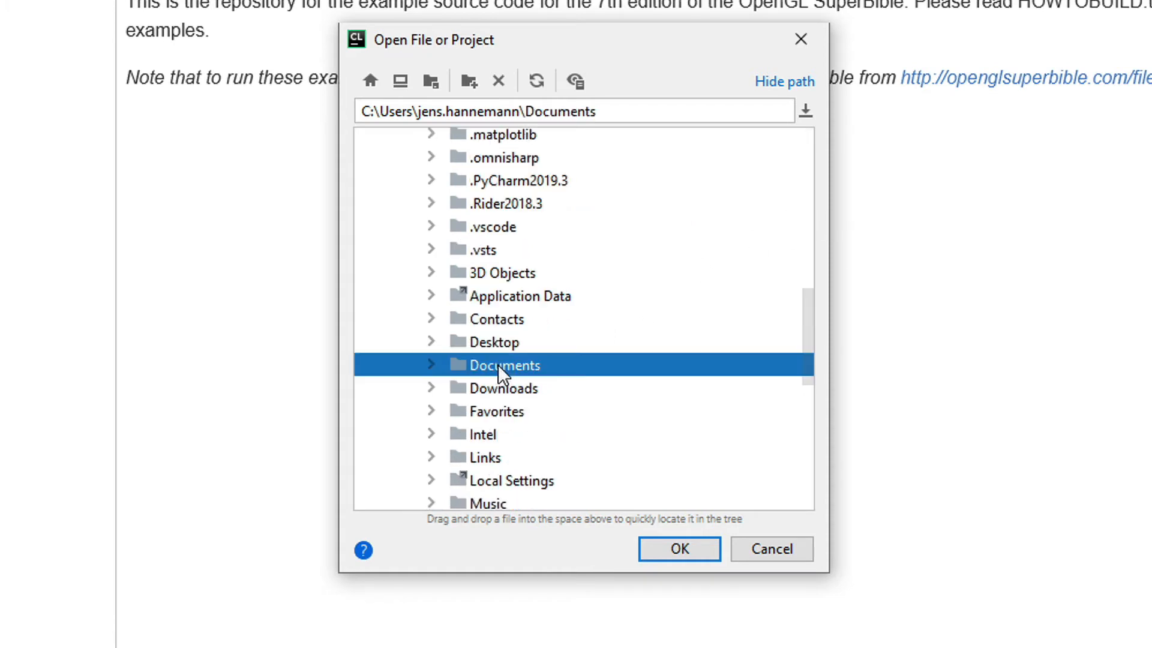
{"action": "left_click", "coordinate": [432, 364]}
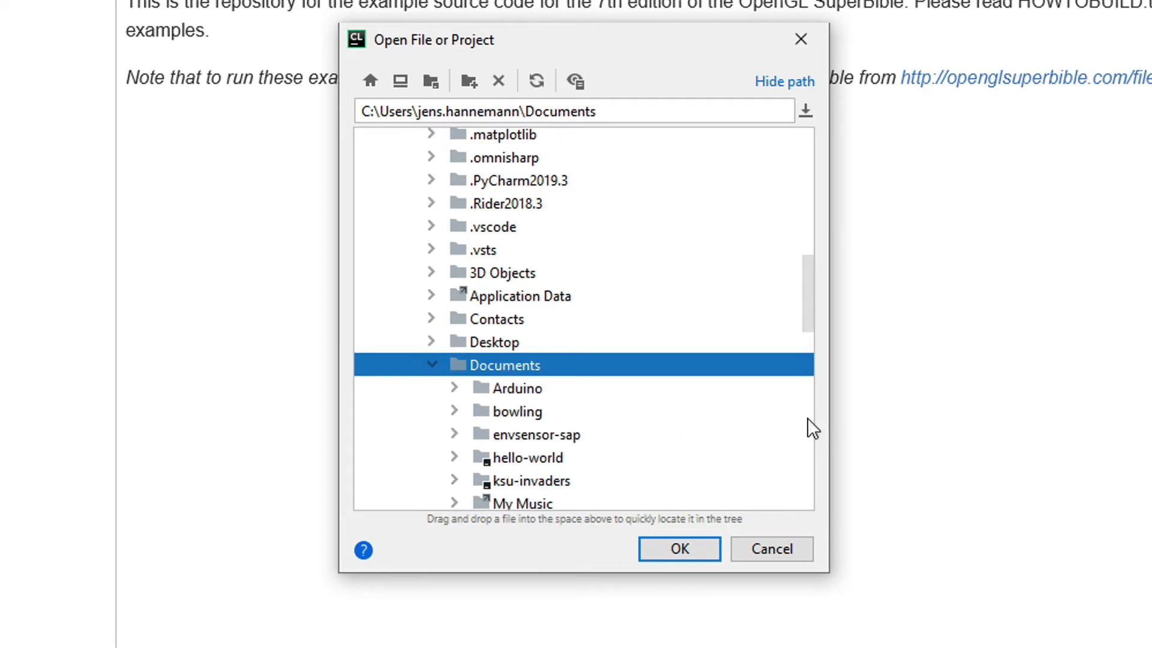
Select sb7code/extern/glfw-3.2.1 and confirm opening it as a project
{"action": "left_click", "coordinate": [516, 353]}
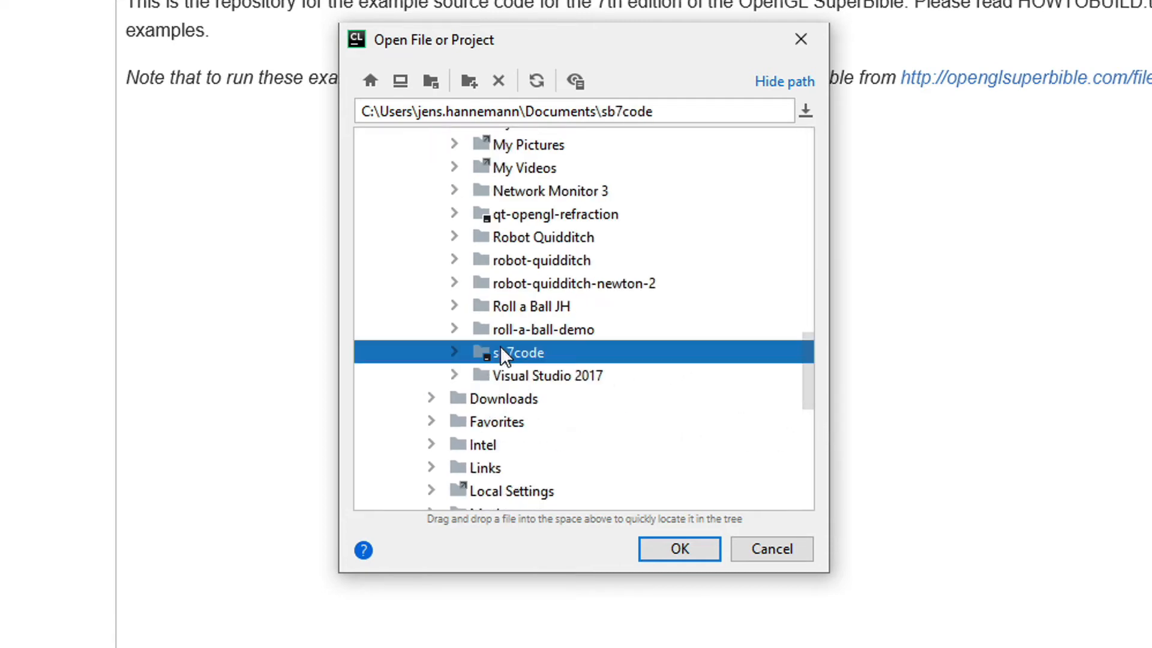
{"action": "left_click", "coordinate": [454, 353]}
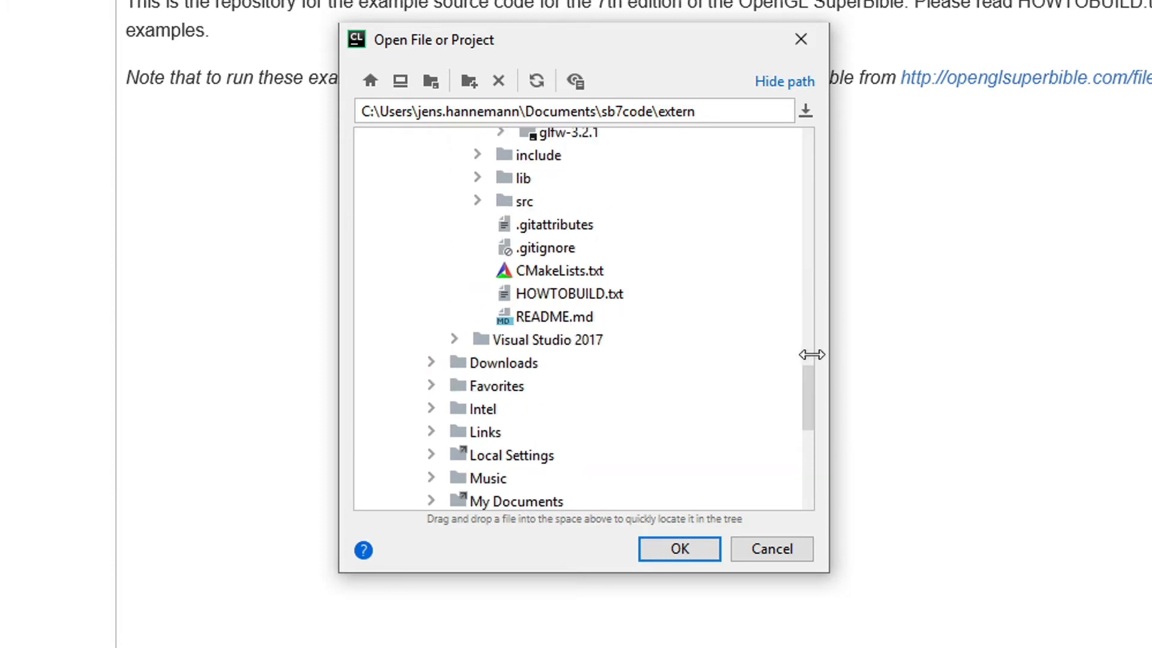
{"action": "mouse_move", "coordinate": [602, 149]}
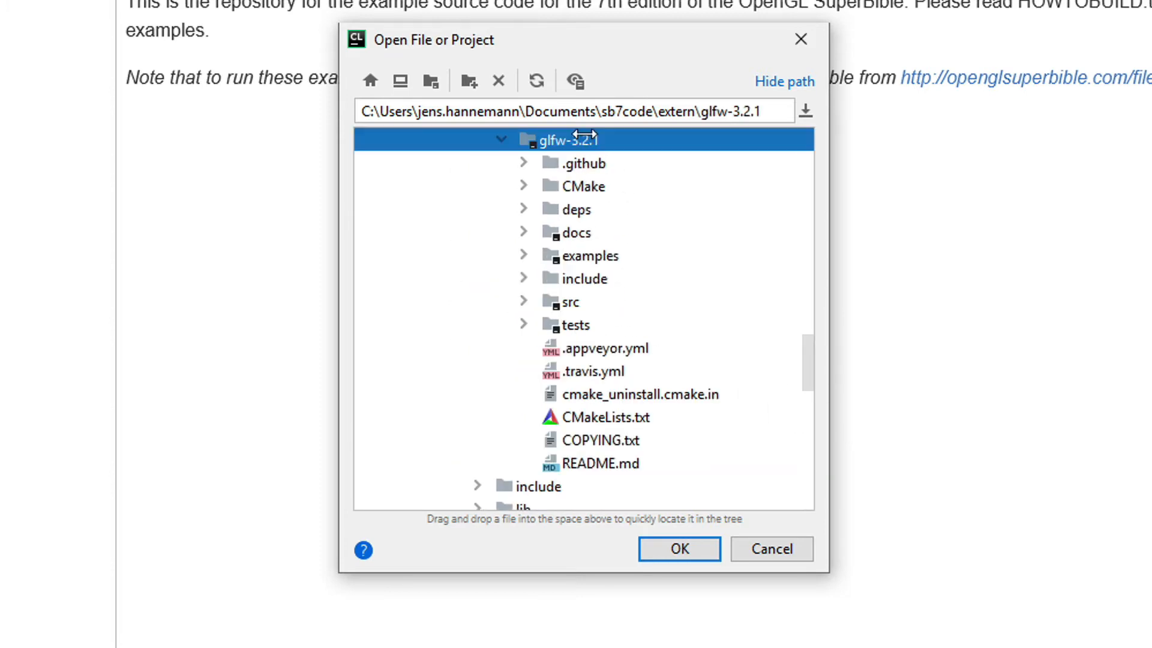
{"action": "left_click", "coordinate": [502, 139]}
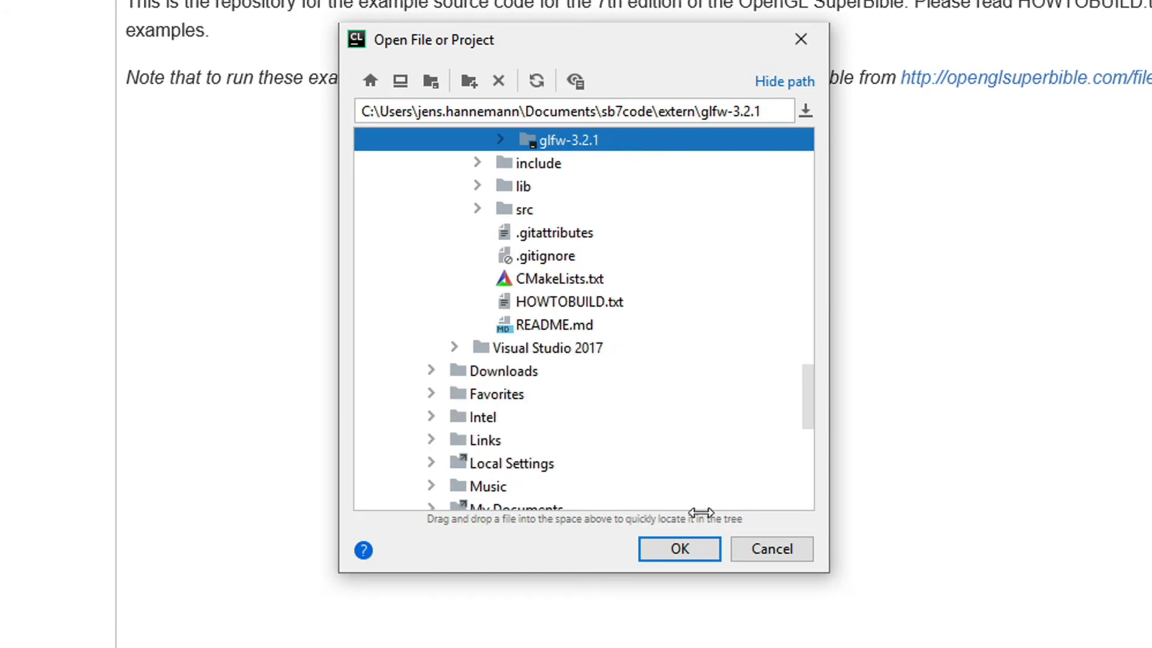
{"action": "left_click", "coordinate": [678, 548]}
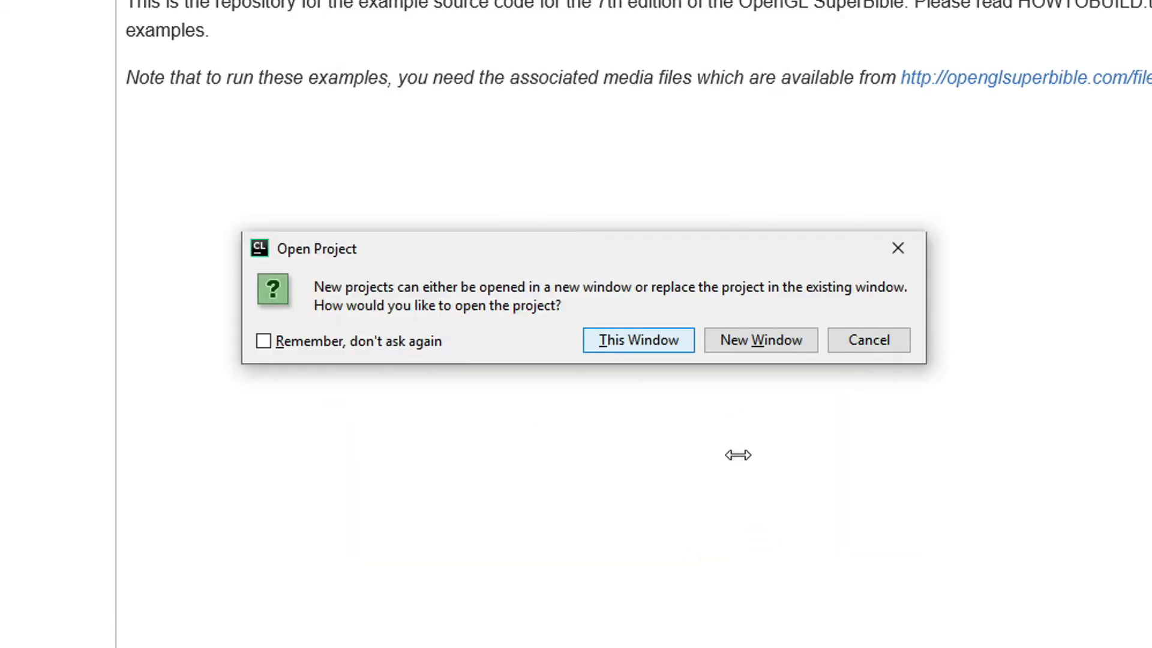
Load GLFW in this window and choose the 'boing | Debug' run configuration
{"action": "left_click", "coordinate": [637, 339]}
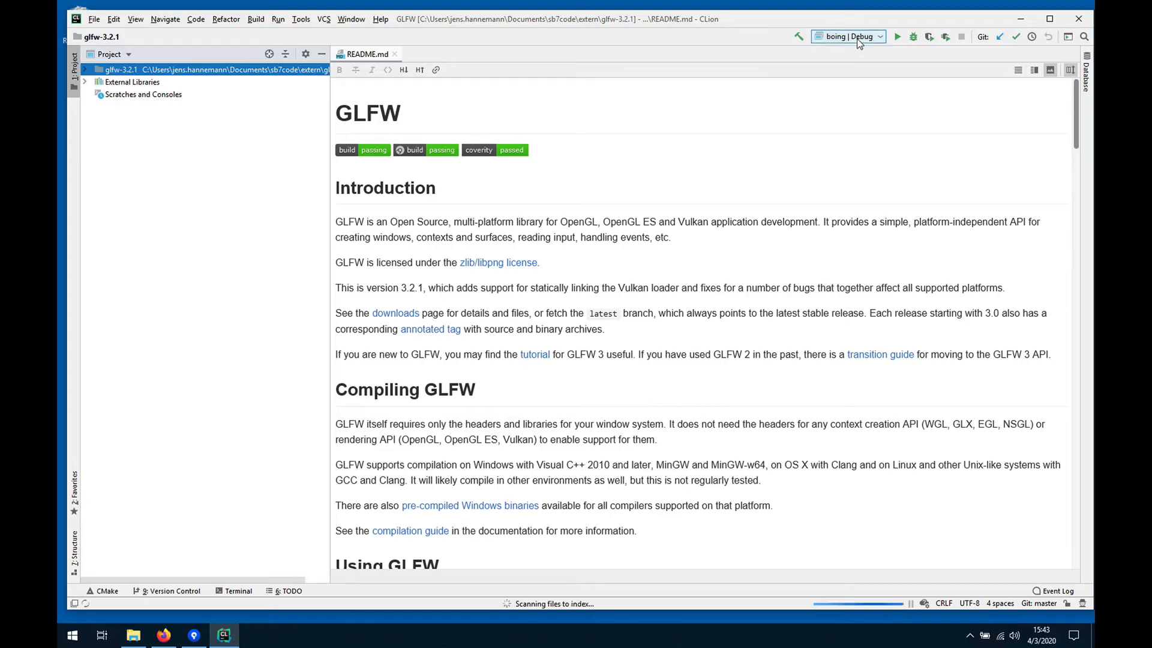
{"action": "left_click", "coordinate": [848, 36]}
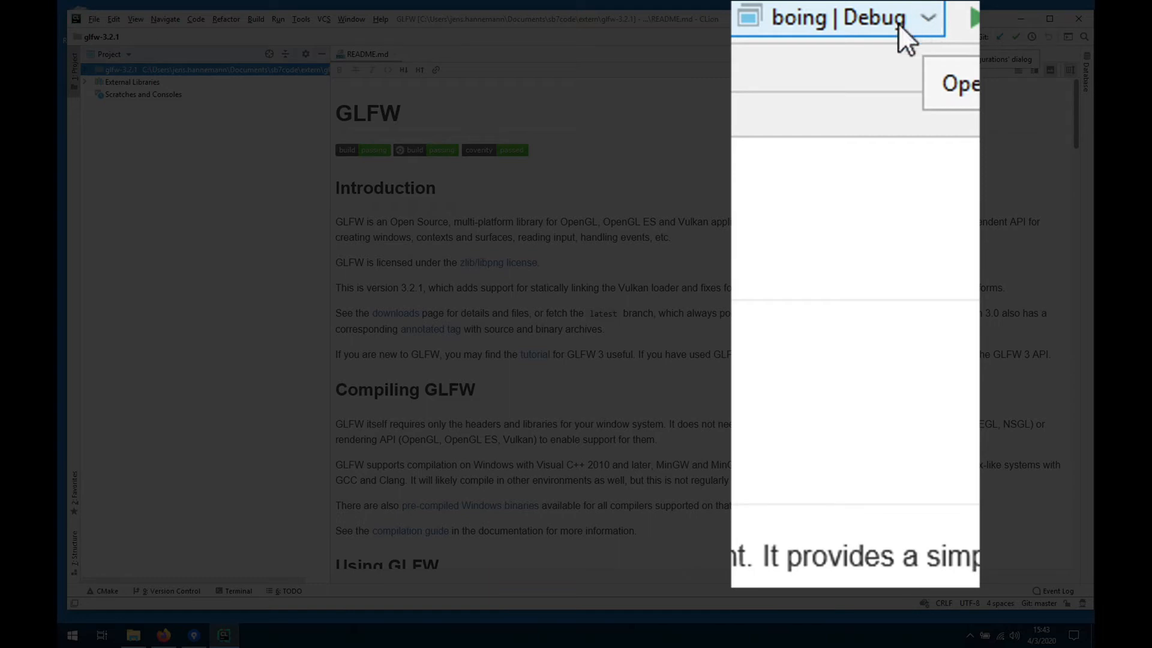
{"action": "left_click", "coordinate": [838, 18]}
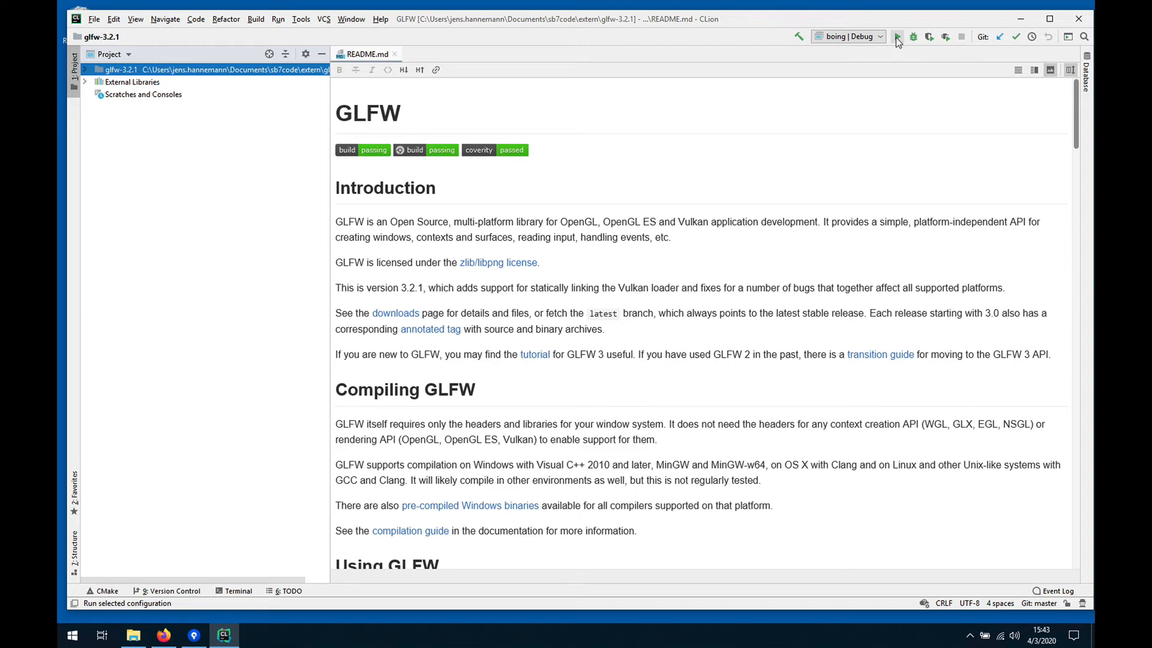
Run the boing example, view the bouncing ball, then close its window
{"action": "left_click", "coordinate": [897, 37]}
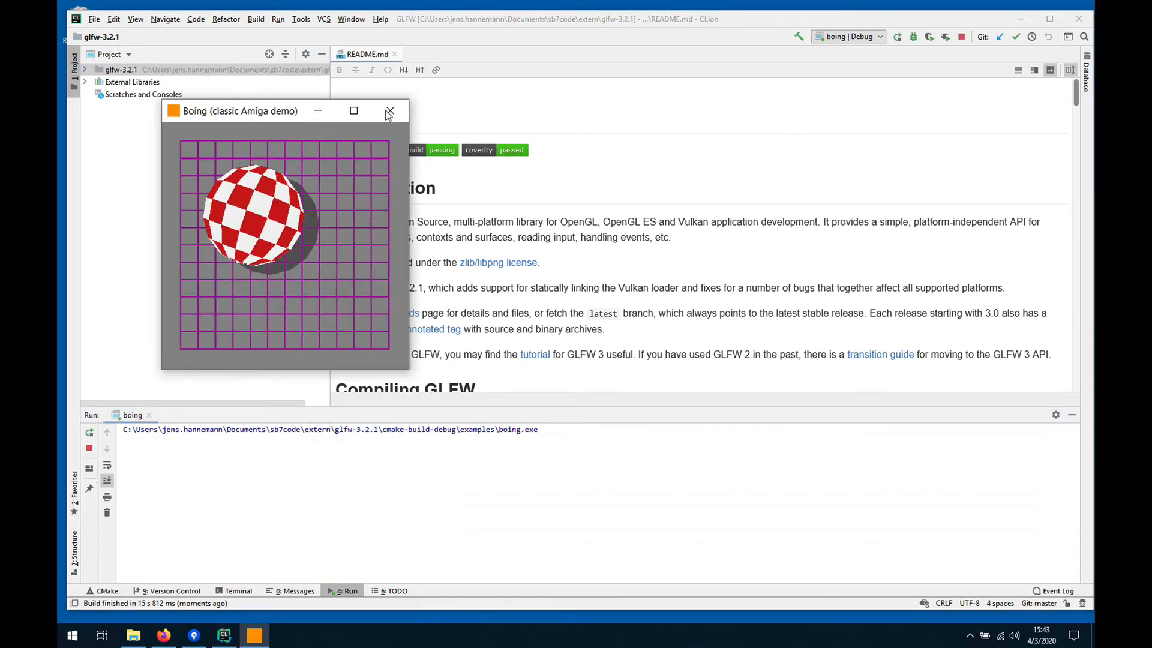
{"action": "left_click", "coordinate": [390, 110]}
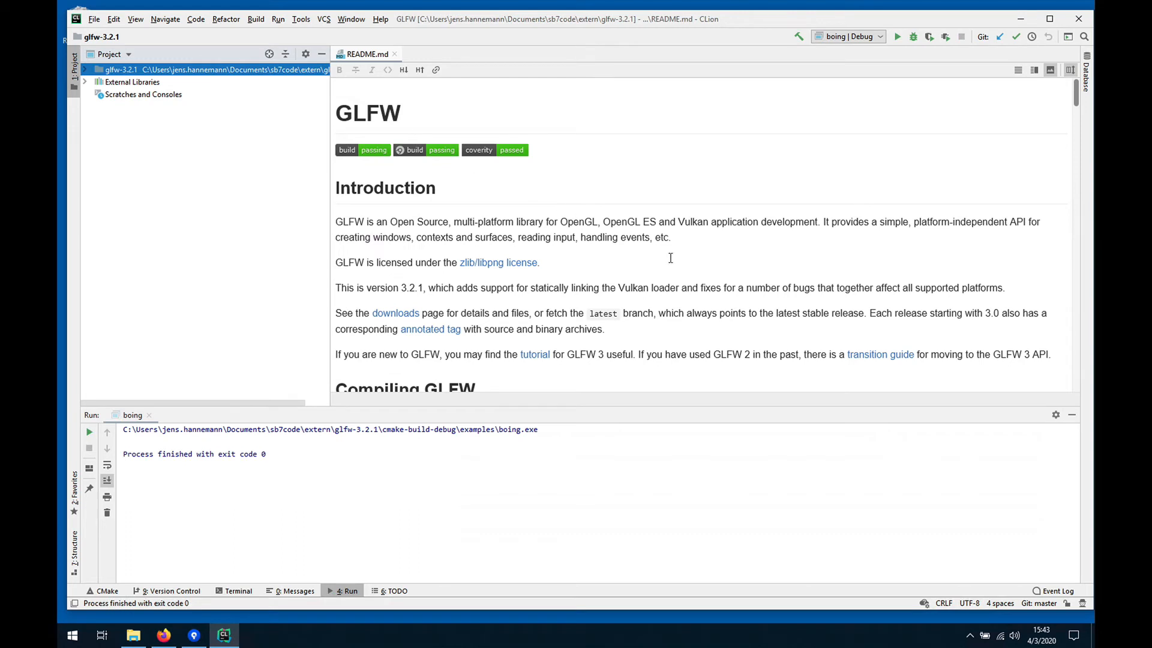
{"action": "mouse_move", "coordinate": [672, 272]}
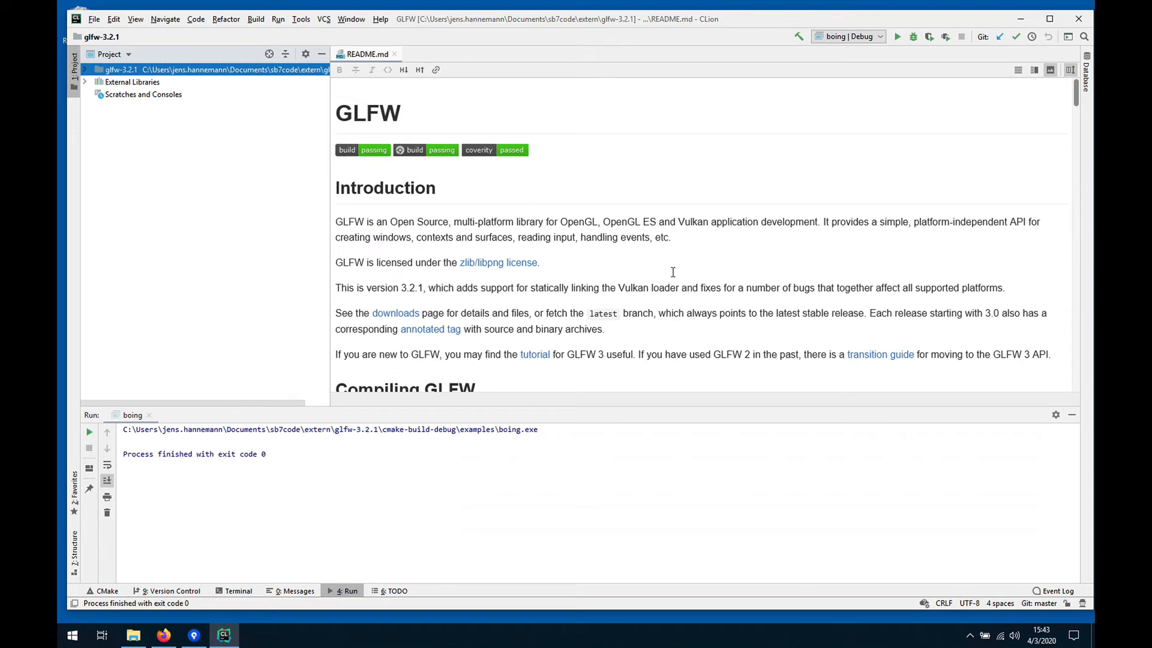
{"action": "mouse_move", "coordinate": [974, 124]}
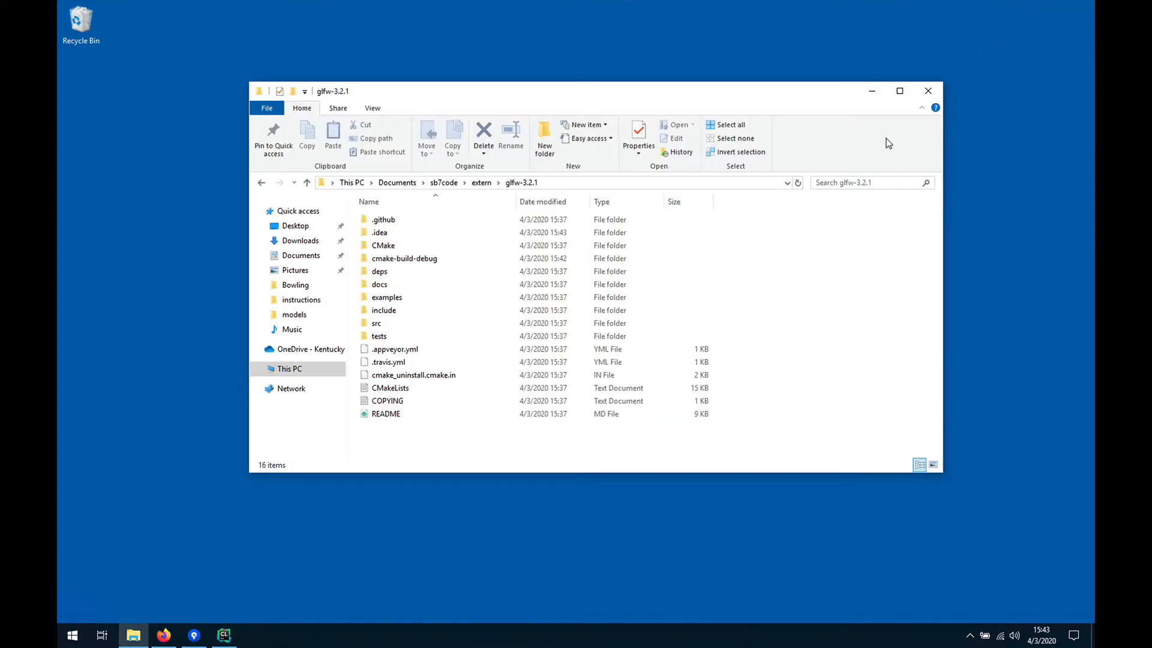
Navigate into cmake-build-debug > src of the GLFW build
{"action": "left_click", "coordinate": [404, 258]}
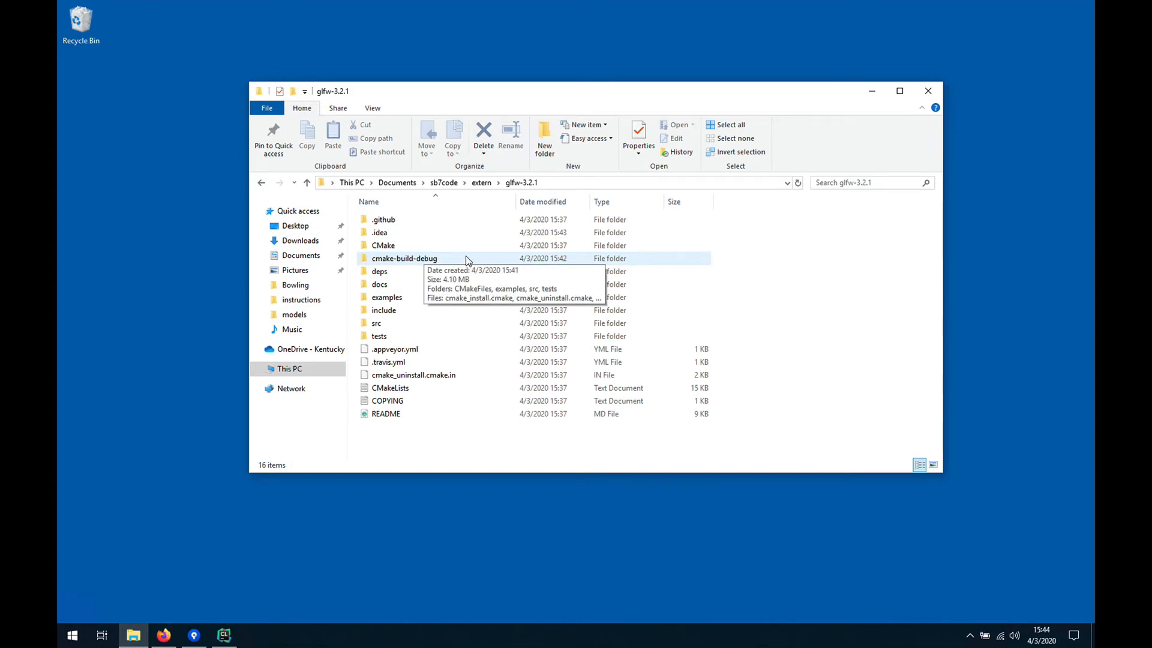
{"action": "double_click", "coordinate": [405, 258]}
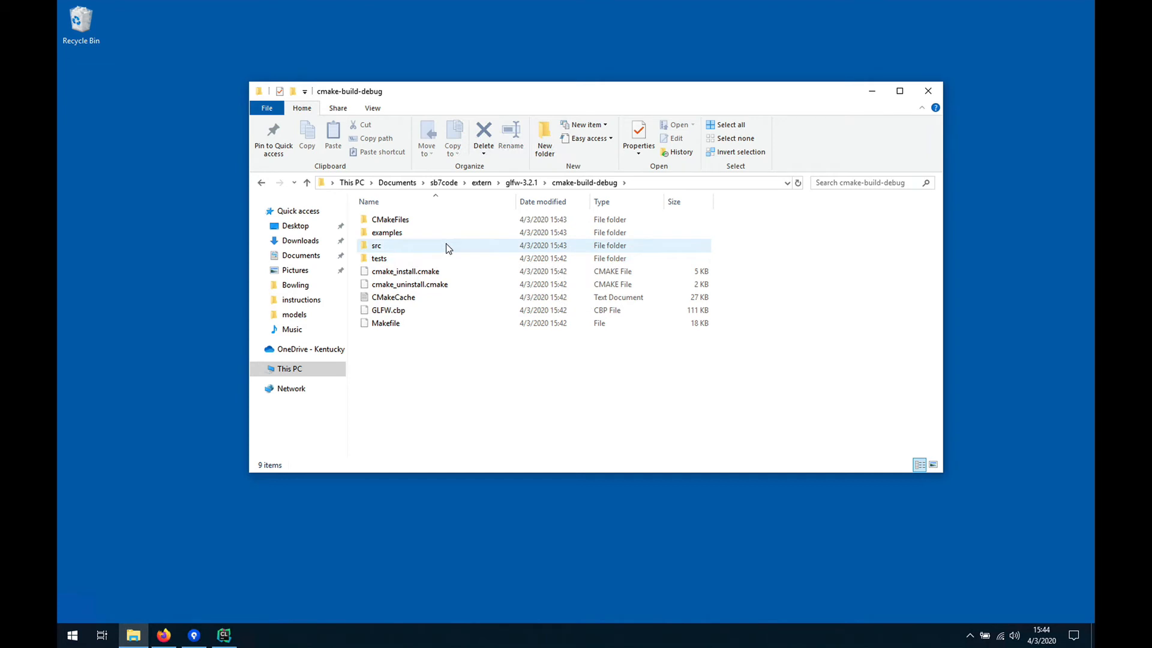
{"action": "double_click", "coordinate": [376, 245]}
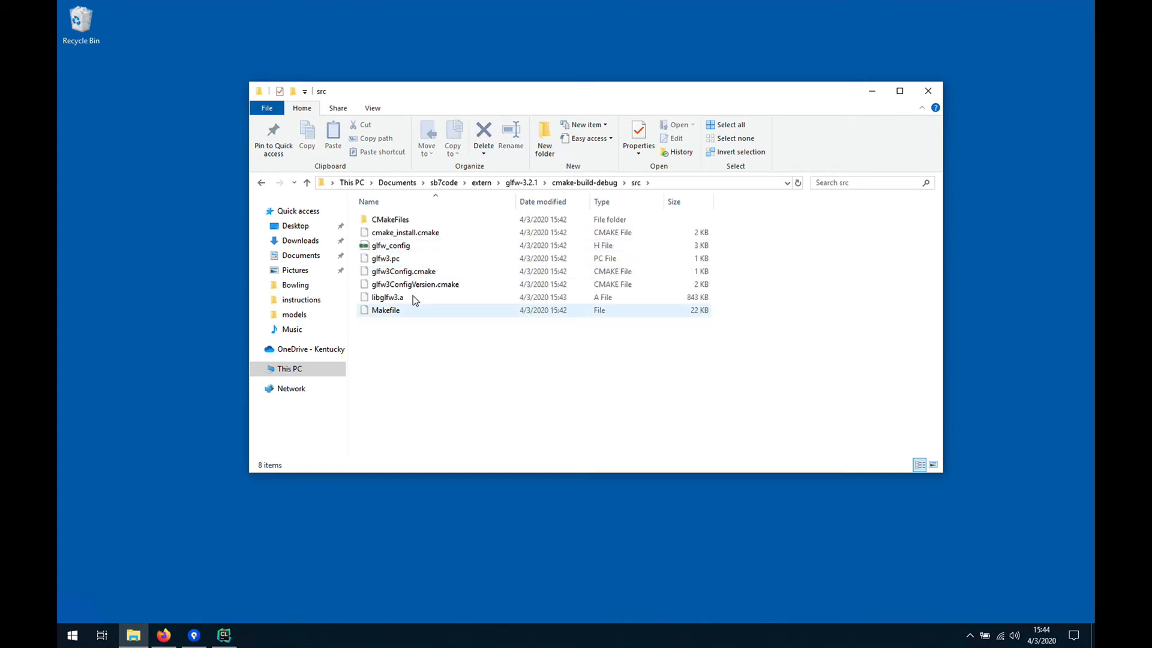
Copy the built libglfw3.a library file
{"action": "left_click", "coordinate": [387, 297]}
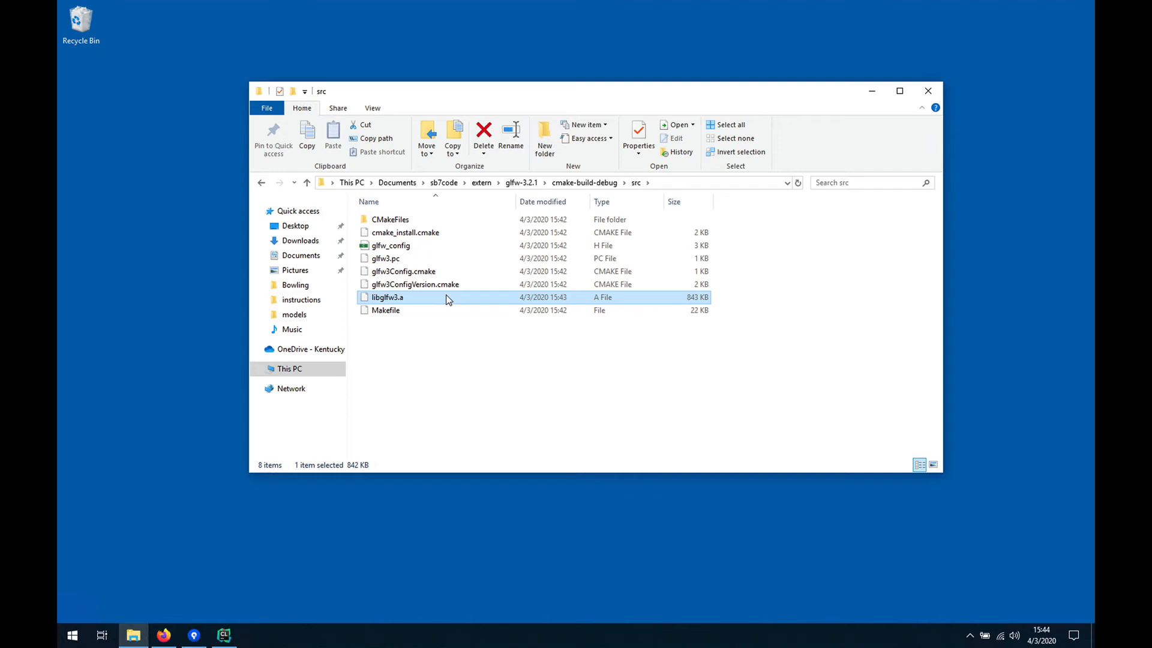
{"action": "right_click", "coordinate": [387, 297]}
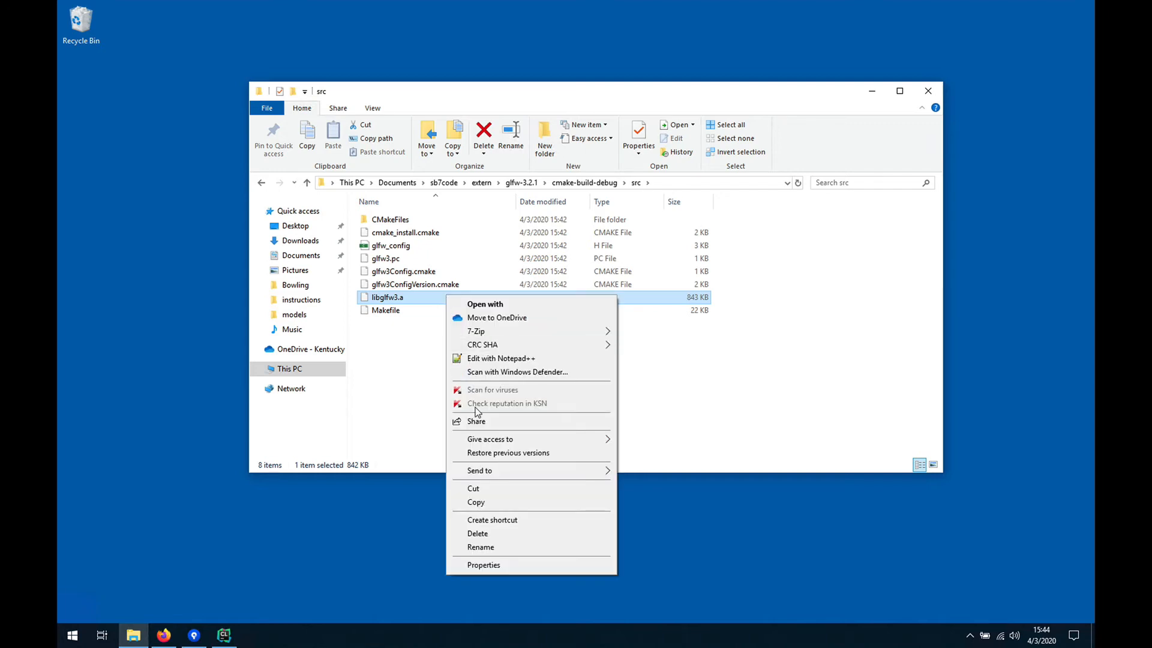
{"action": "left_click", "coordinate": [476, 501]}
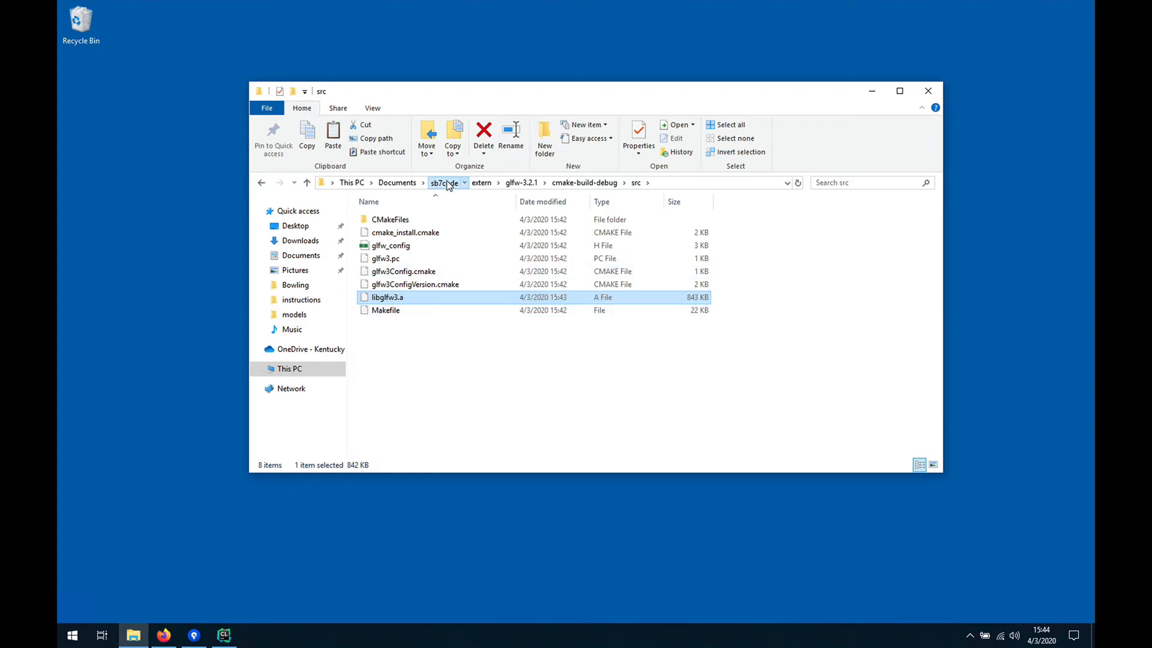
Paste the built GLFW library into sb7code's lib folder
{"action": "left_click", "coordinate": [444, 183]}
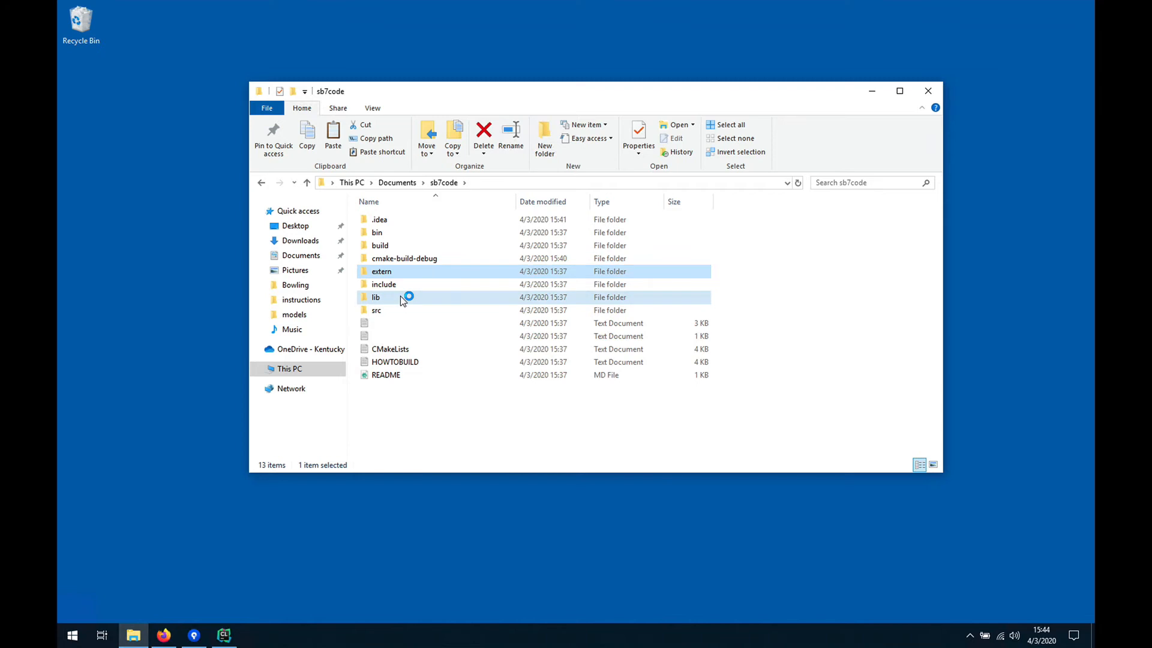
{"action": "double_click", "coordinate": [376, 296]}
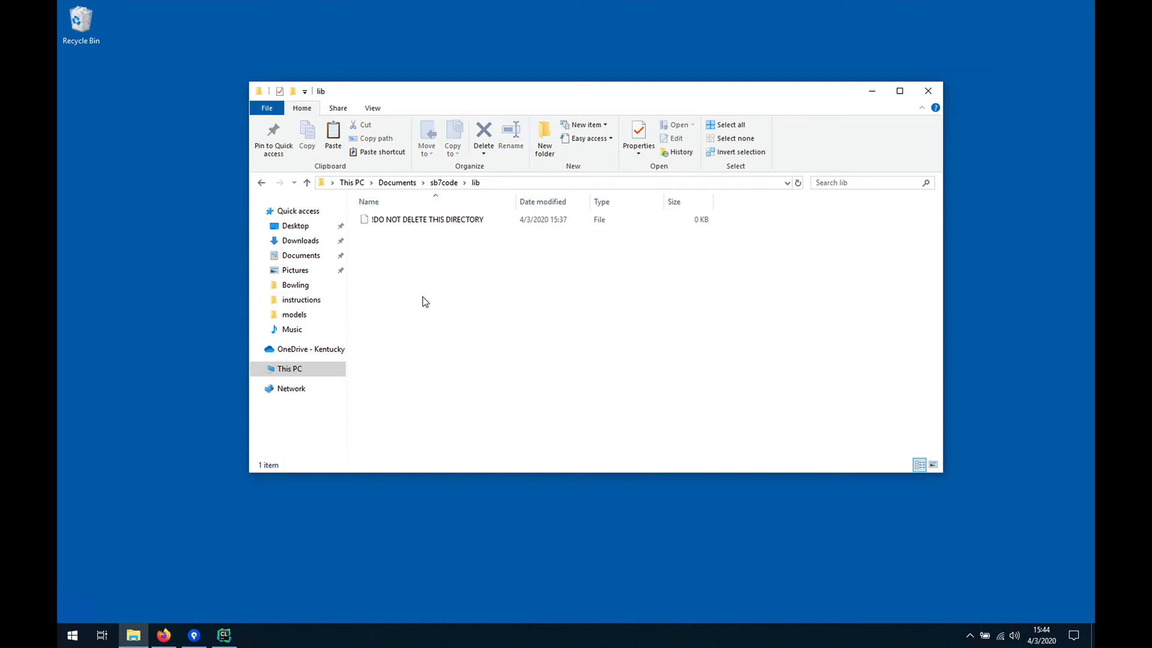
{"action": "mouse_move", "coordinate": [457, 293]}
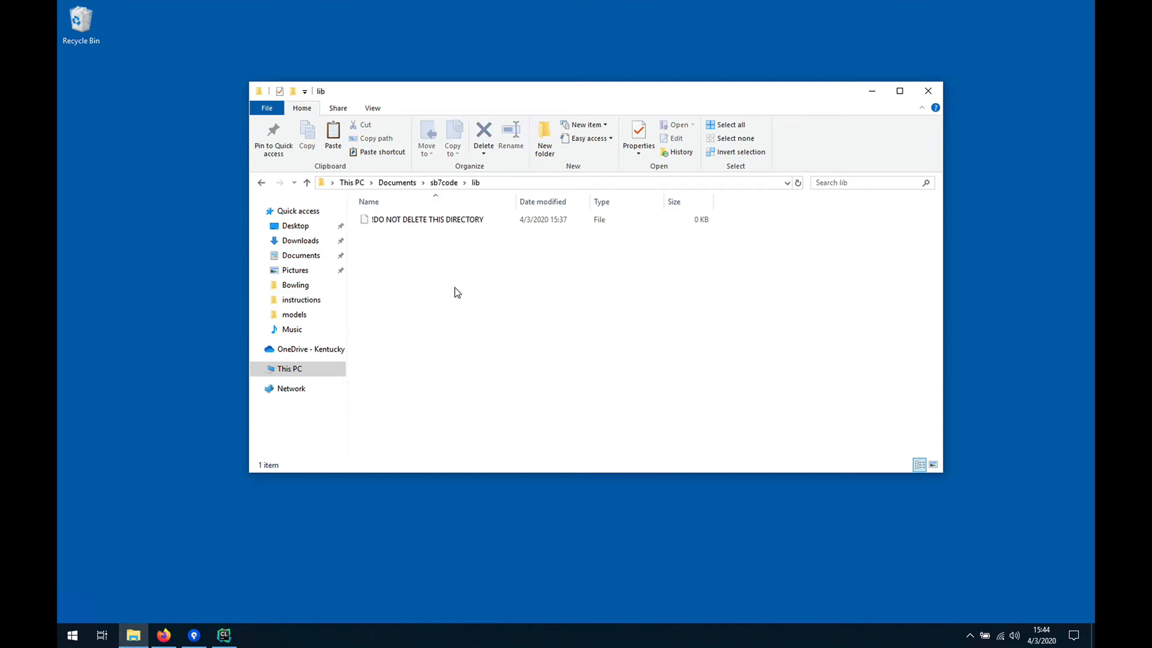
{"action": "right_click", "coordinate": [454, 287]}
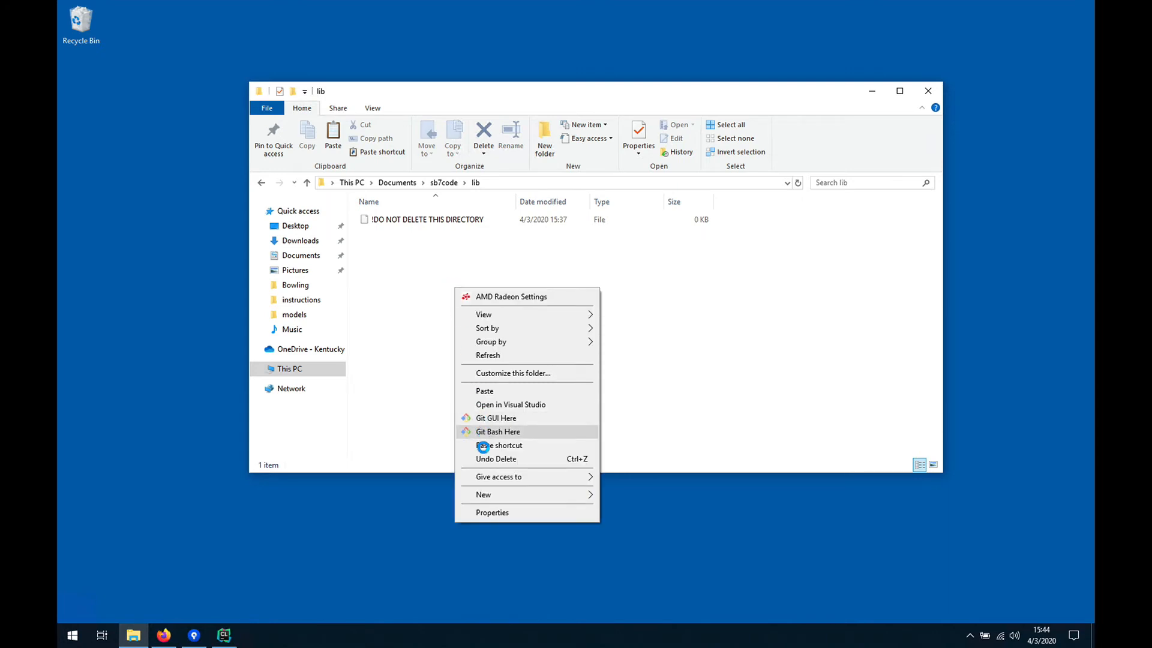
{"action": "mouse_move", "coordinate": [483, 392]}
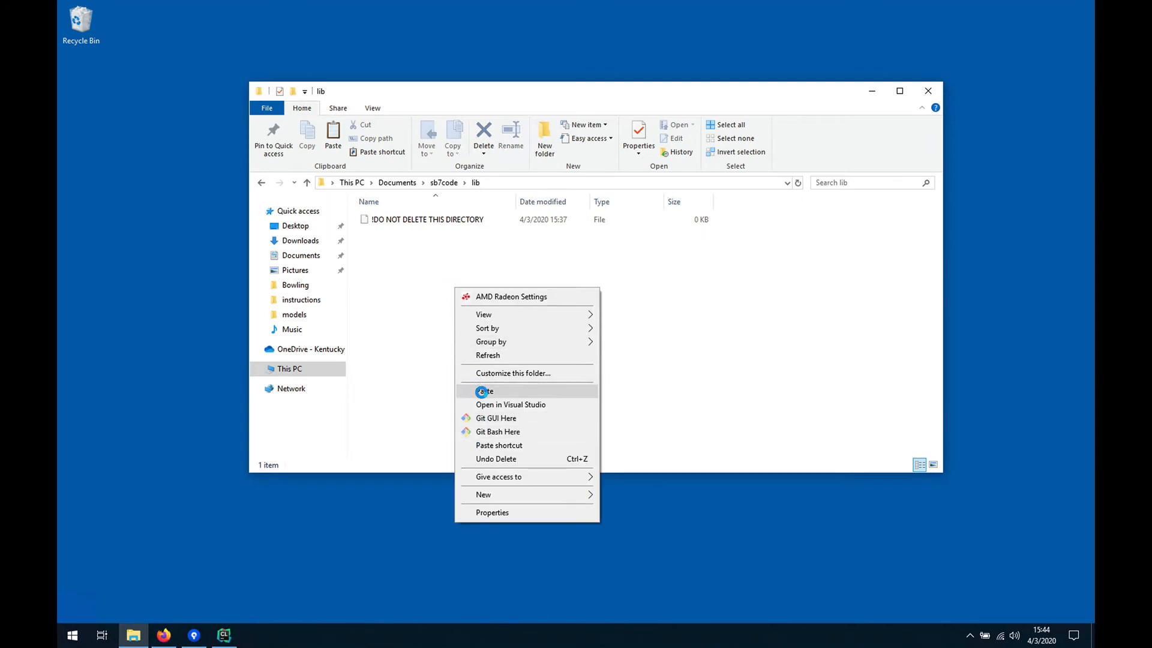
{"action": "left_click", "coordinate": [483, 391]}
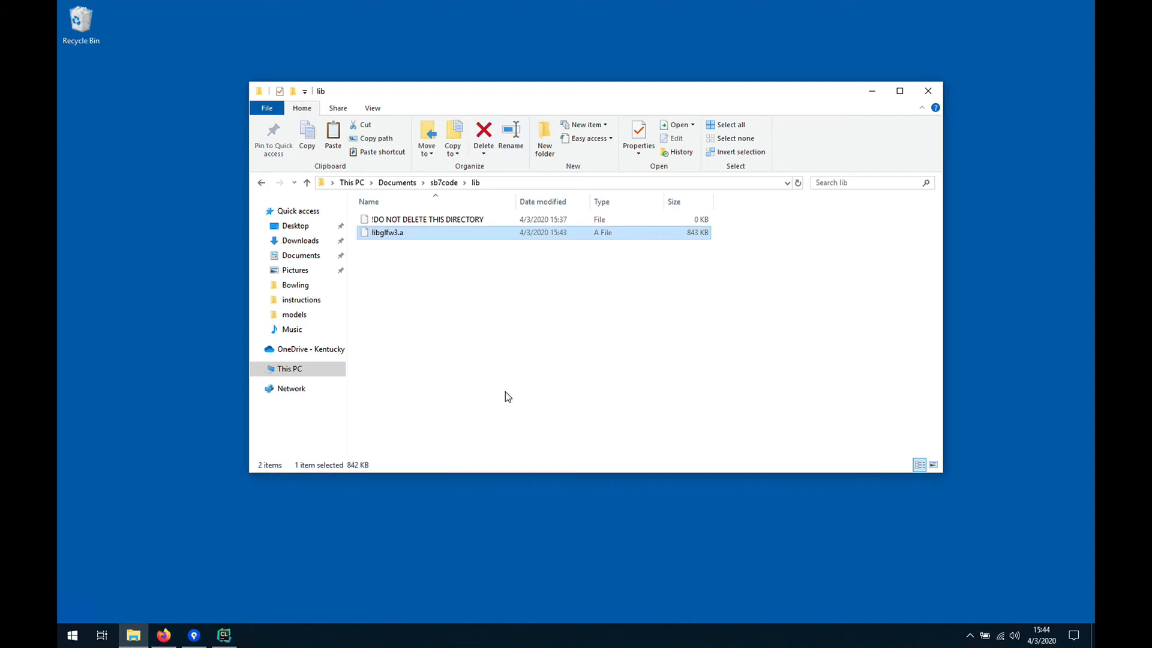
{"action": "mouse_move", "coordinate": [470, 267]}
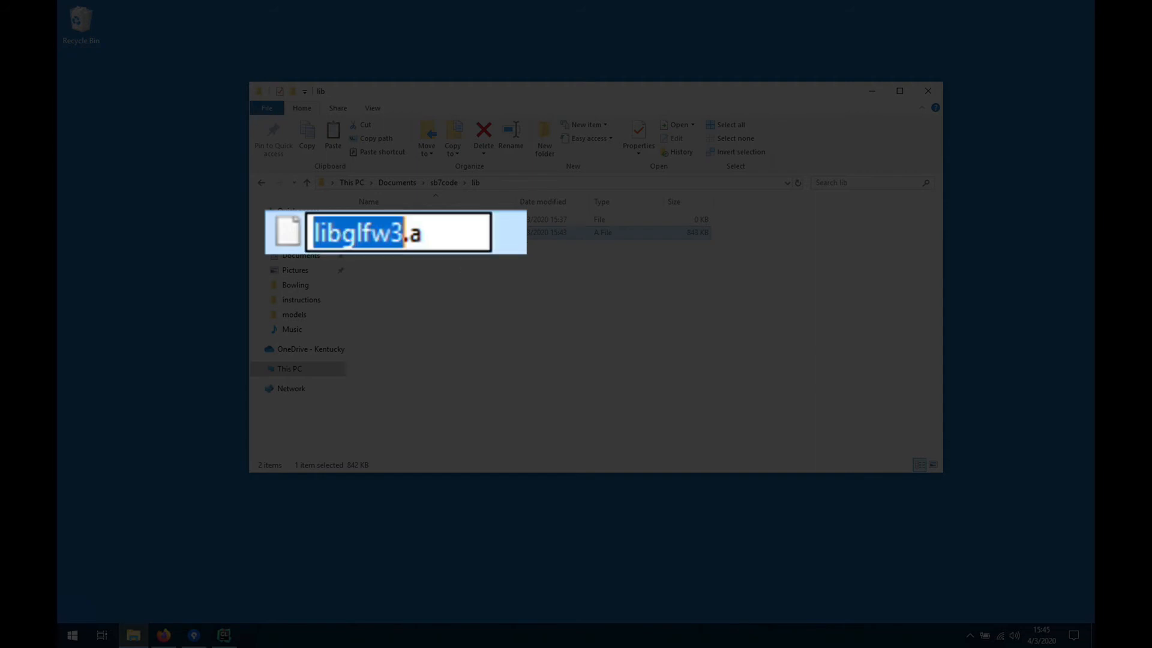
Rename the pasted library to libglfw3_d.a
{"action": "left_click", "coordinate": [397, 232]}
{"action": "type", "text": "_"}
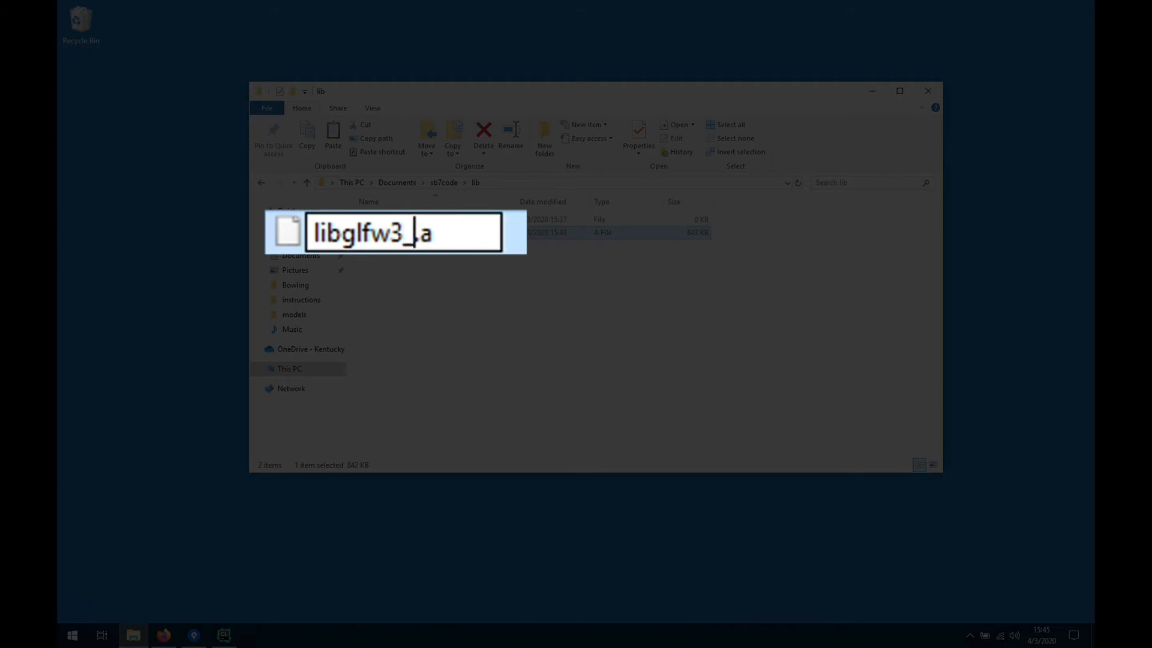
{"action": "type", "text": "d"}
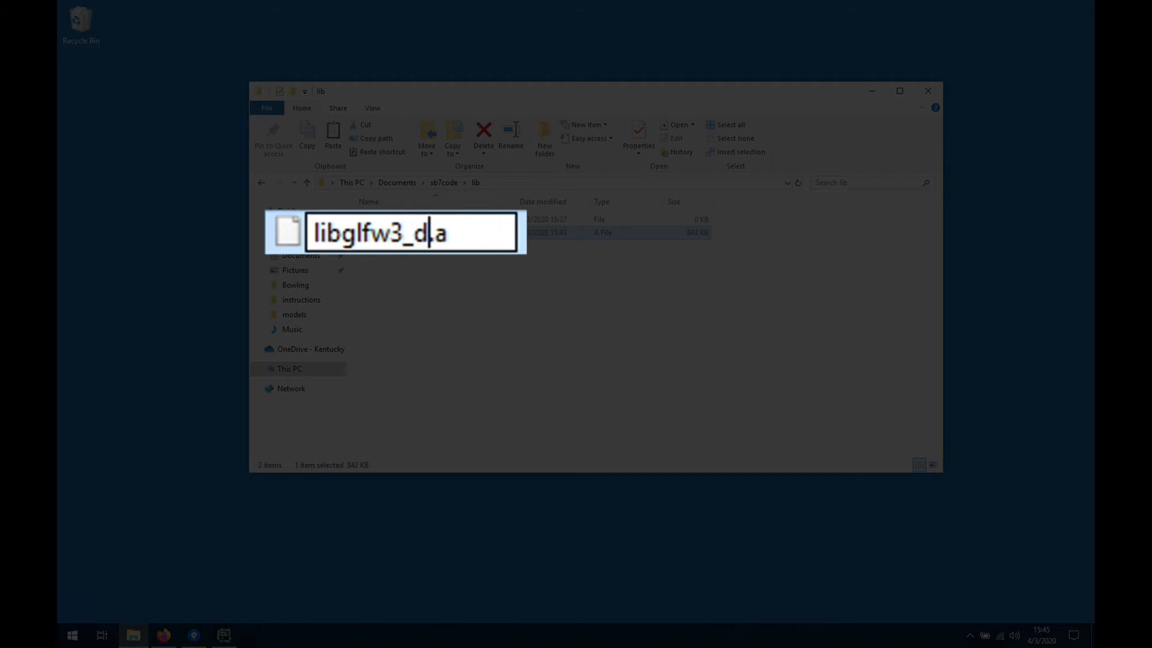
{"action": "key", "text": "Enter"}
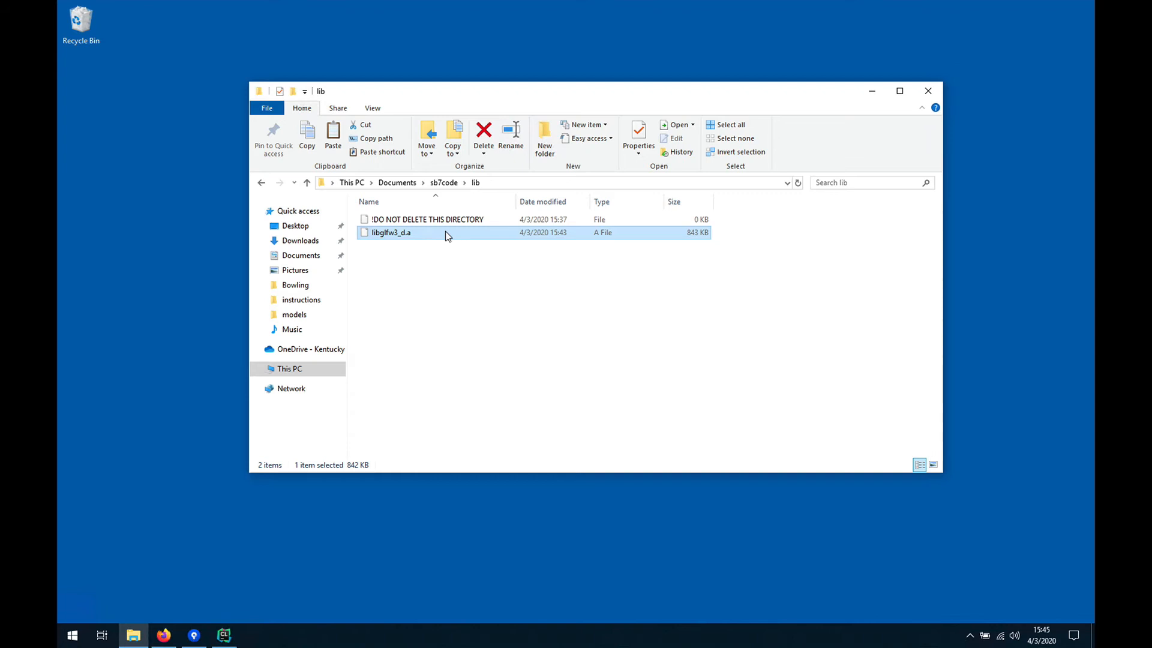
{"action": "mouse_move", "coordinate": [457, 172]}
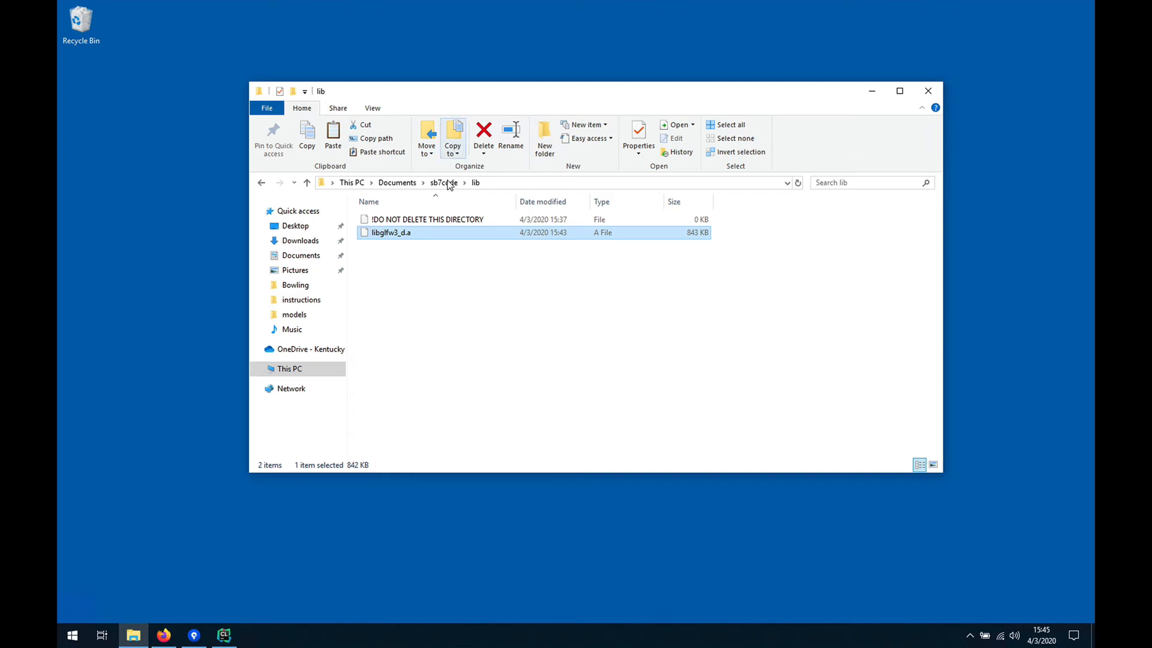
Leave File Explorer and restore the CLion GLFW project window from the taskbar
{"action": "left_click", "coordinate": [443, 183]}
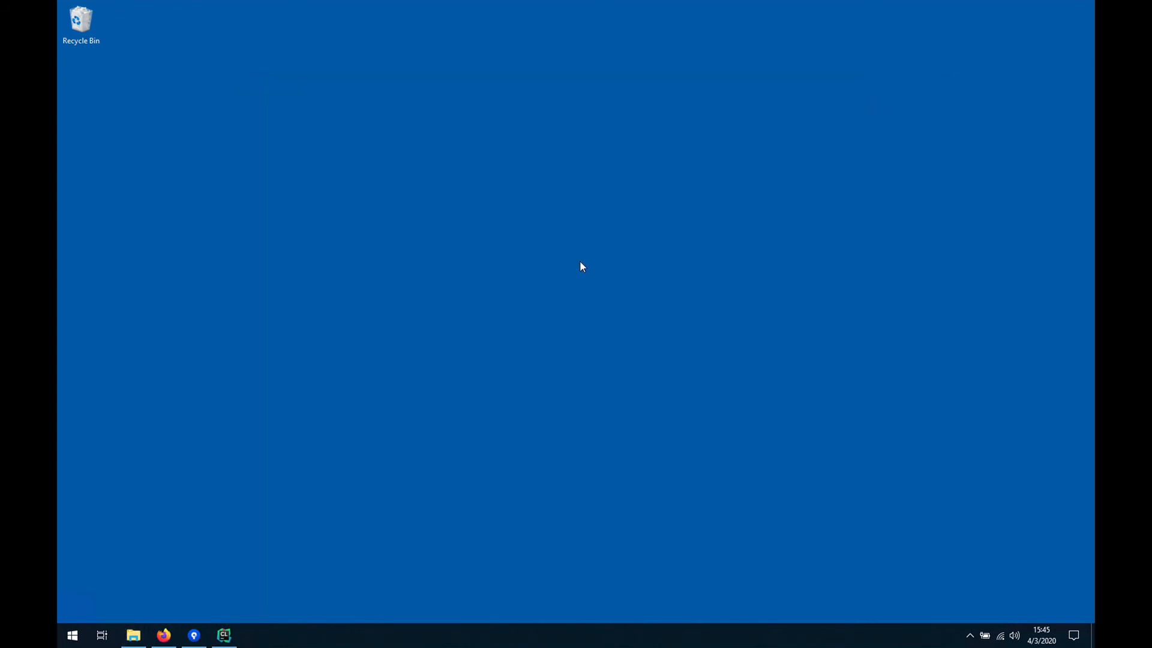
{"action": "mouse_move", "coordinate": [203, 586]}
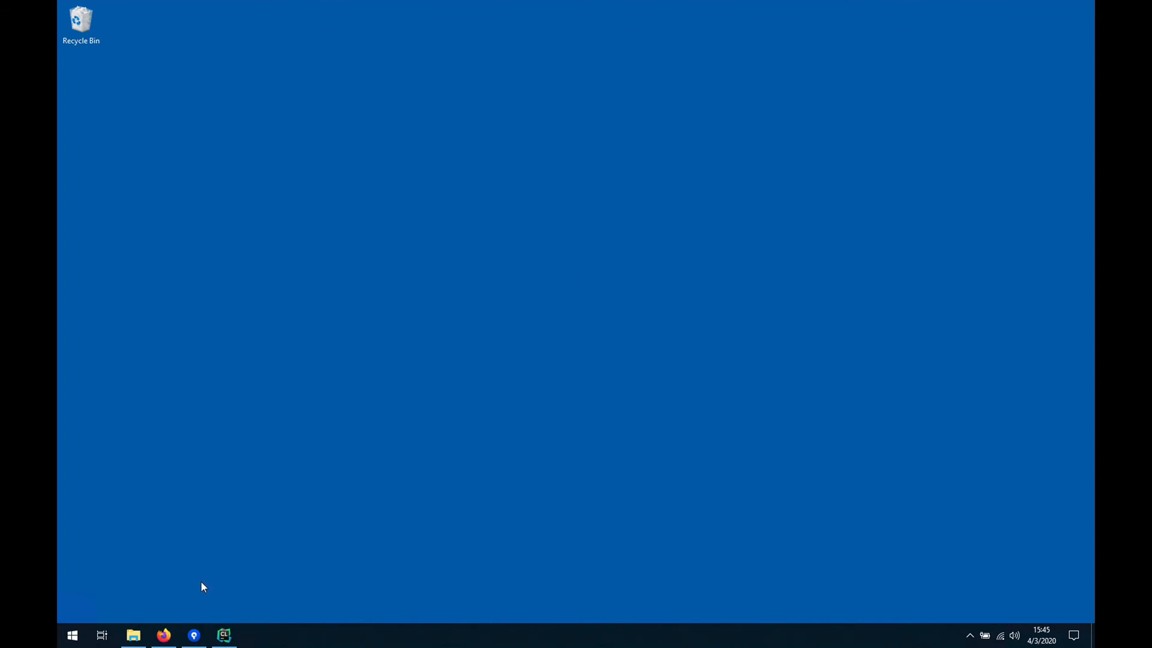
{"action": "mouse_move", "coordinate": [195, 634]}
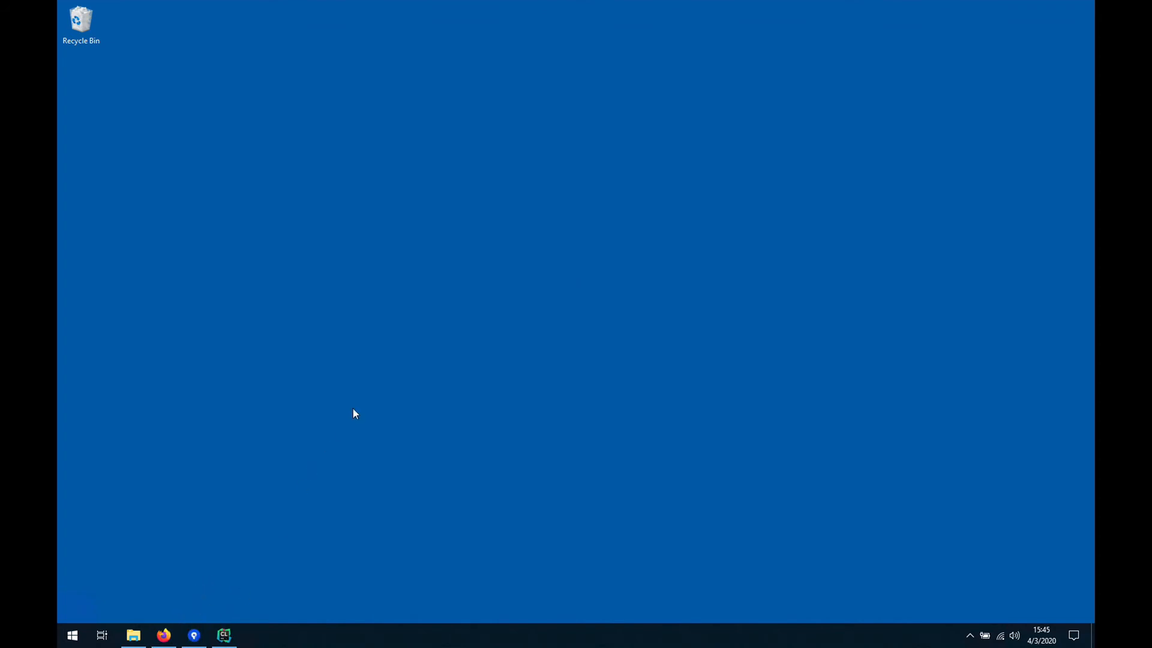
{"action": "mouse_move", "coordinate": [389, 374]}
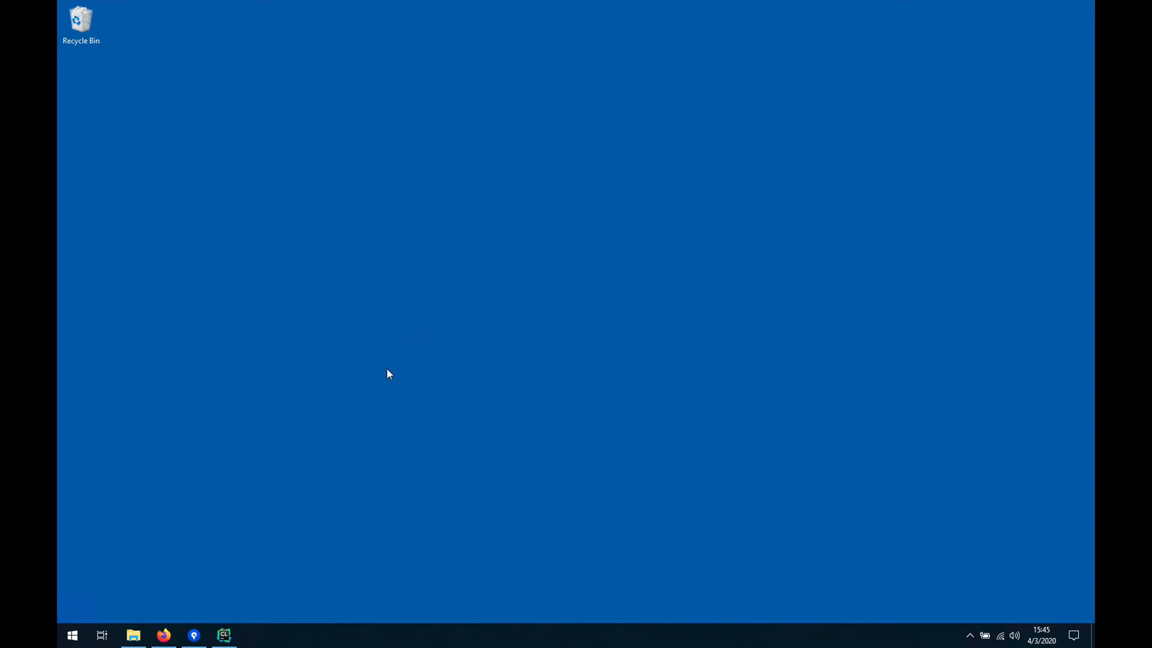
{"action": "left_click", "coordinate": [225, 636]}
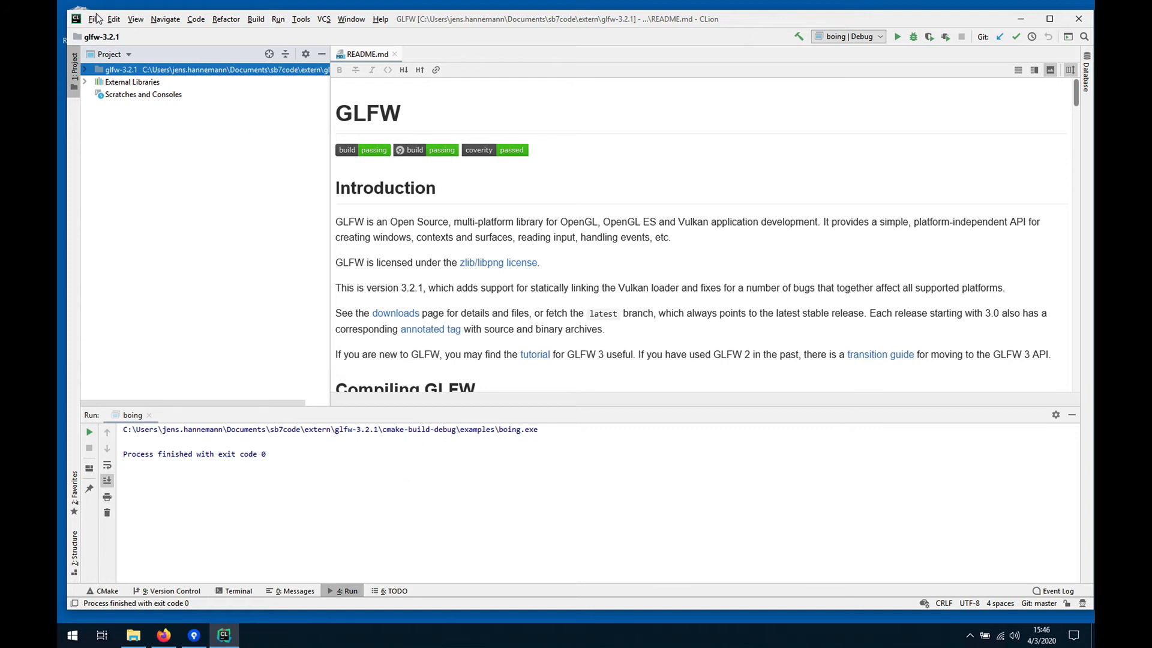
Open the sb7code folder as the project in this window, replacing GLFW
{"action": "left_click", "coordinate": [93, 18]}
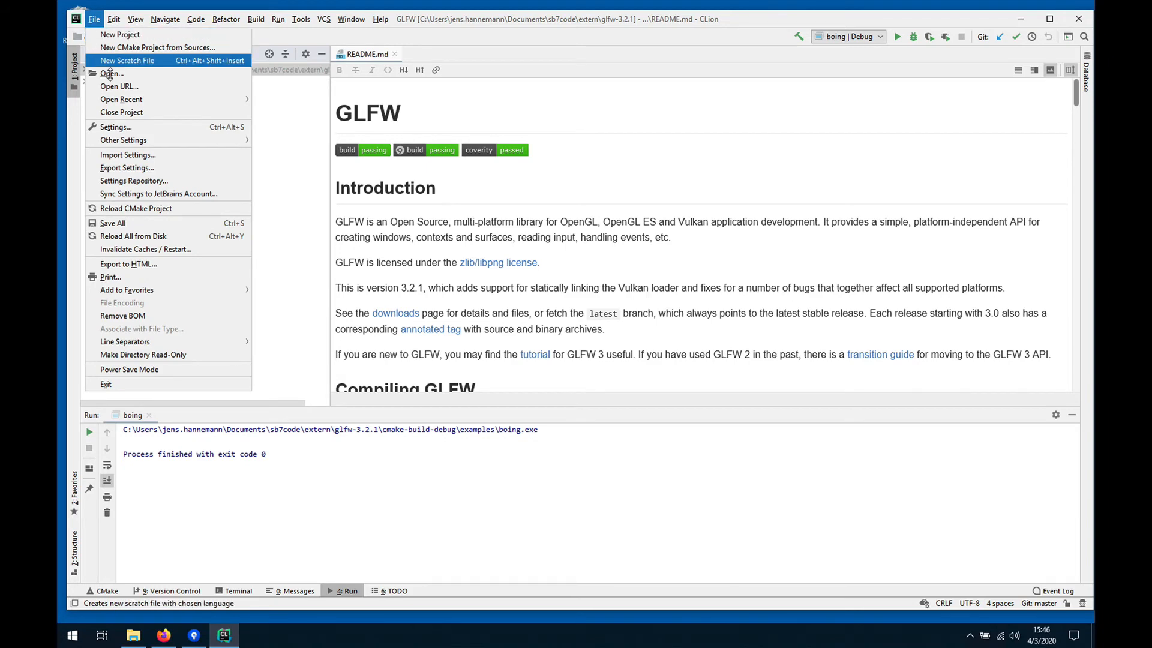
{"action": "left_click", "coordinate": [111, 73]}
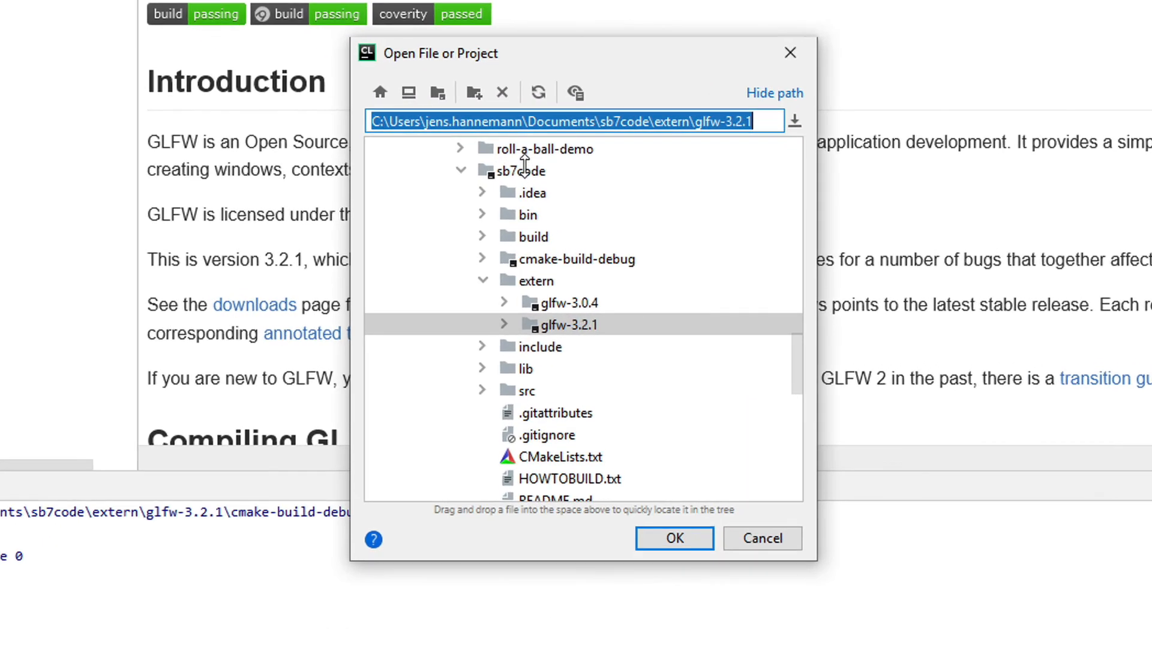
{"action": "left_click", "coordinate": [522, 171]}
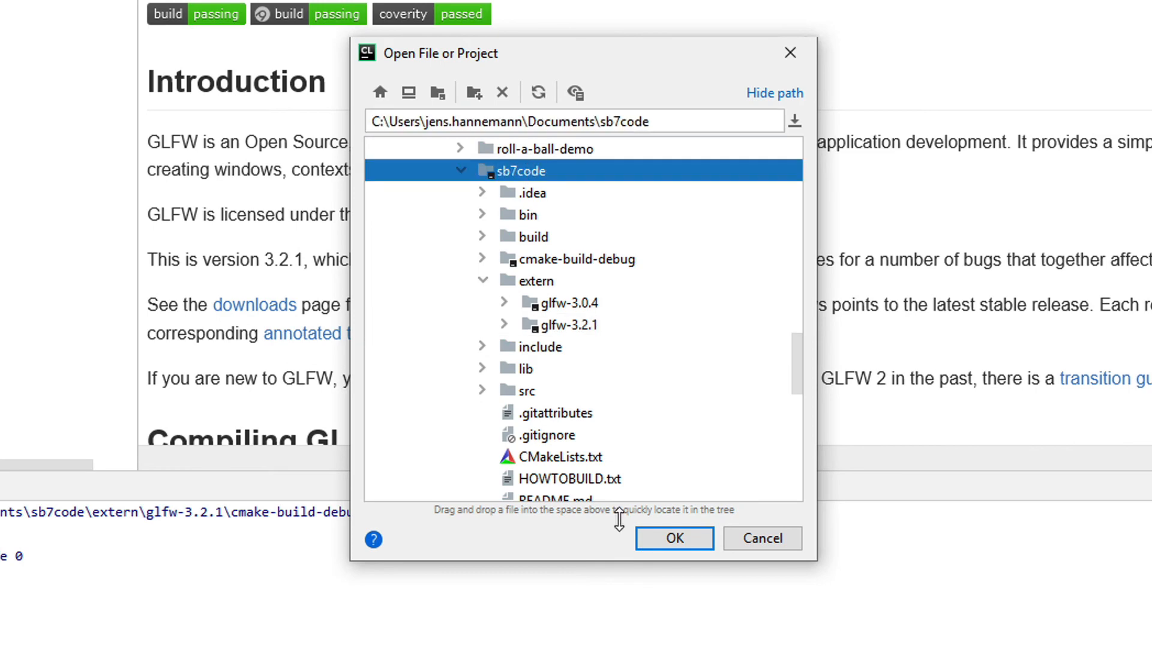
{"action": "left_click", "coordinate": [672, 537]}
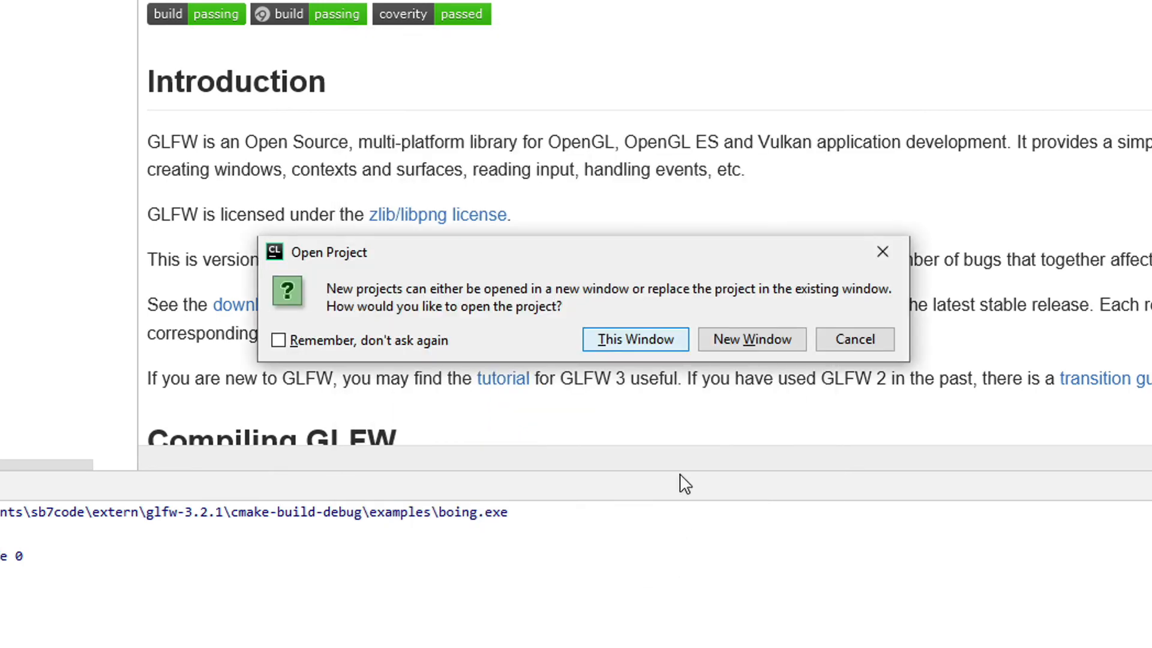
{"action": "left_click", "coordinate": [635, 339]}
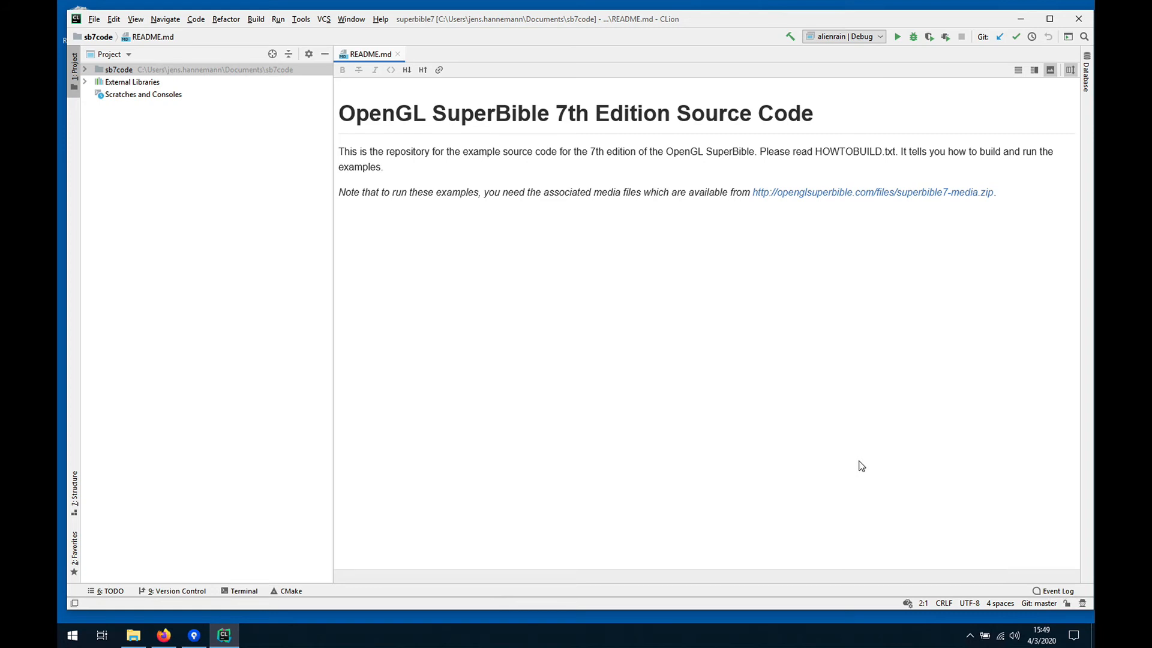
{"action": "mouse_move", "coordinate": [870, 181]}
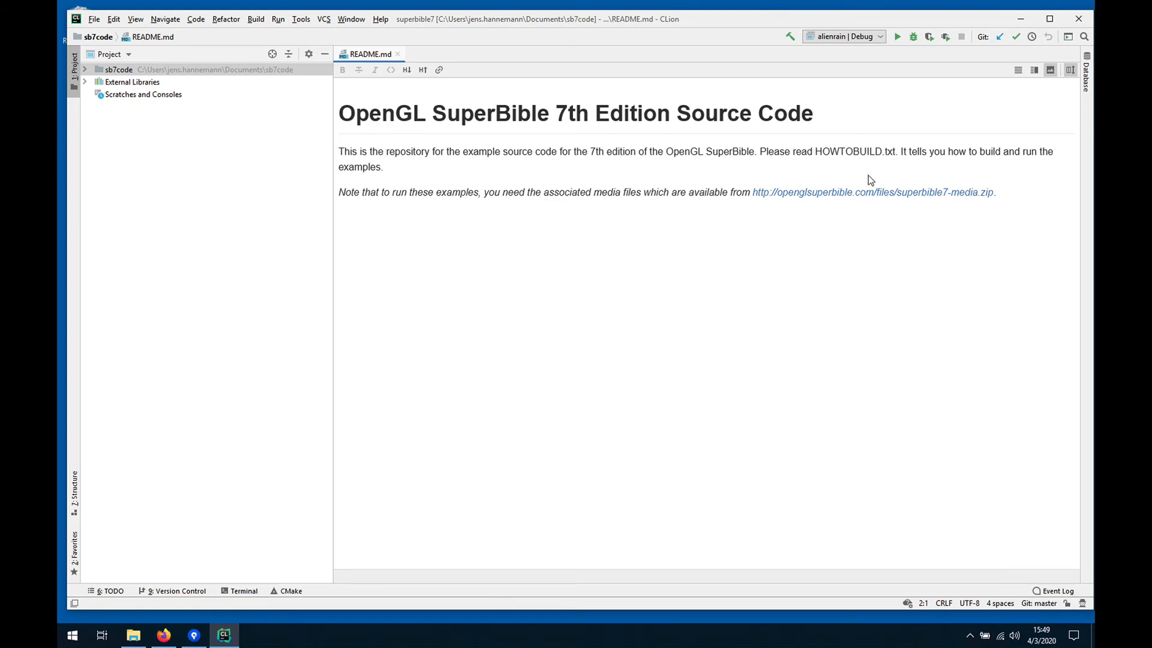
{"action": "mouse_move", "coordinate": [846, 38]}
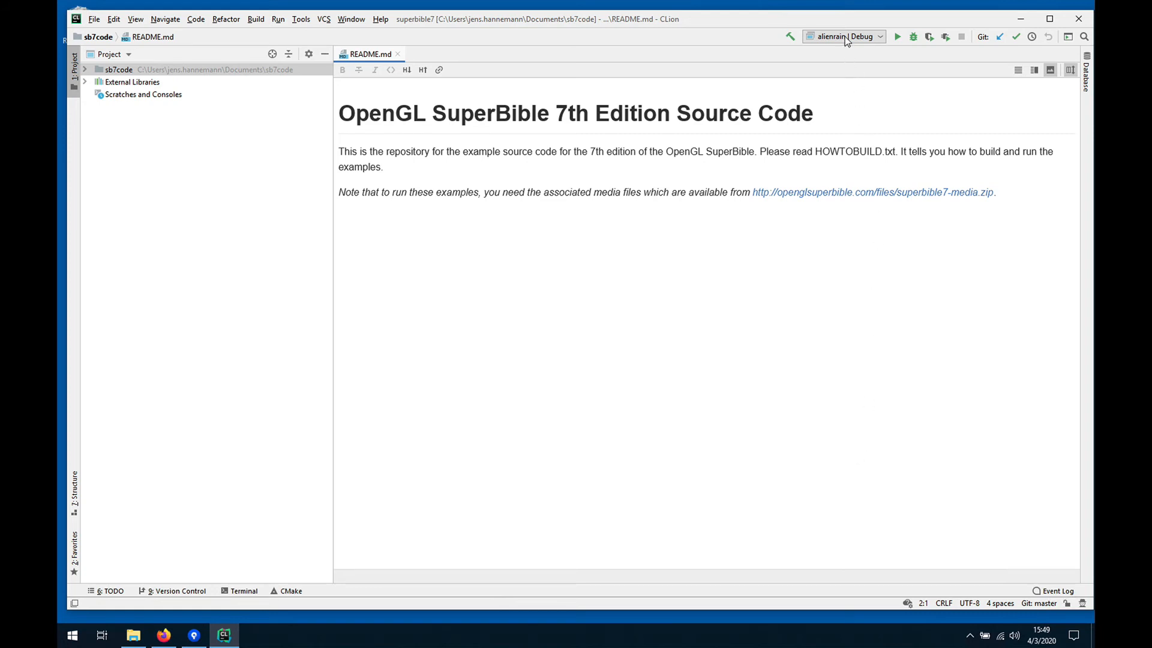
Select singletri from the run configuration list
{"action": "left_click", "coordinate": [844, 36]}
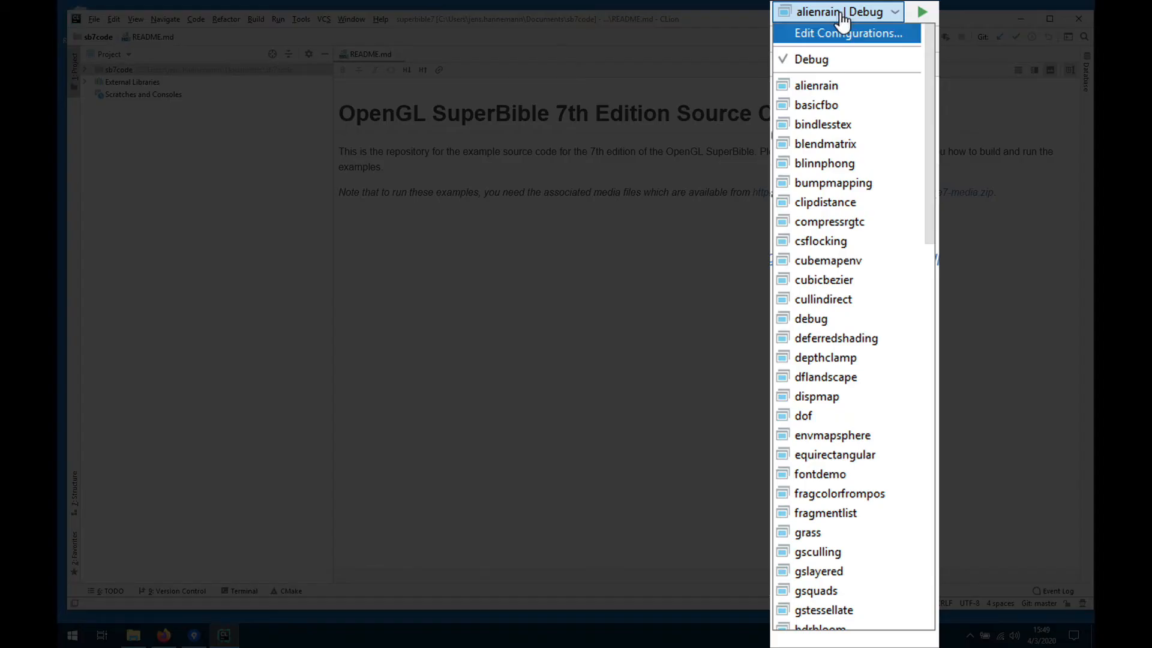
{"action": "mouse_move", "coordinate": [824, 142]}
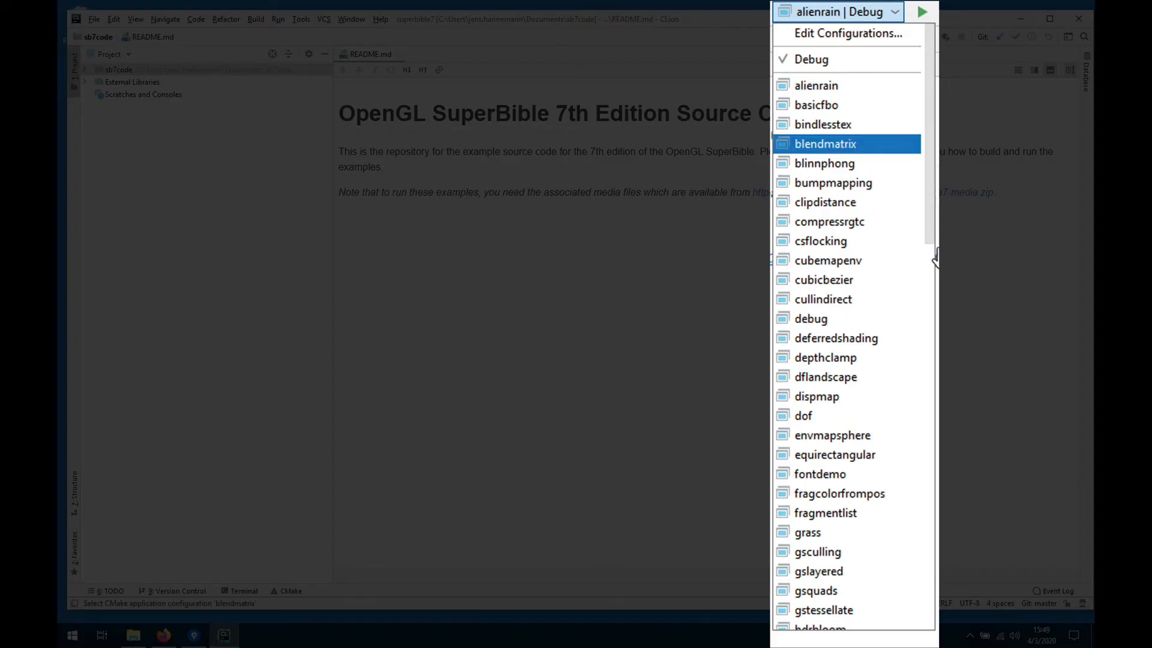
{"action": "scroll", "scroll_direction": "down", "scroll_amount": 3}
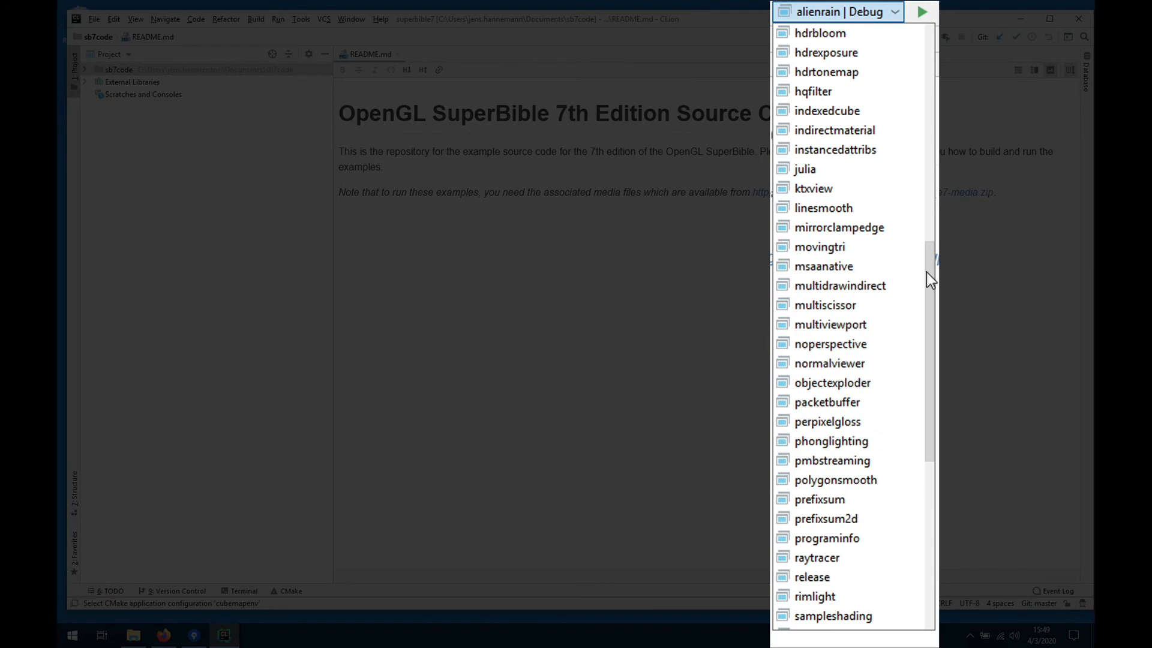
{"action": "scroll", "scroll_direction": "down", "scroll_amount": 3}
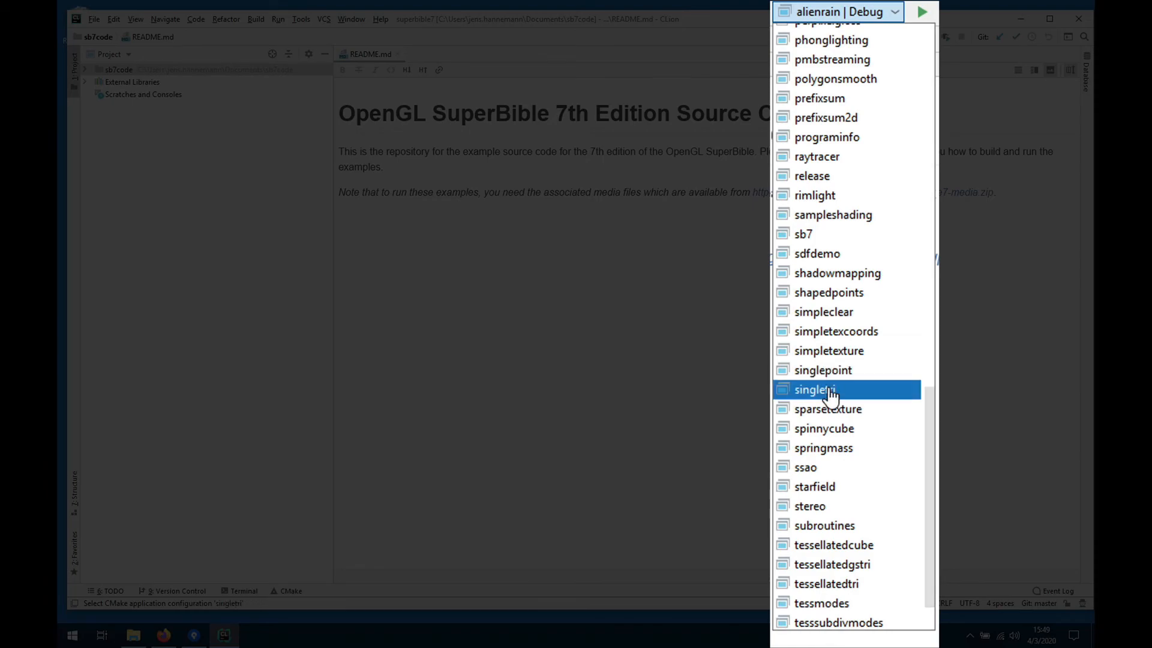
{"action": "left_click", "coordinate": [814, 389]}
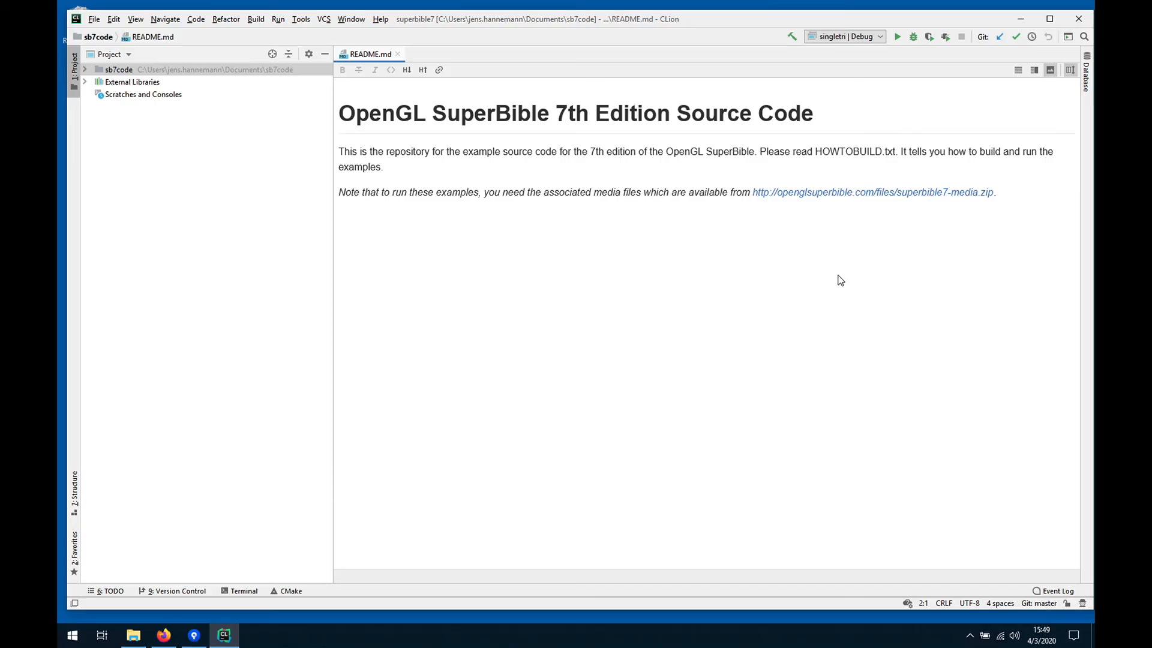
{"action": "mouse_move", "coordinate": [897, 81]}
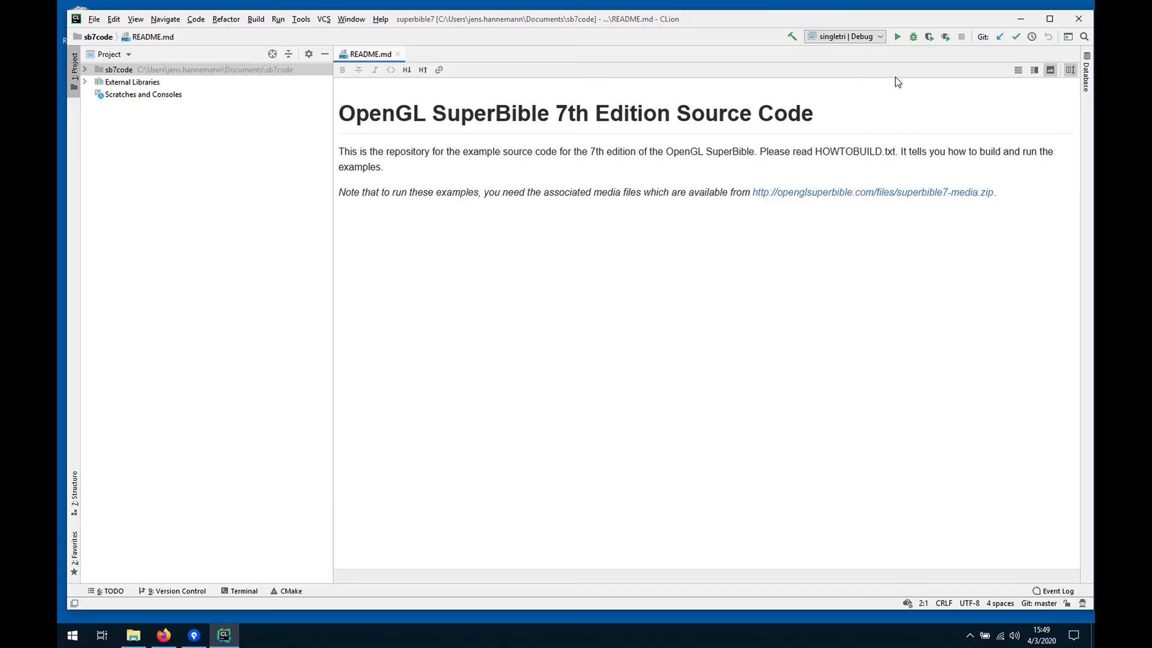
Run singletri, see the Single Triangle window, then close it
{"action": "left_click", "coordinate": [895, 36]}
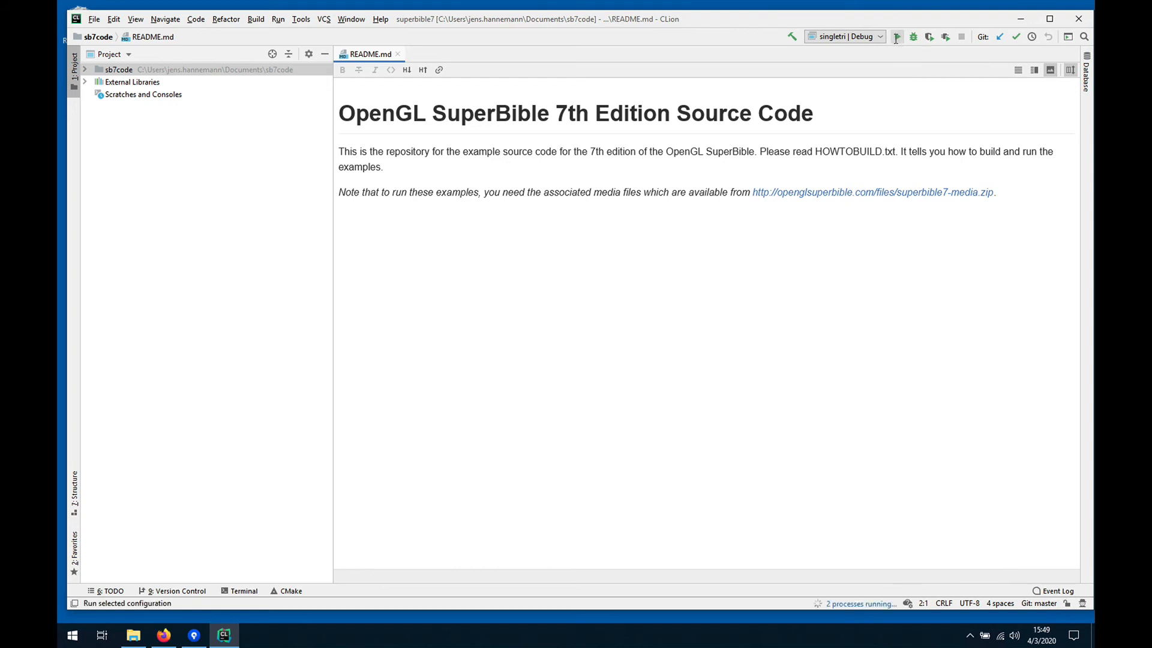
{"action": "left_click", "coordinate": [895, 36]}
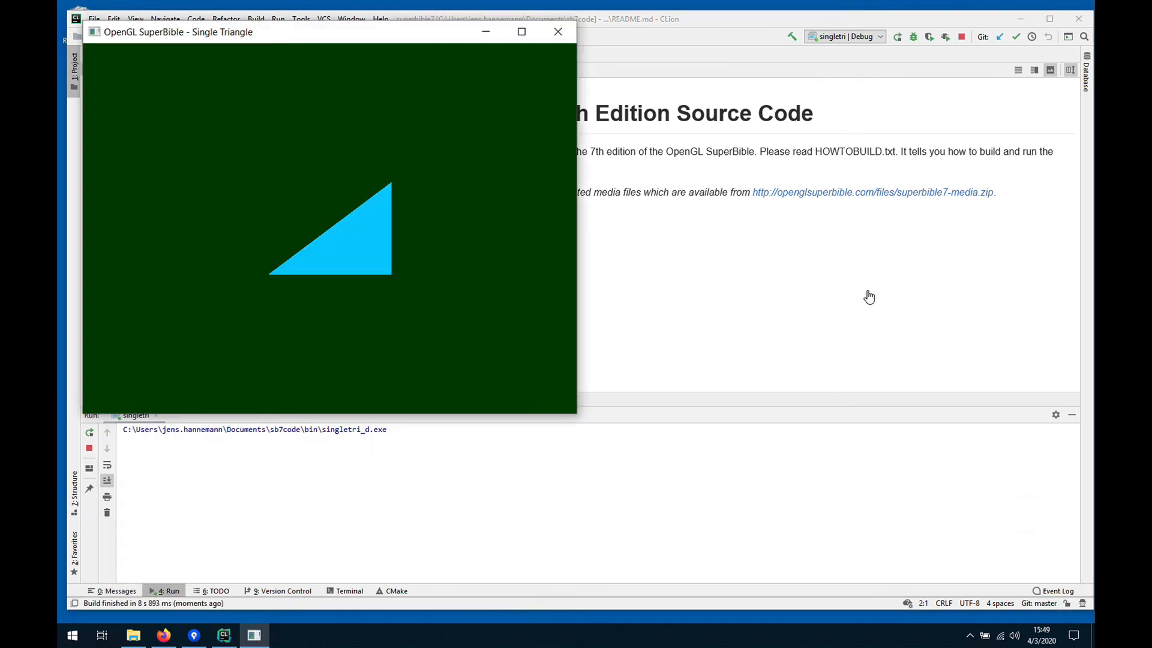
{"action": "mouse_move", "coordinate": [831, 273]}
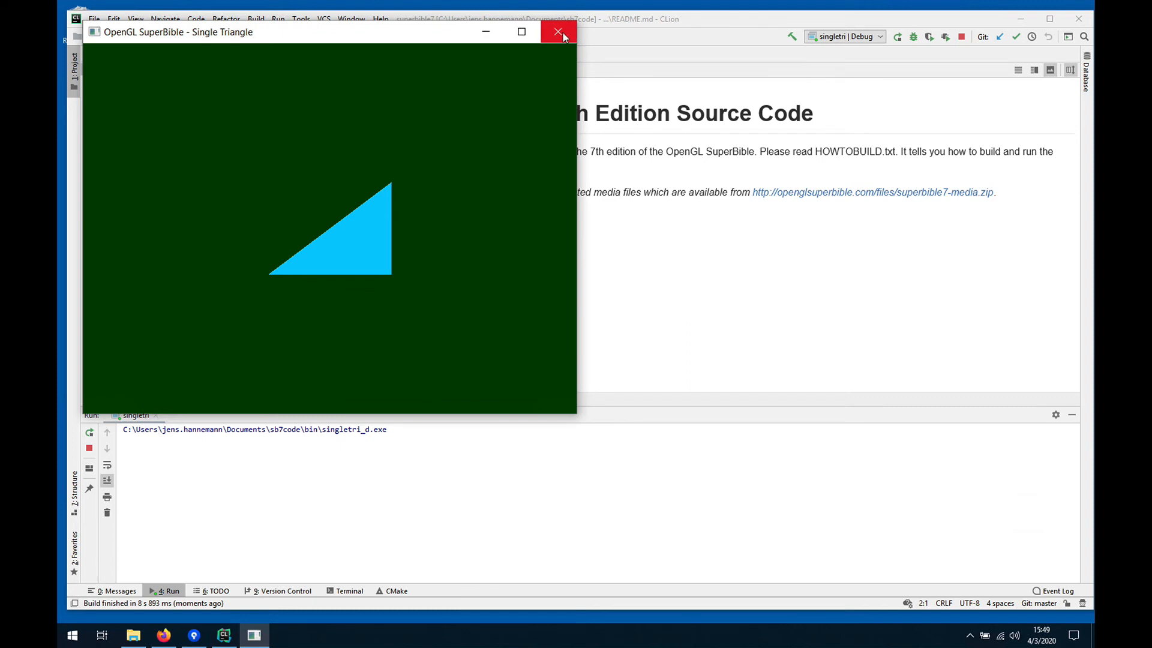
{"action": "mouse_move", "coordinate": [558, 31]}
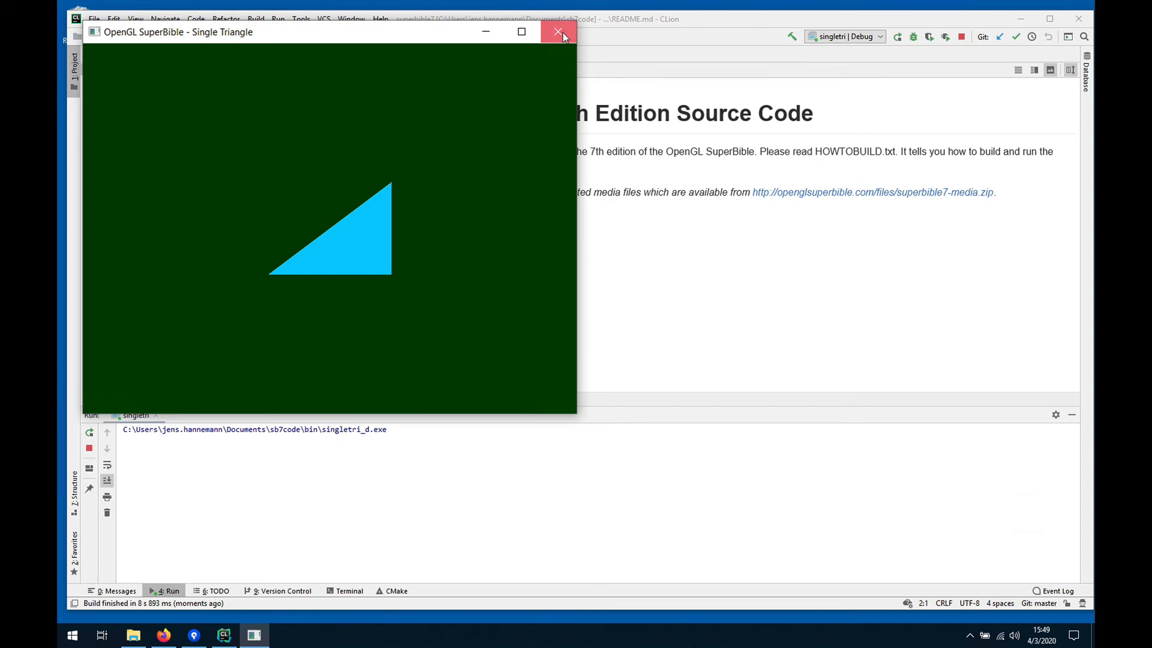
{"action": "left_click", "coordinate": [557, 31]}
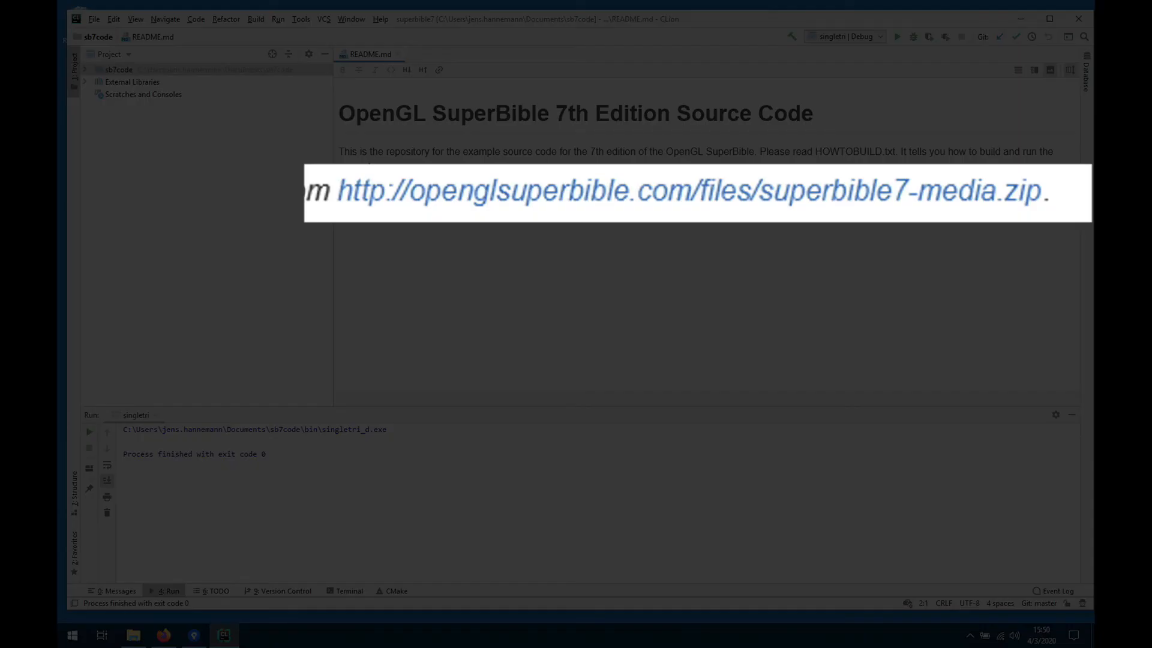
{"action": "mouse_move", "coordinate": [491, 206]}
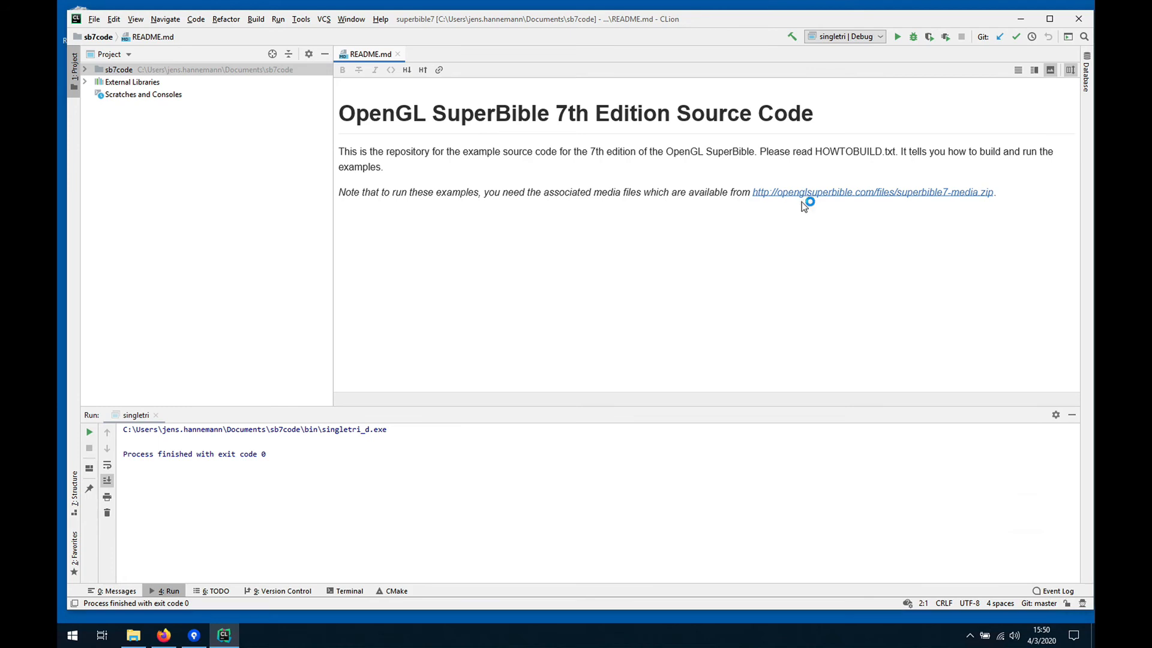
Save superbible7-media.zip from the README link and show Firefox's downloads
{"action": "left_click", "coordinate": [872, 192]}
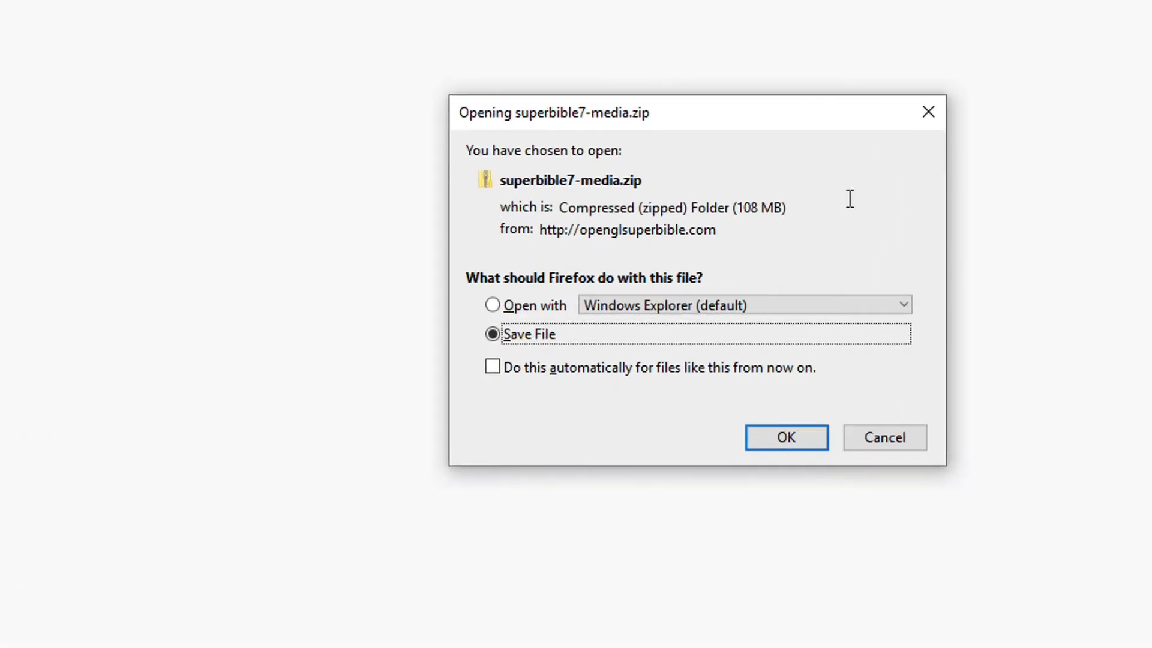
{"action": "mouse_move", "coordinate": [807, 439]}
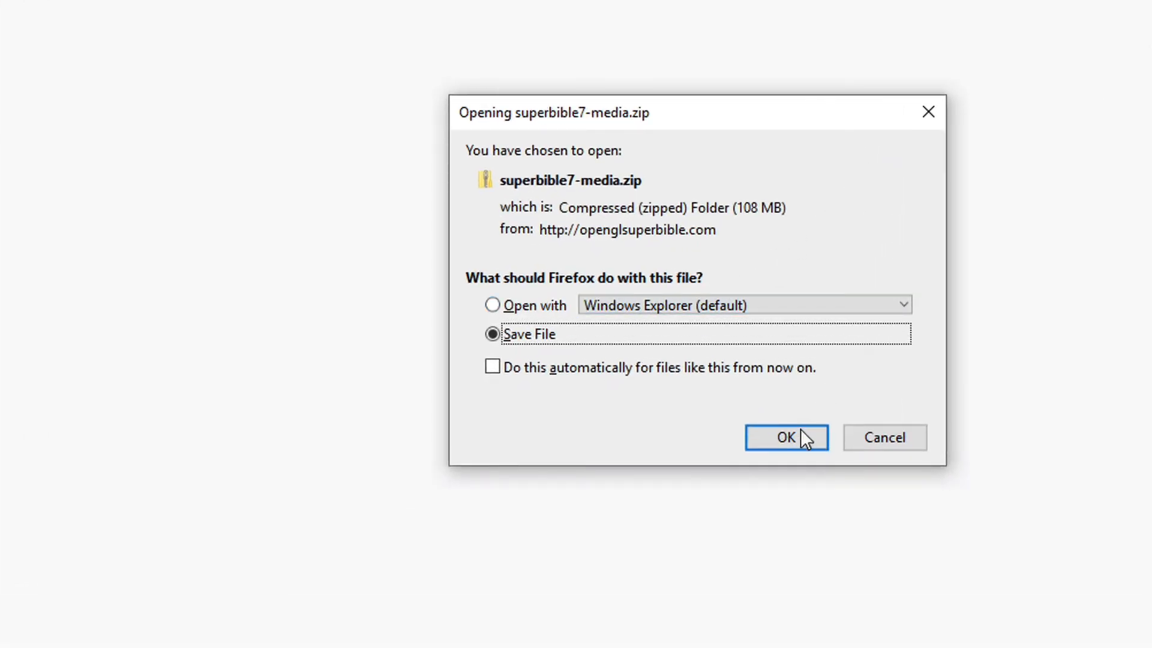
{"action": "left_click", "coordinate": [786, 436]}
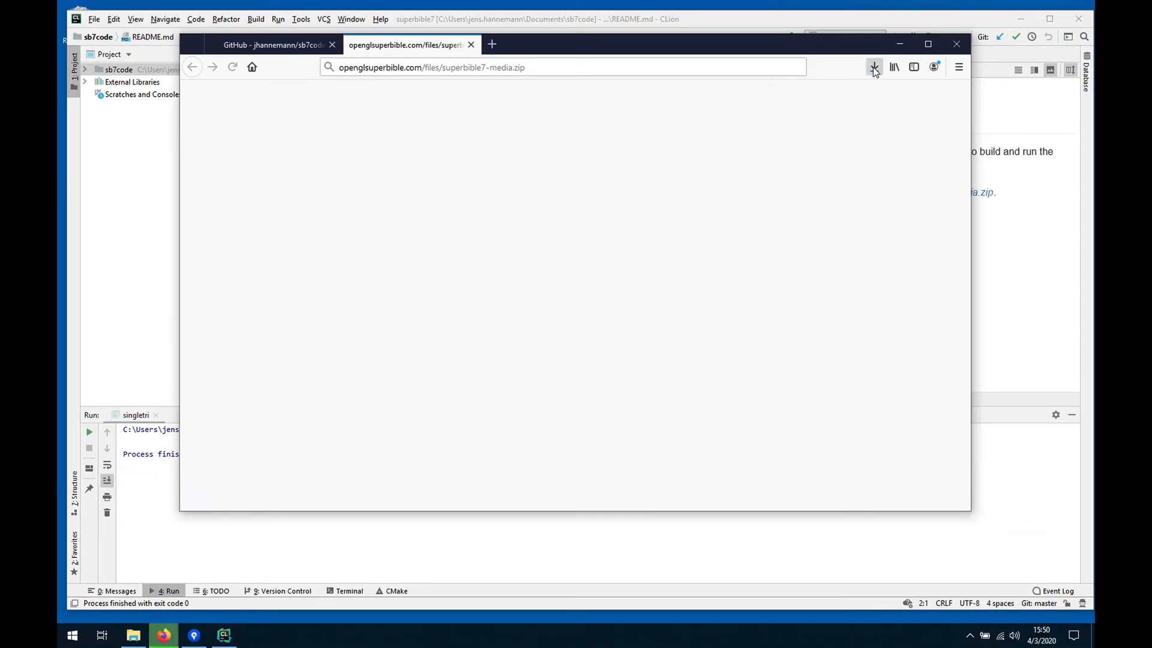
{"action": "left_click", "coordinate": [873, 67]}
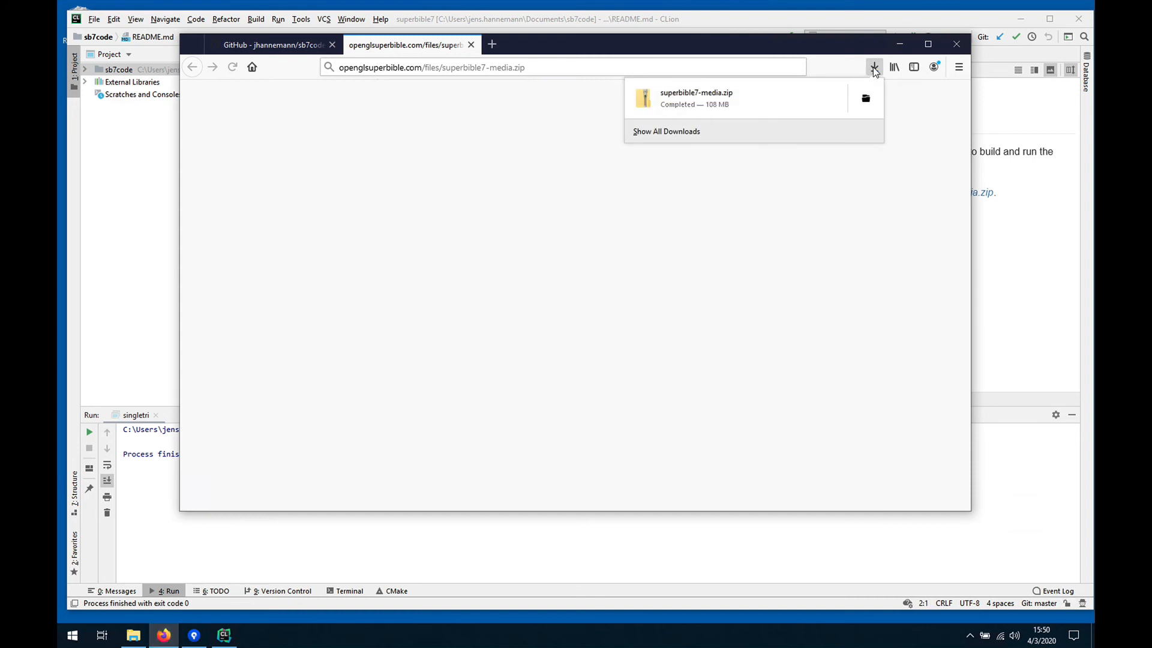
{"action": "mouse_move", "coordinate": [671, 132]}
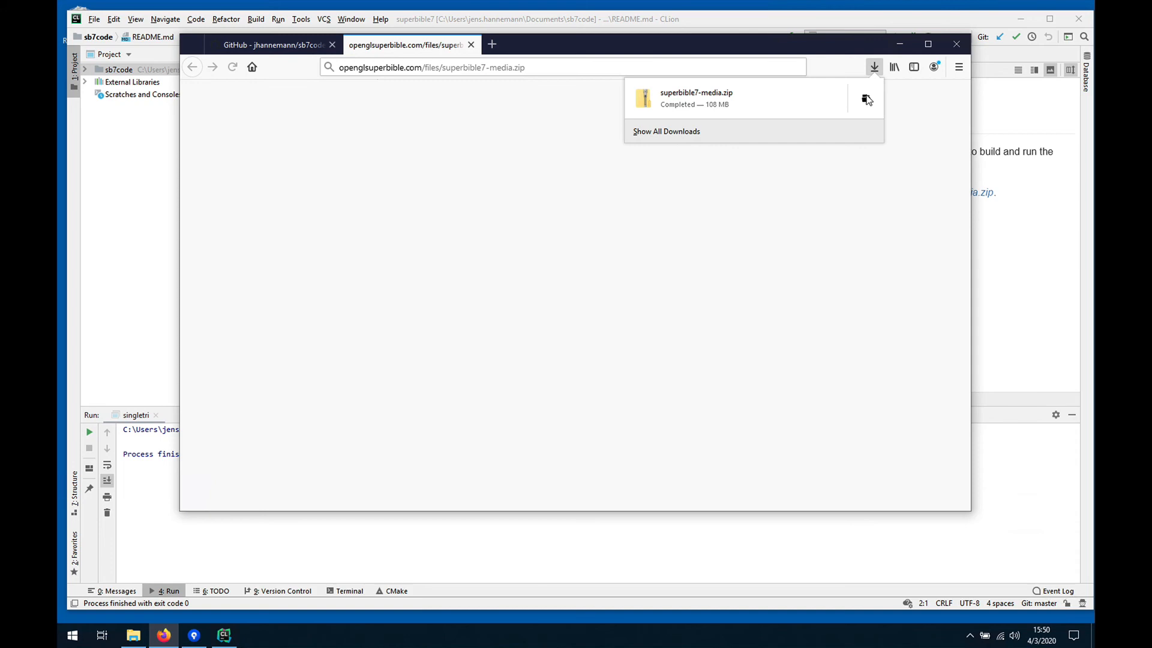
Show superbible7-media.zip in Downloads and start Extract All on it
{"action": "left_click", "coordinate": [867, 99]}
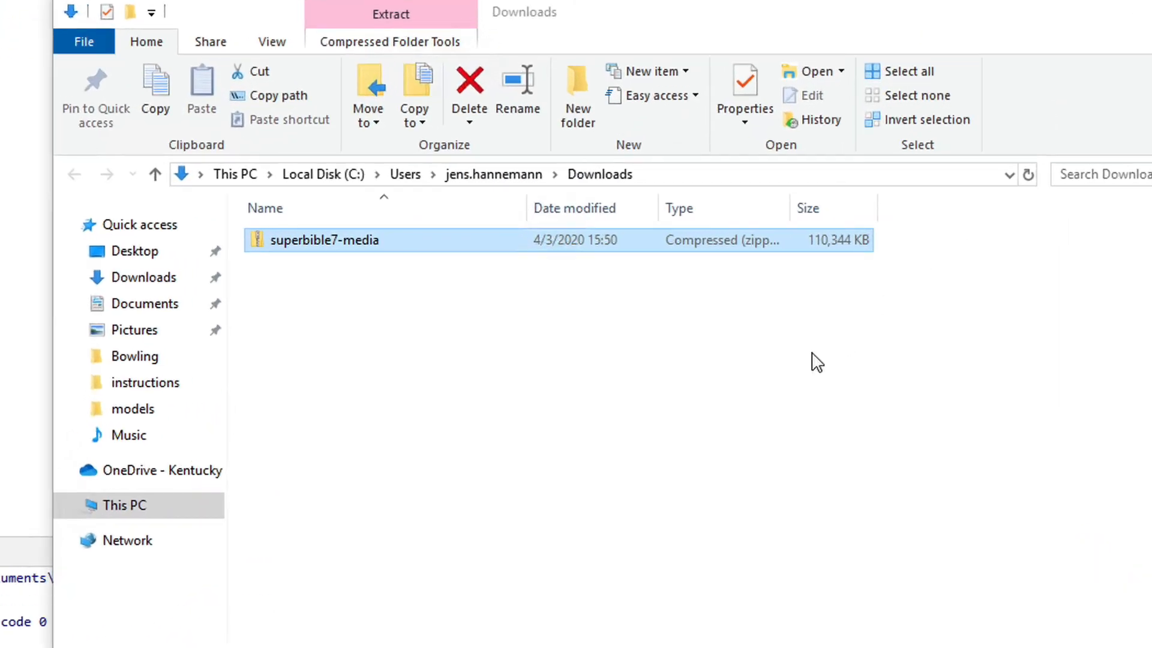
{"action": "mouse_move", "coordinate": [763, 350]}
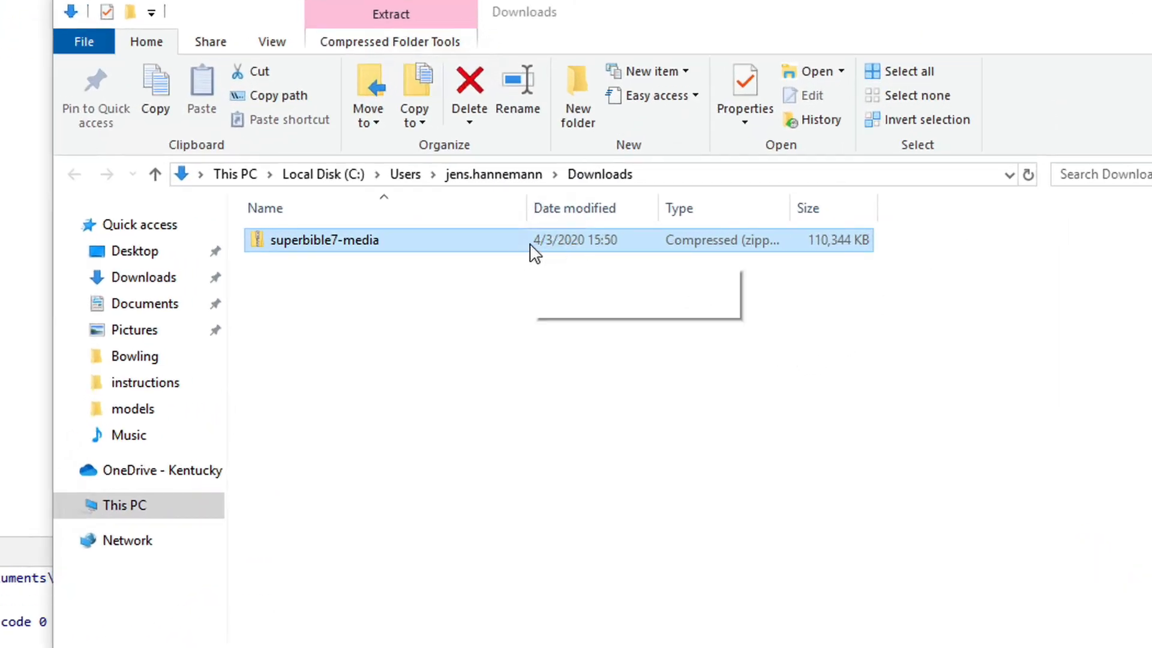
{"action": "mouse_move", "coordinate": [533, 246]}
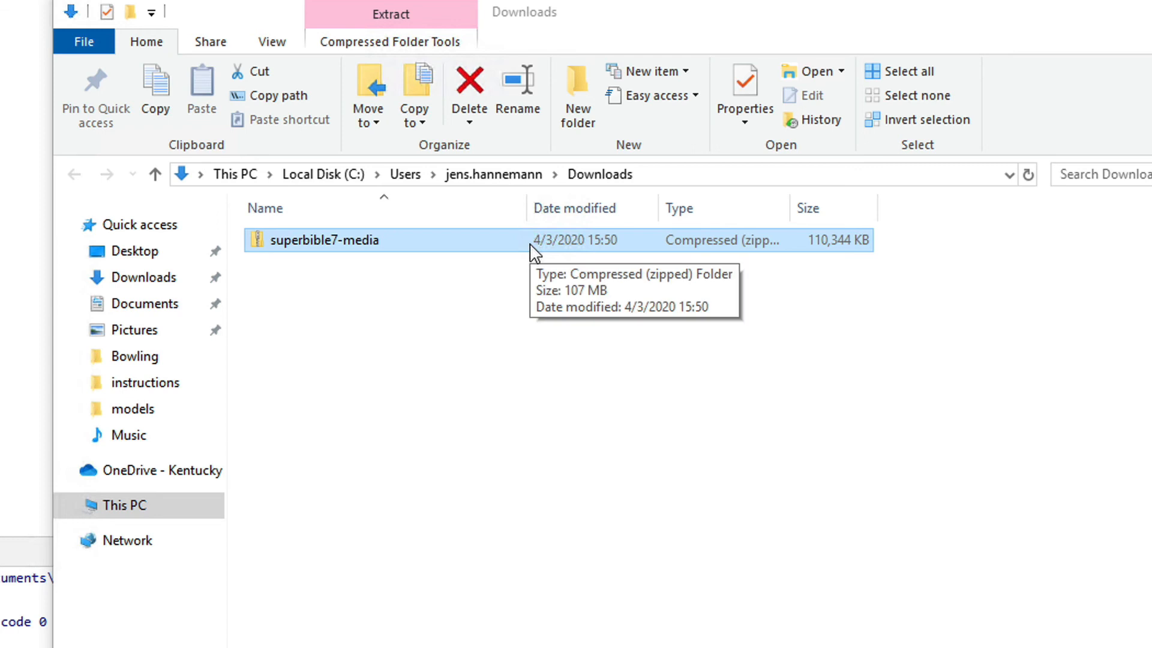
{"action": "mouse_move", "coordinate": [524, 247]}
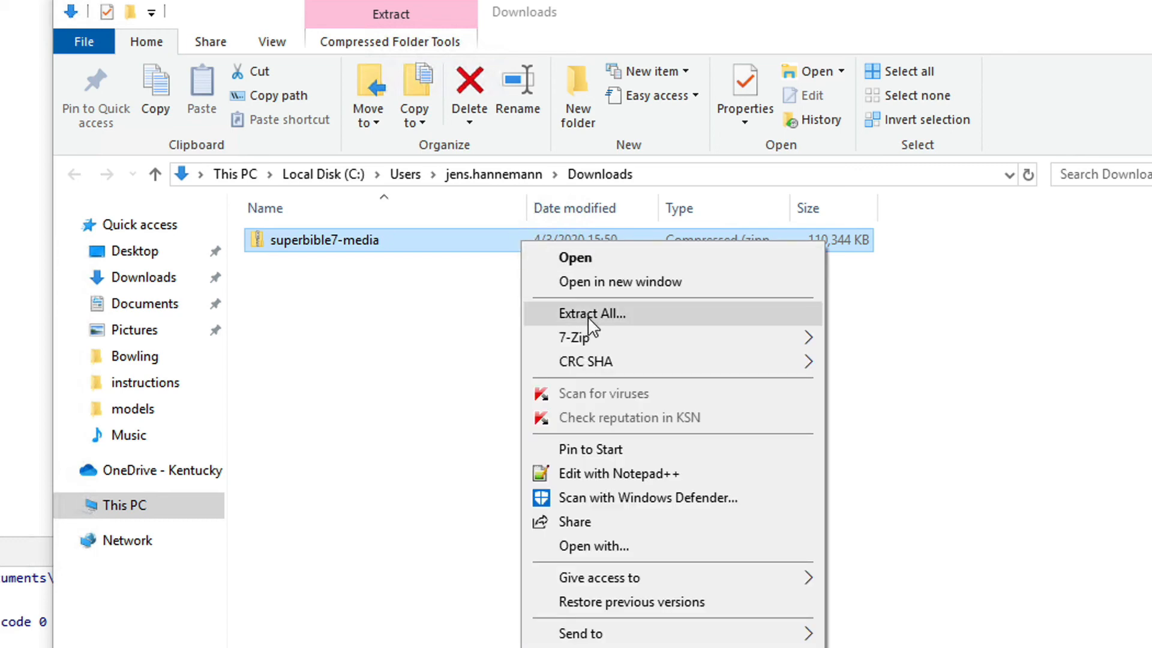
{"action": "left_click", "coordinate": [591, 313]}
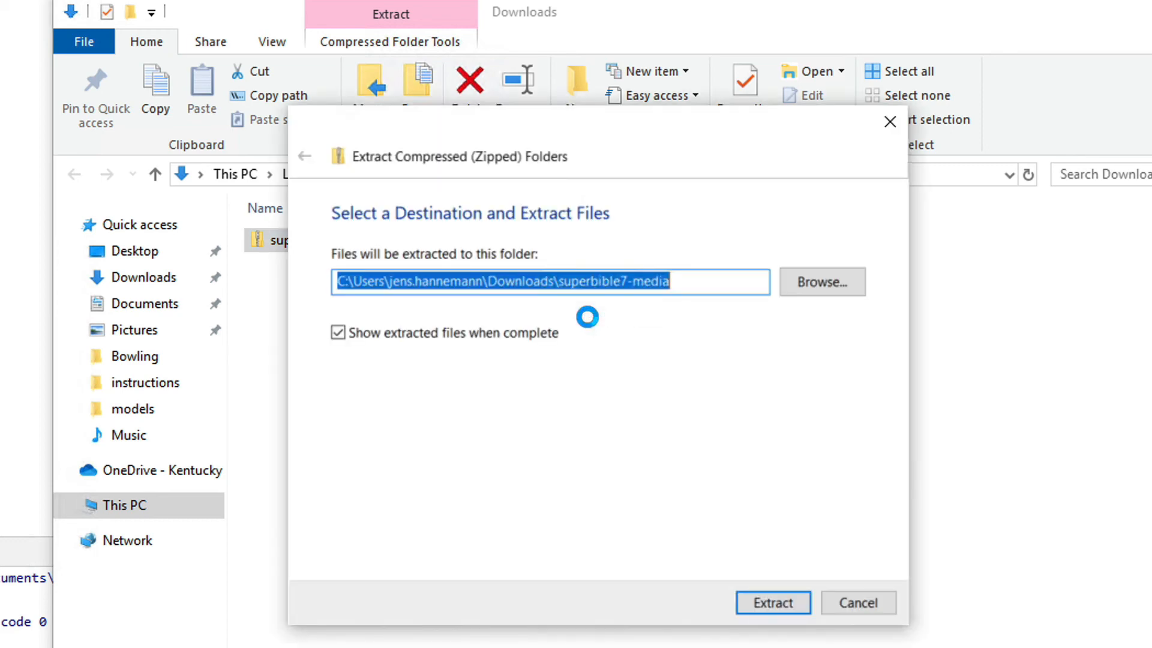
{"action": "mouse_move", "coordinate": [821, 282]}
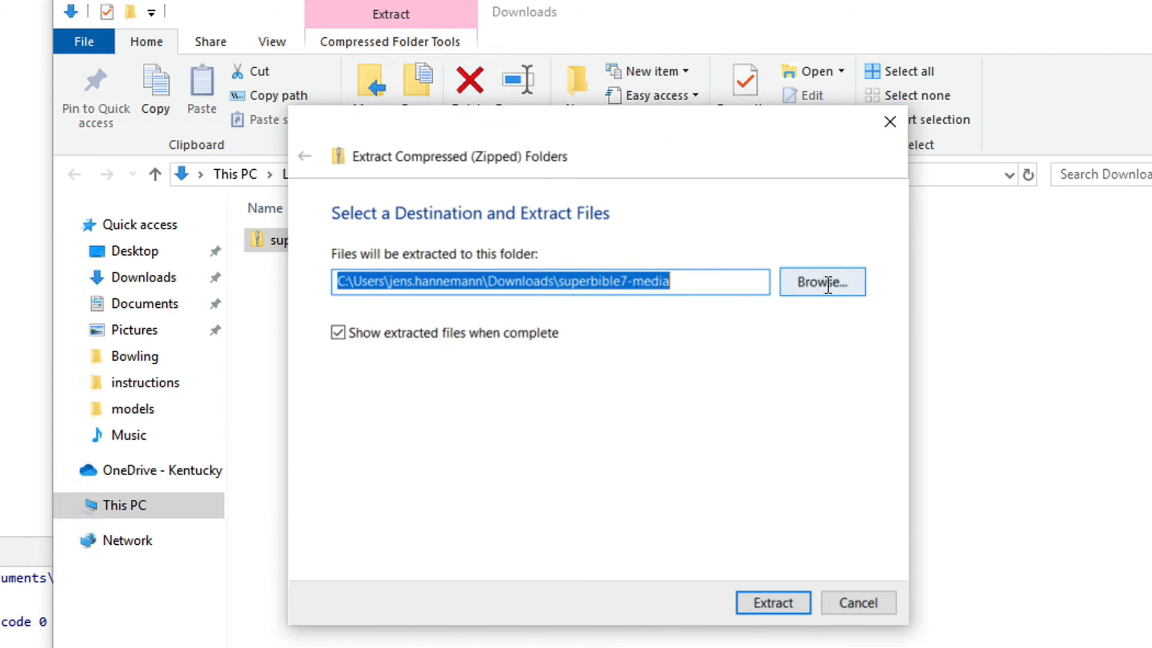
Browse to sb7code\bin\media as the destination and extract the media pack there
{"action": "left_click", "coordinate": [821, 281]}
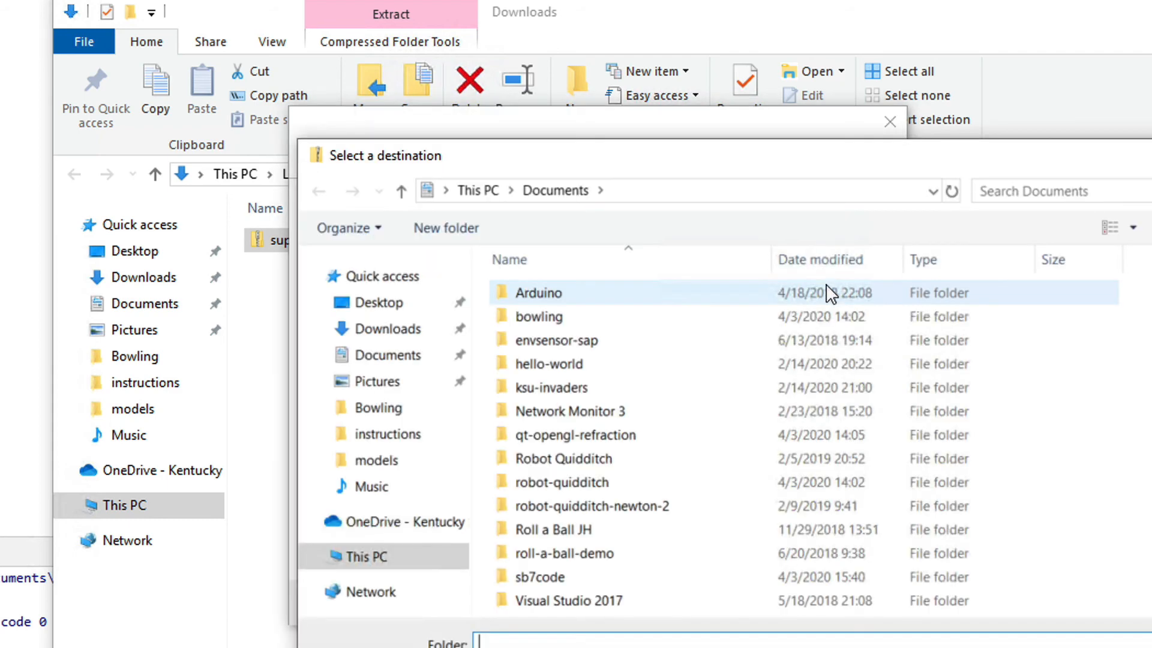
{"action": "left_click", "coordinate": [539, 577]}
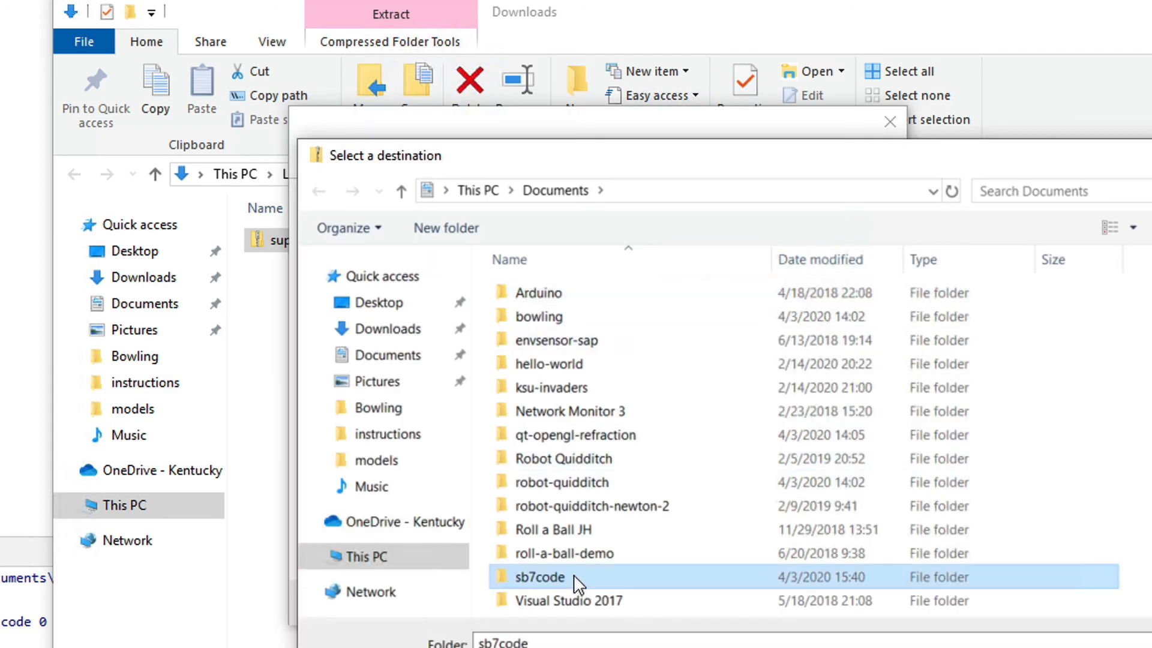
{"action": "double_click", "coordinate": [539, 577]}
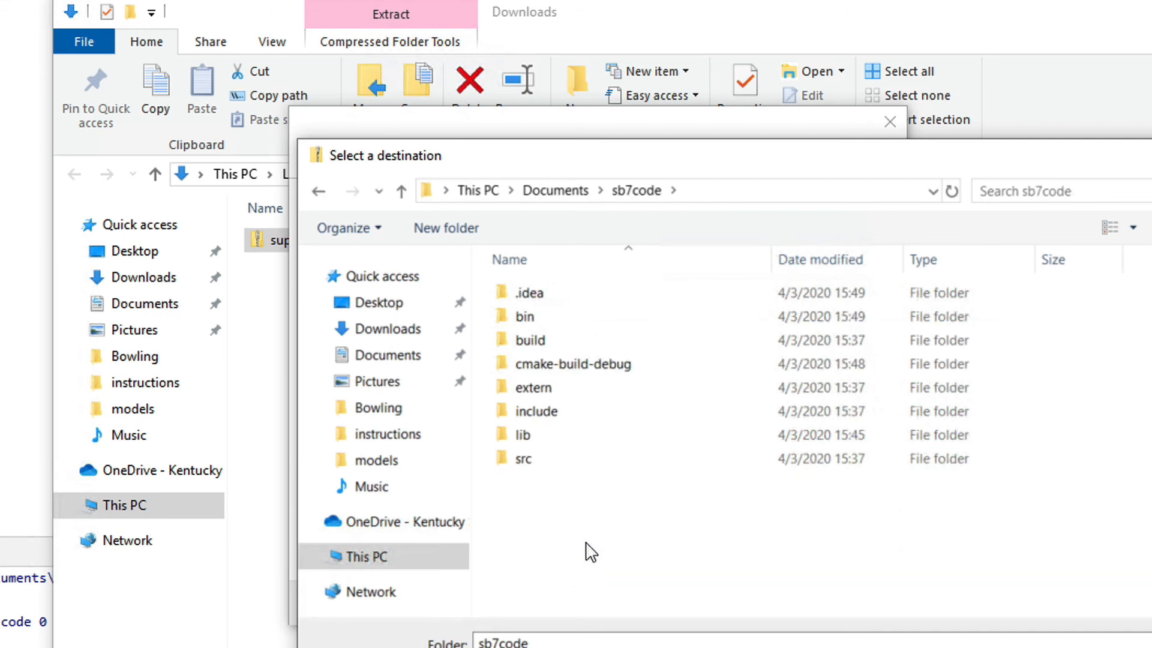
{"action": "left_click", "coordinate": [523, 315]}
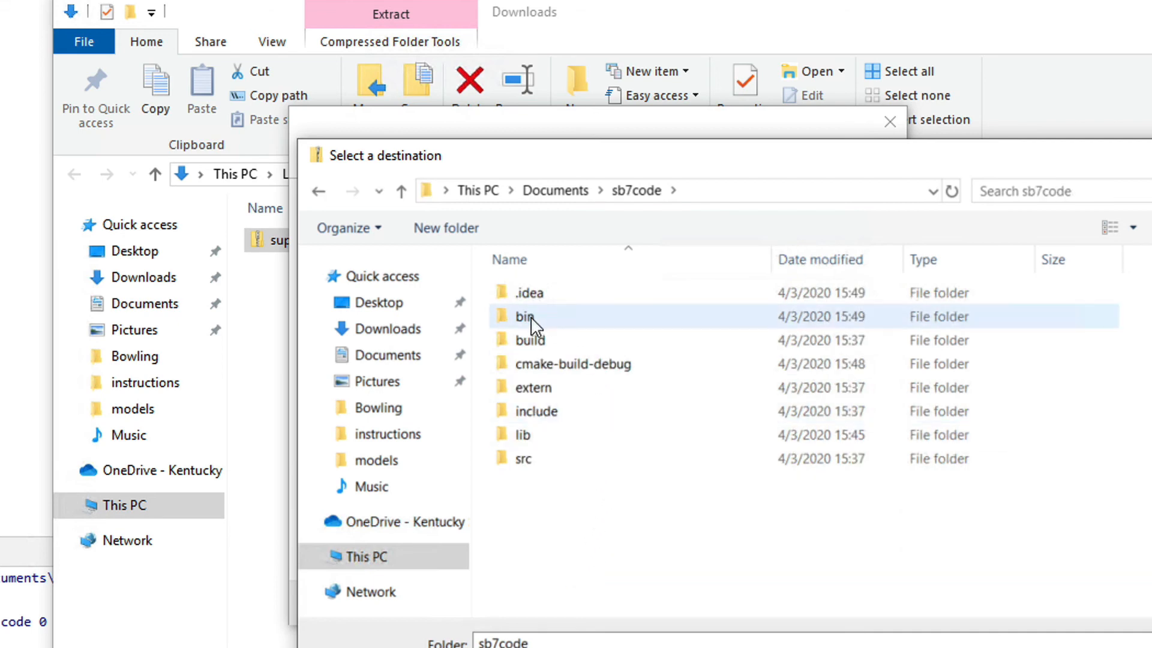
{"action": "double_click", "coordinate": [525, 315]}
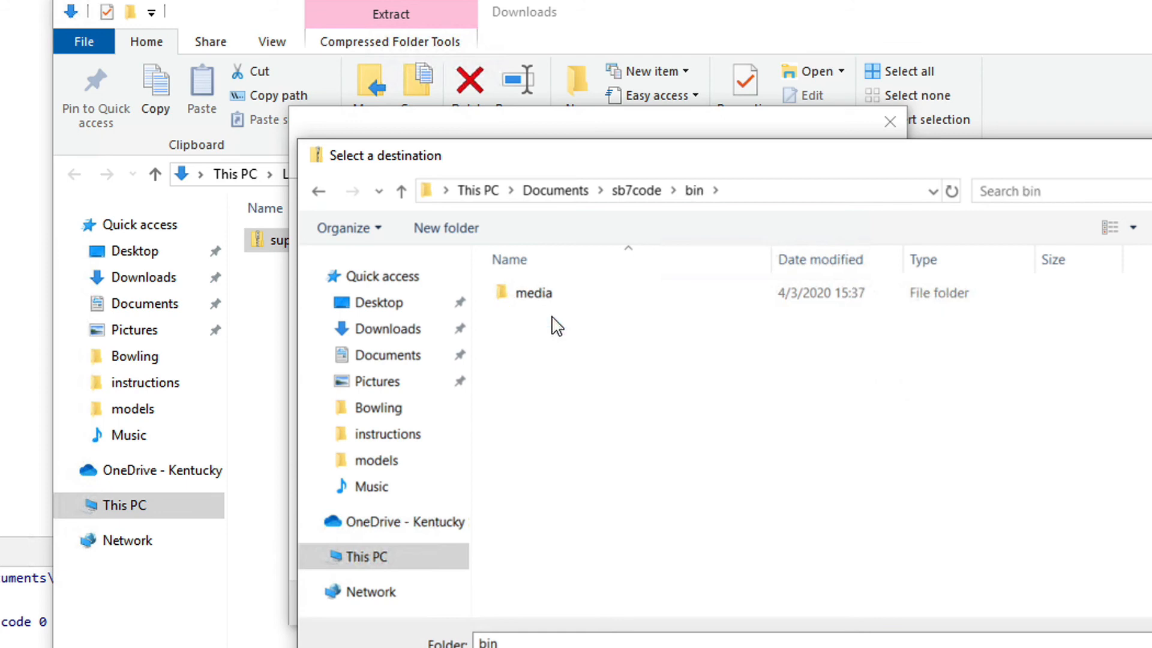
{"action": "mouse_move", "coordinate": [641, 403]}
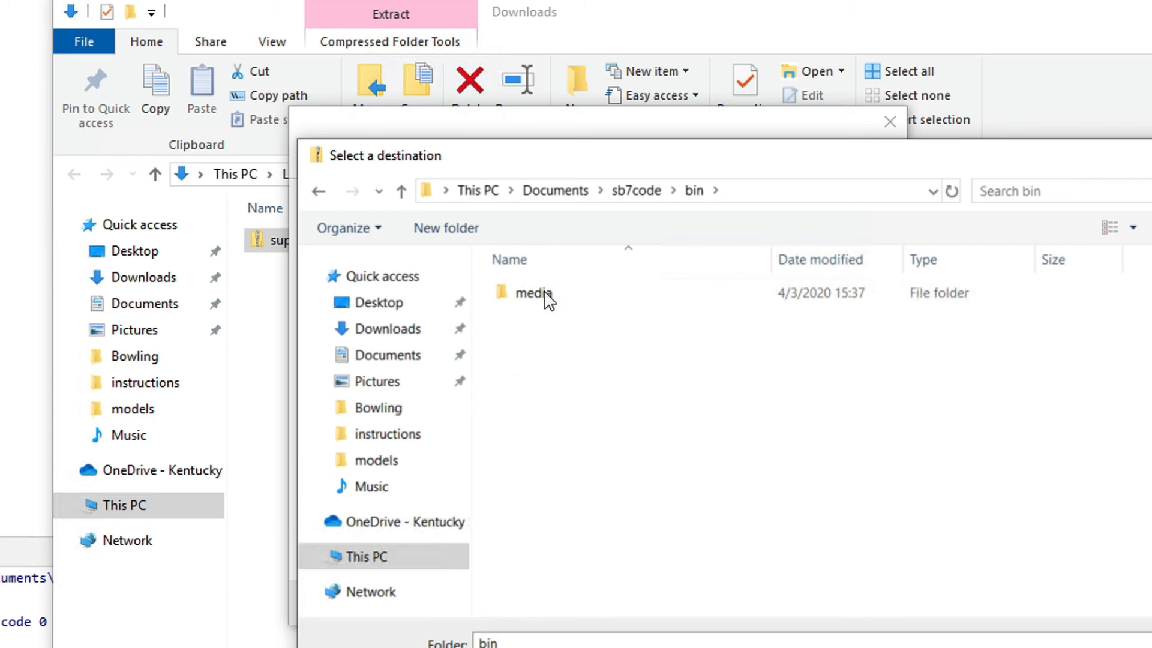
{"action": "double_click", "coordinate": [530, 293]}
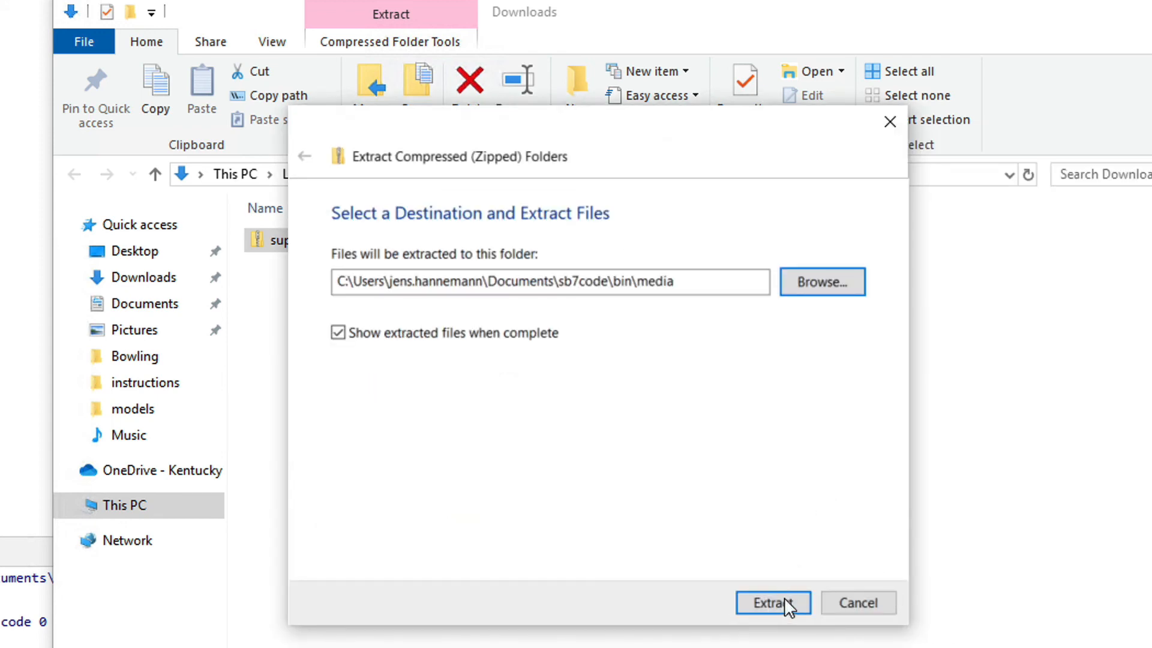
{"action": "left_click", "coordinate": [772, 602]}
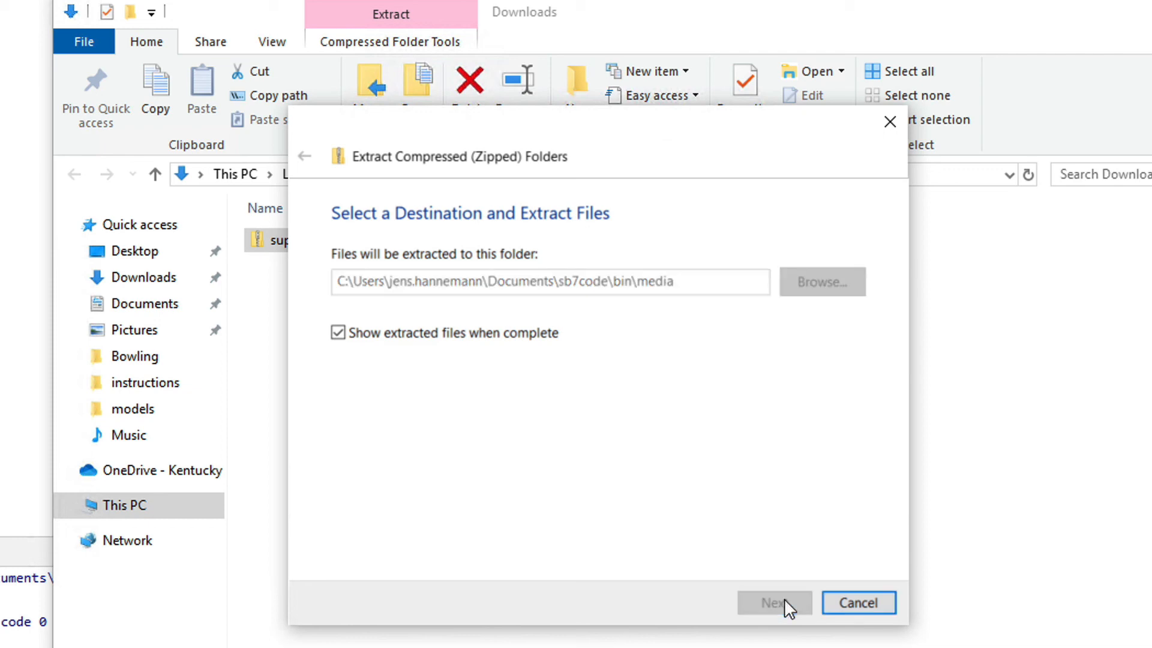
Let extraction finish into bin\media, then close the extracted media folder window
{"action": "left_click", "coordinate": [771, 602]}
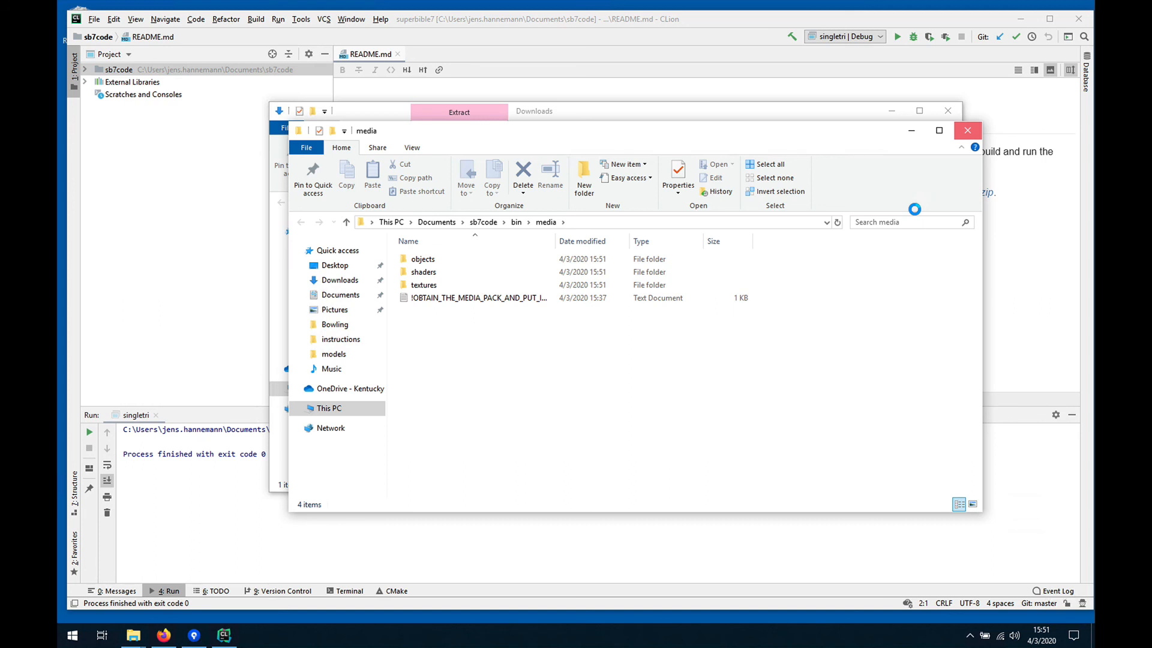
{"action": "left_click", "coordinate": [968, 129]}
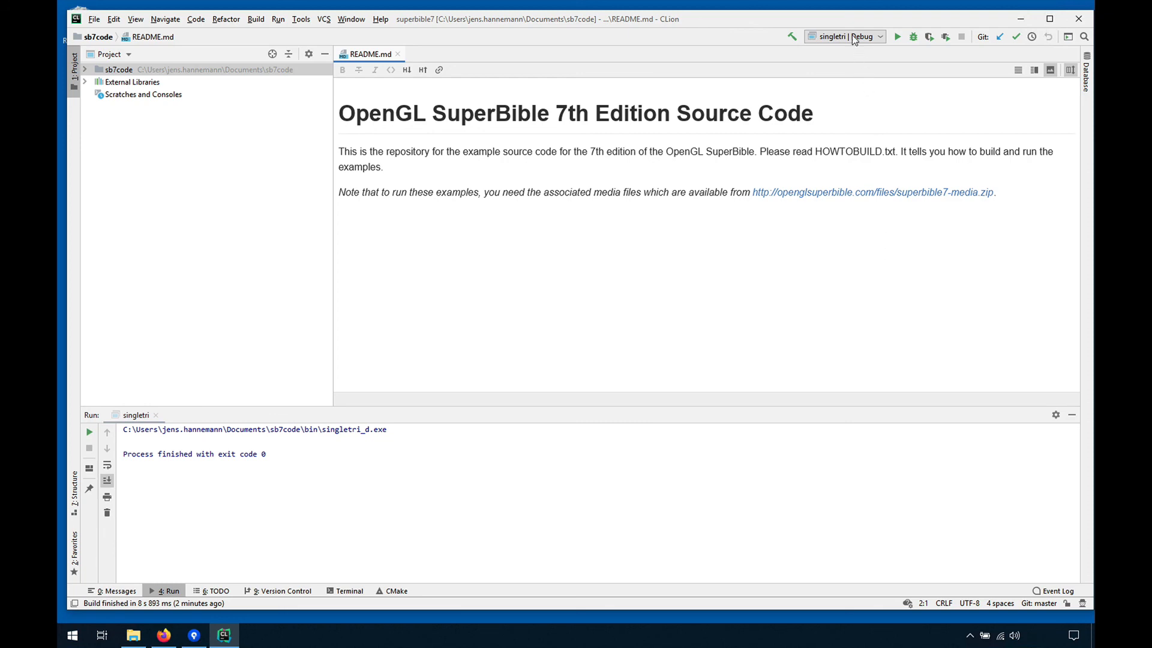
Select tunnel from the run configuration list
{"action": "left_click", "coordinate": [842, 37]}
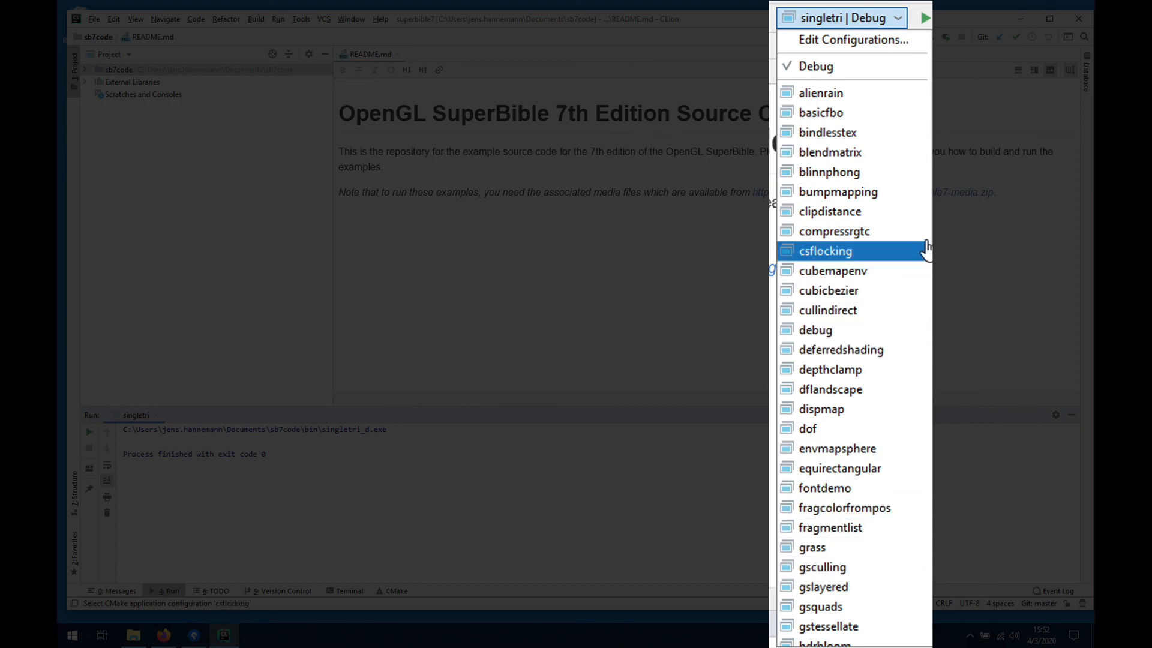
{"action": "scroll", "scroll_direction": "down", "scroll_amount": 3}
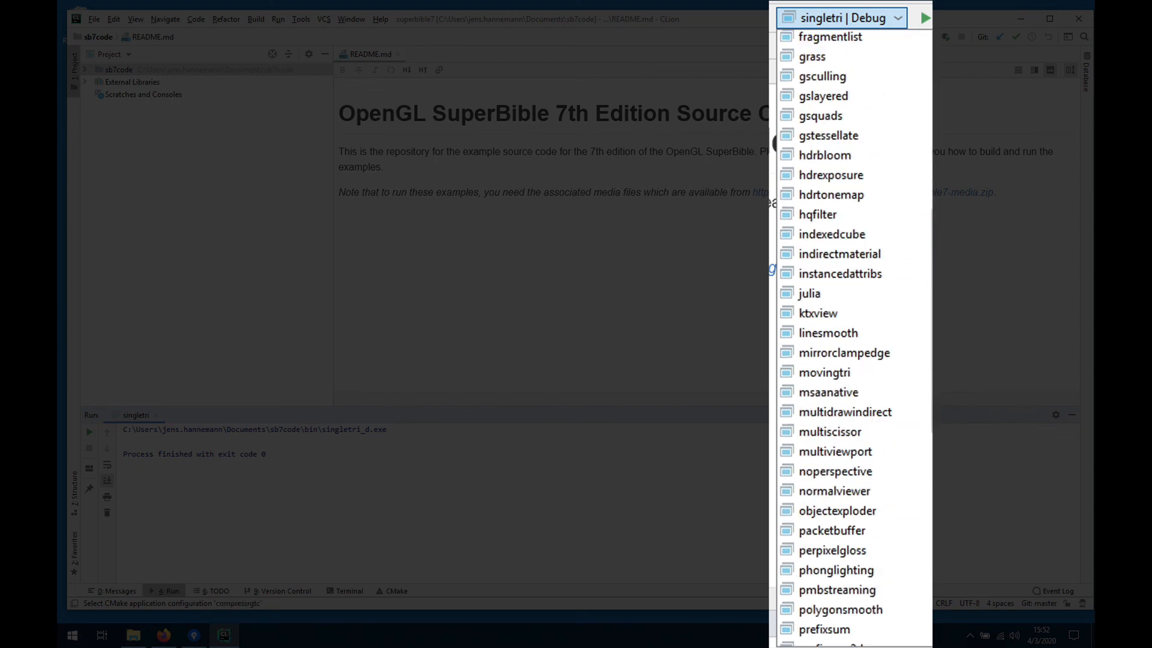
{"action": "scroll", "scroll_direction": "down", "scroll_amount": 3}
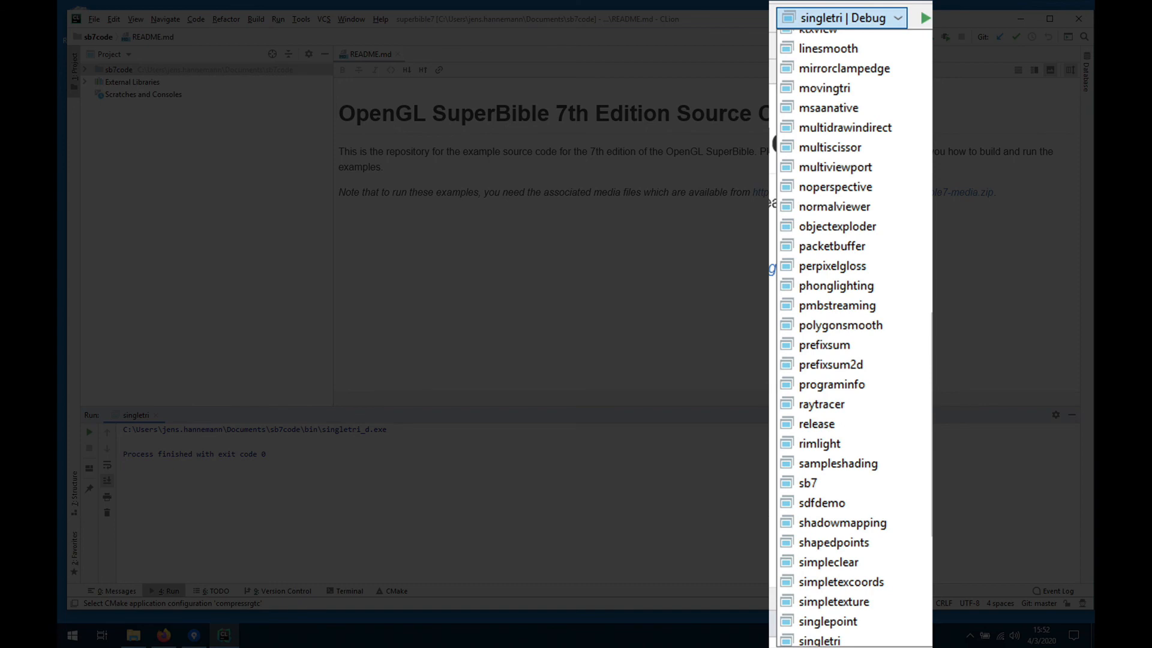
{"action": "scroll", "scroll_direction": "down", "scroll_amount": 3}
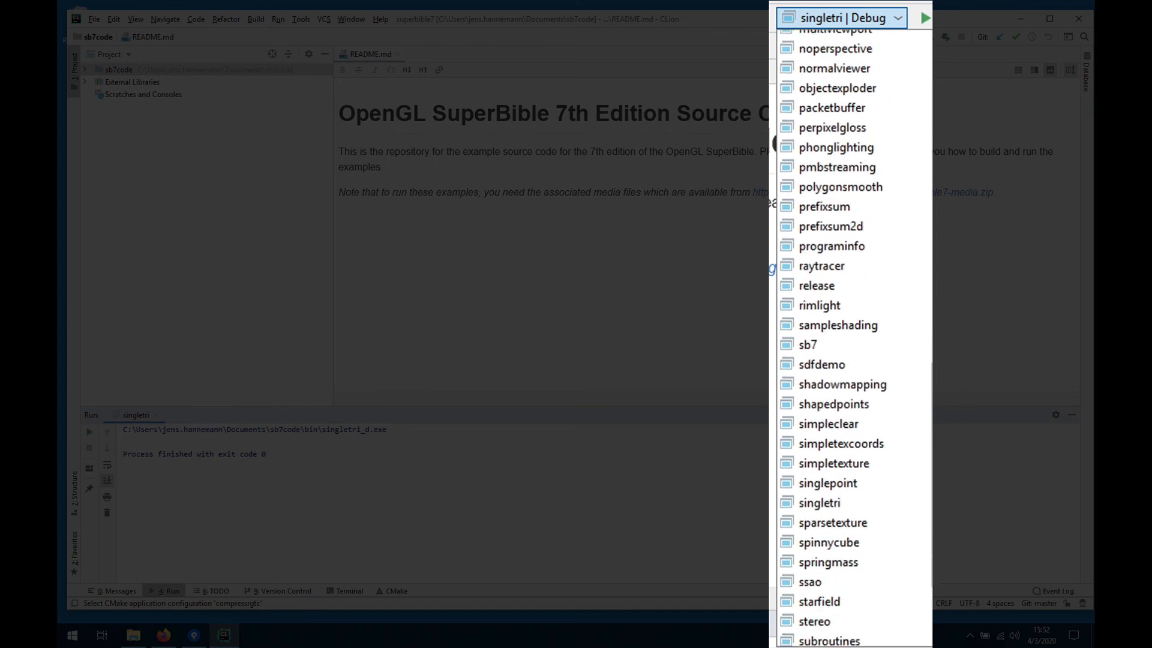
{"action": "scroll", "scroll_direction": "down", "scroll_amount": 3}
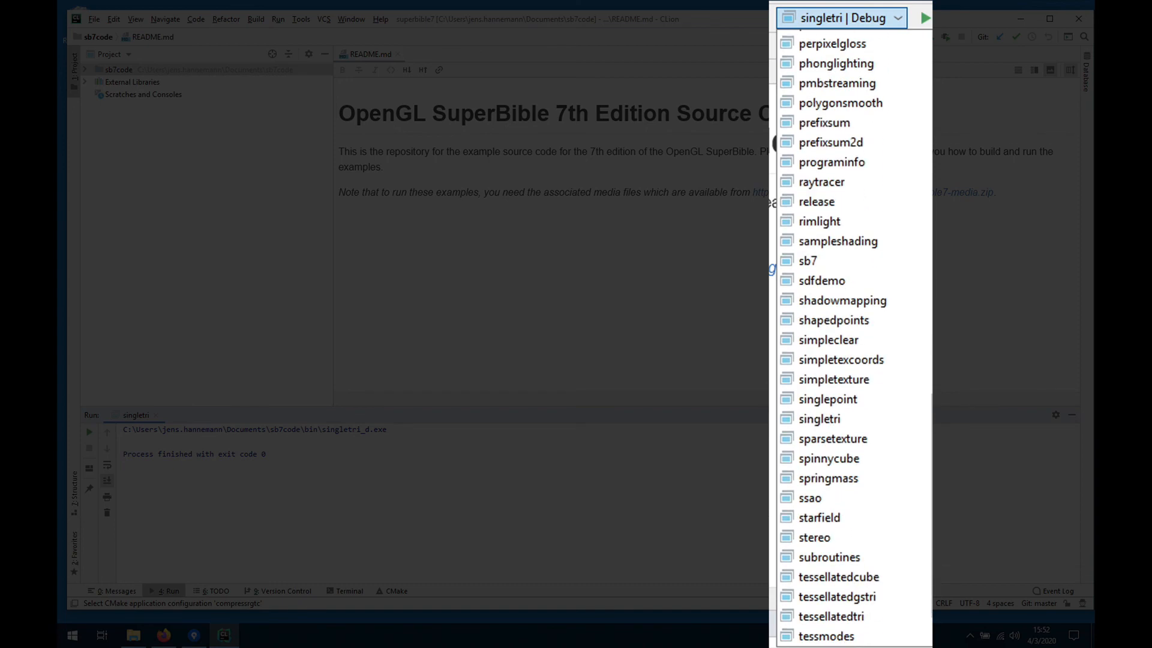
{"action": "scroll", "scroll_direction": "down", "scroll_amount": 3}
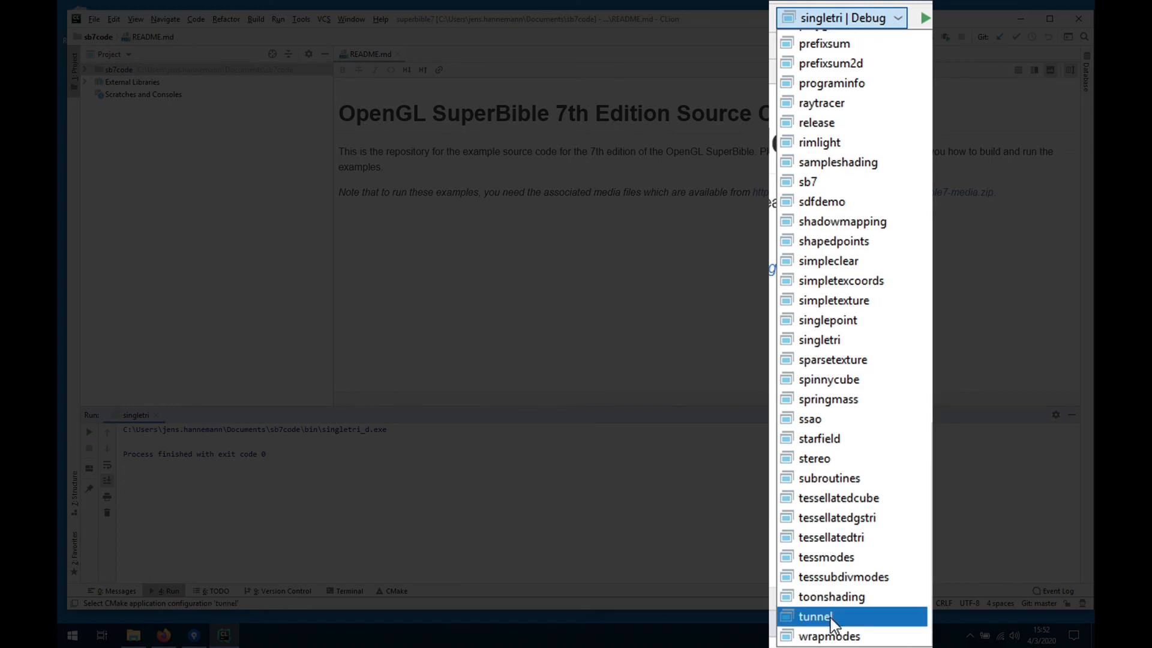
{"action": "left_click", "coordinate": [814, 616]}
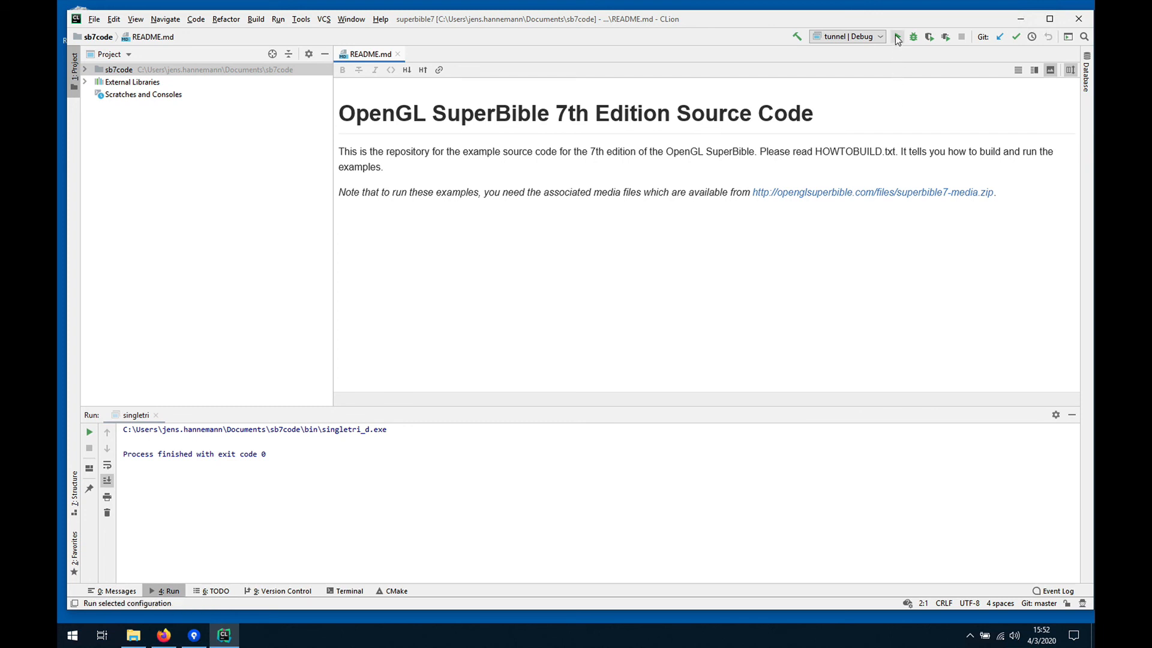
Build and run the tunnel example, view the textured brick tunnel, then close its window
{"action": "left_click", "coordinate": [898, 37]}
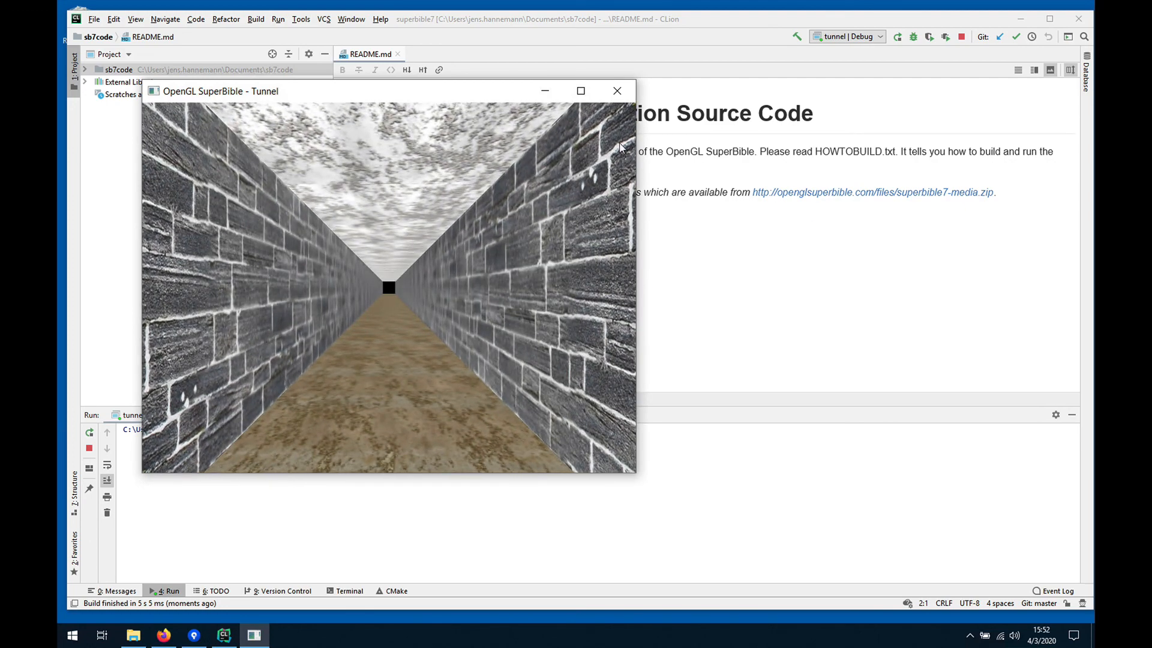
{"action": "mouse_move", "coordinate": [617, 90]}
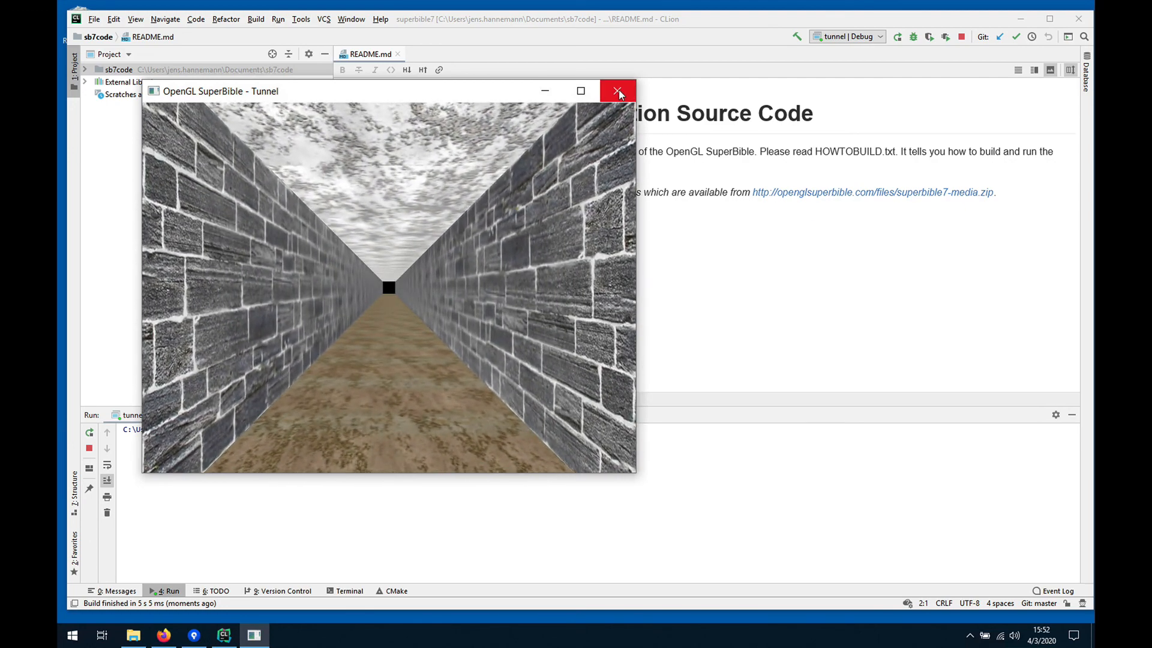
{"action": "left_click", "coordinate": [616, 90]}
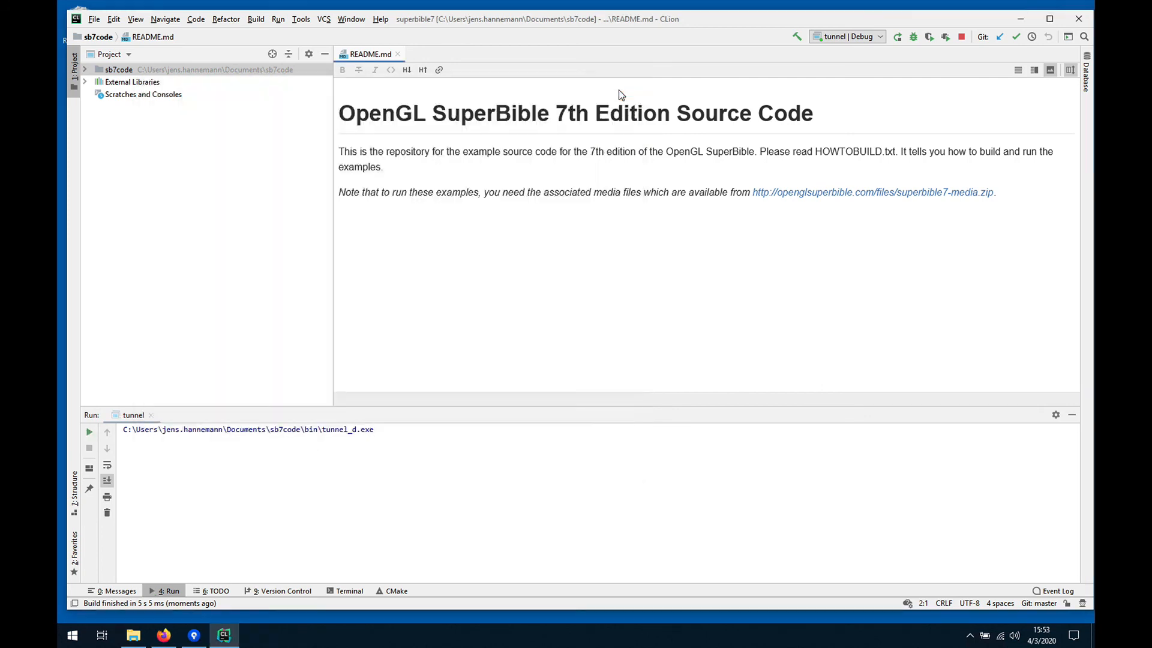